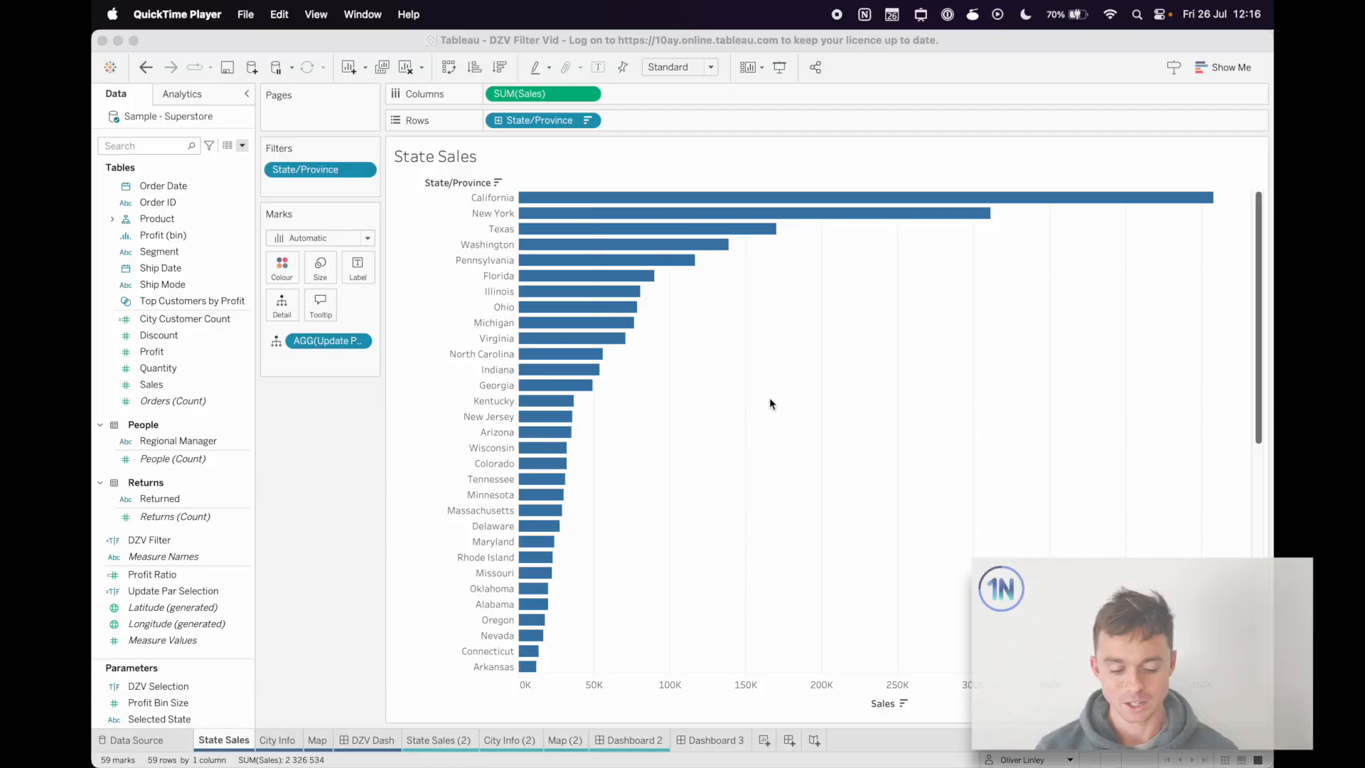
On DZV Dash, select Pennsylvania and Florida, then filter the details to the Corporate segment.
click(371, 740)
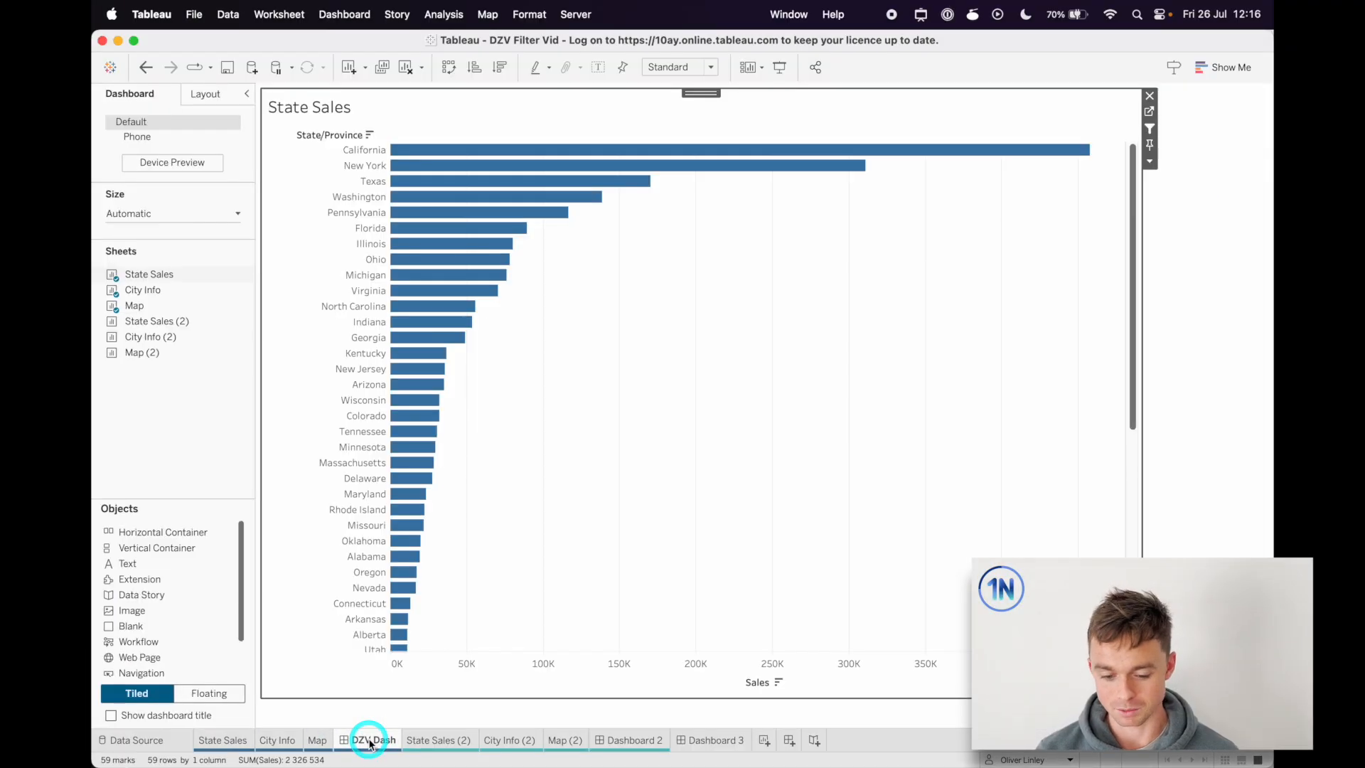
click(367, 740)
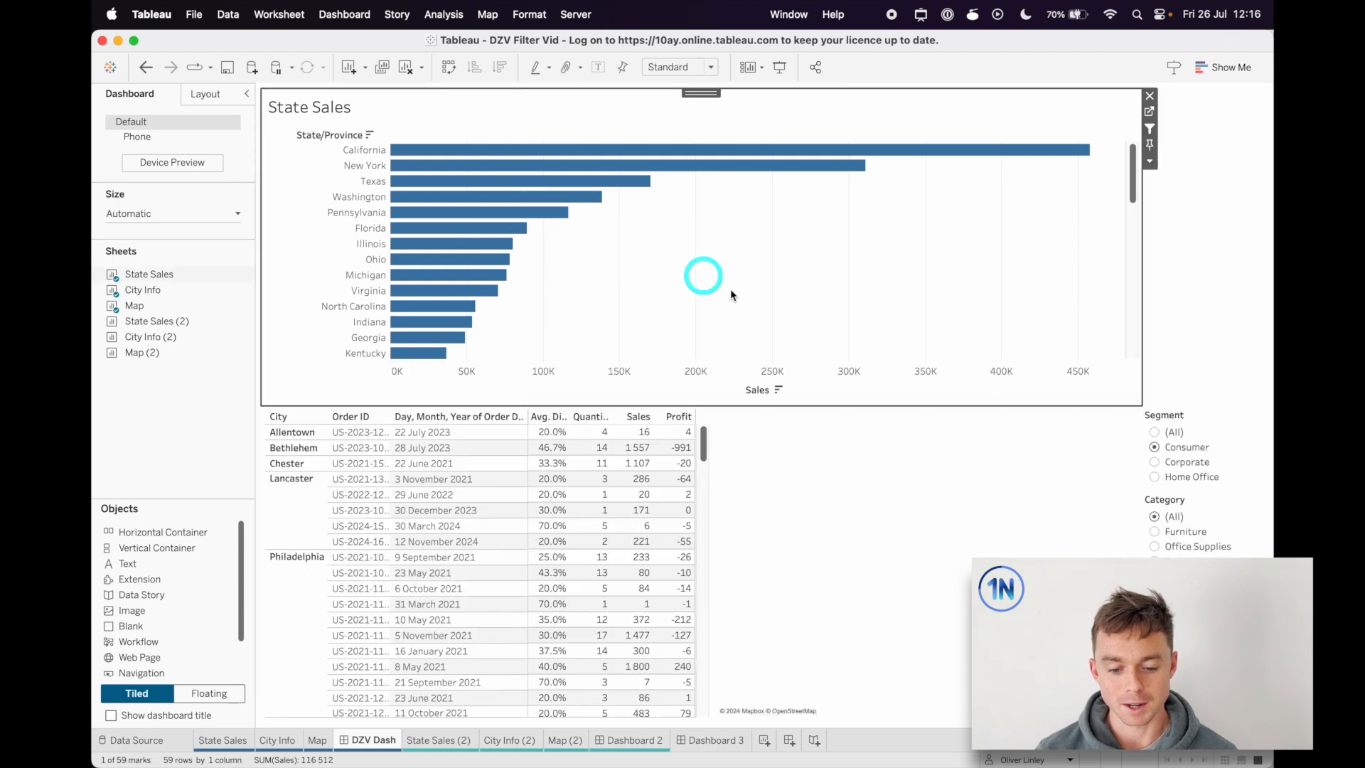
click(478, 212)
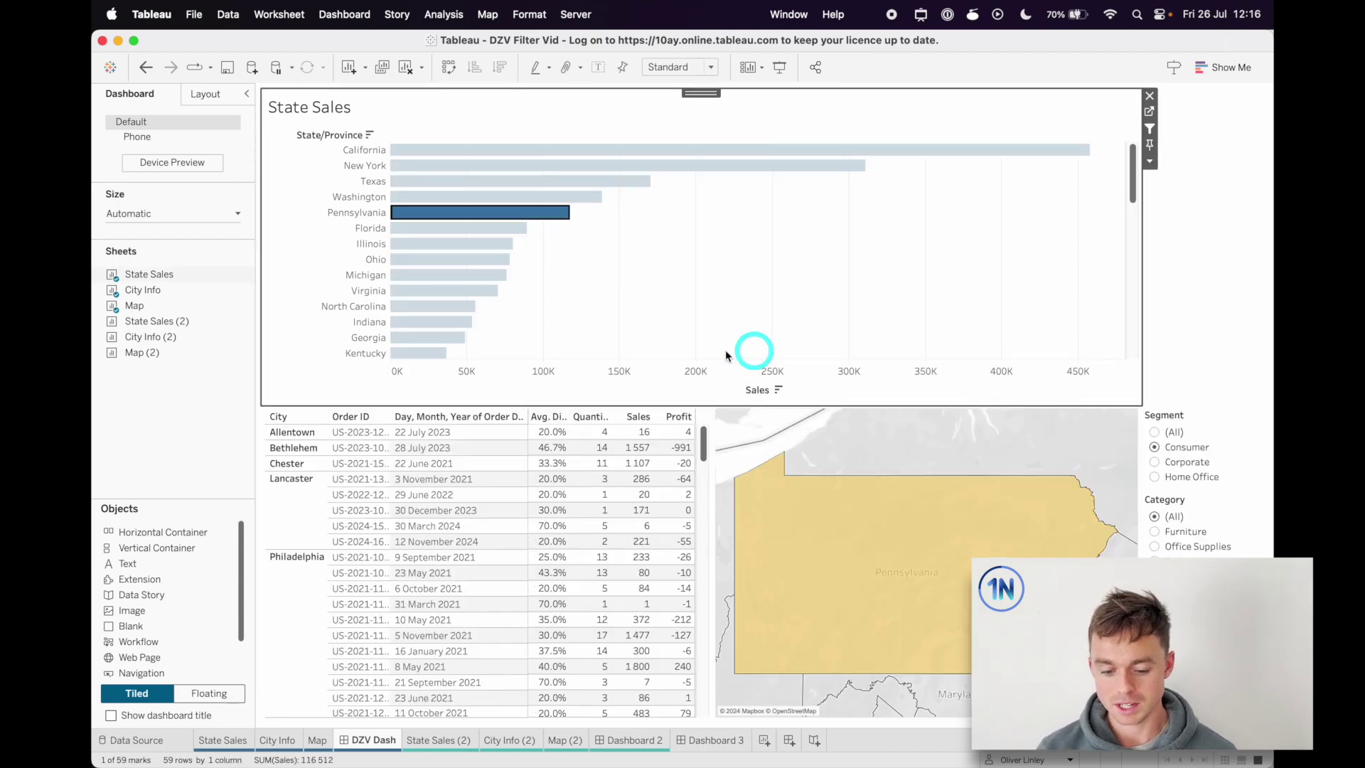
mouse_move(852, 226)
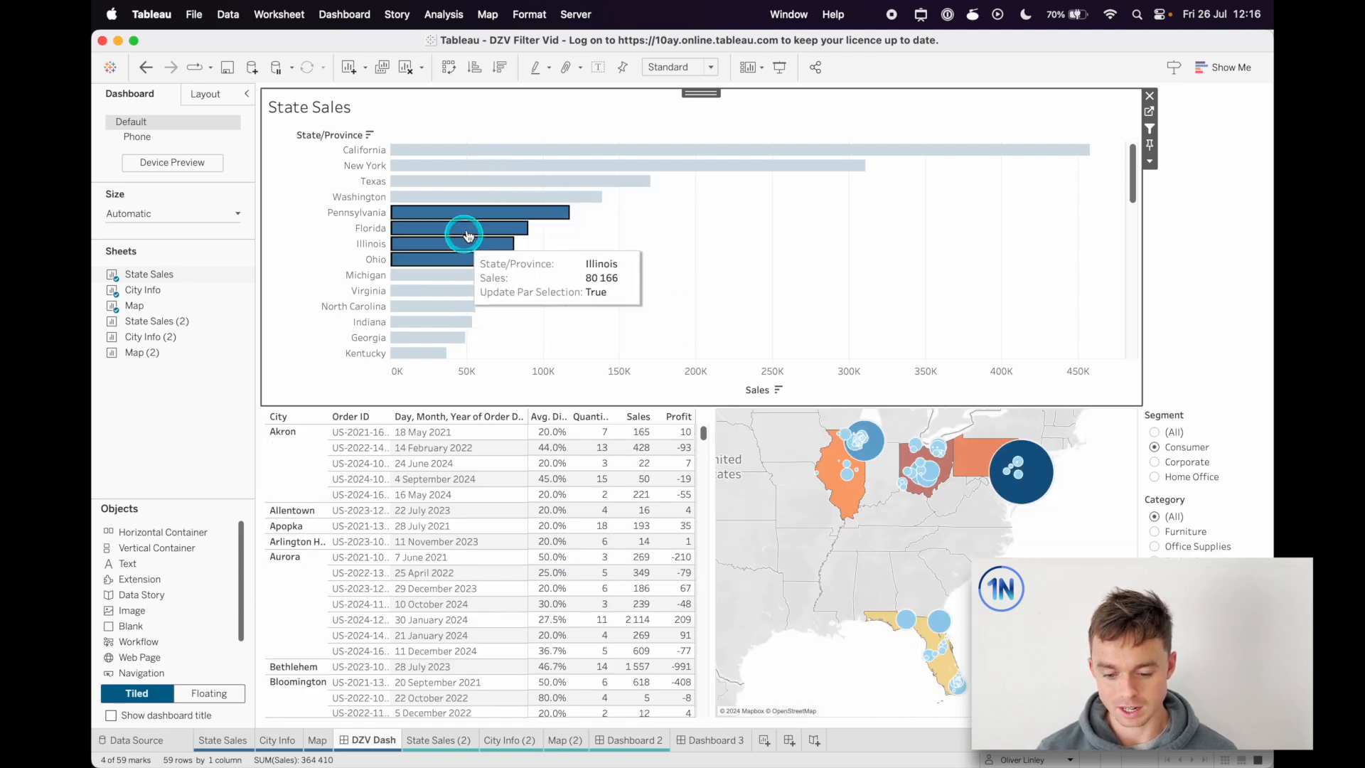
click(1154, 461)
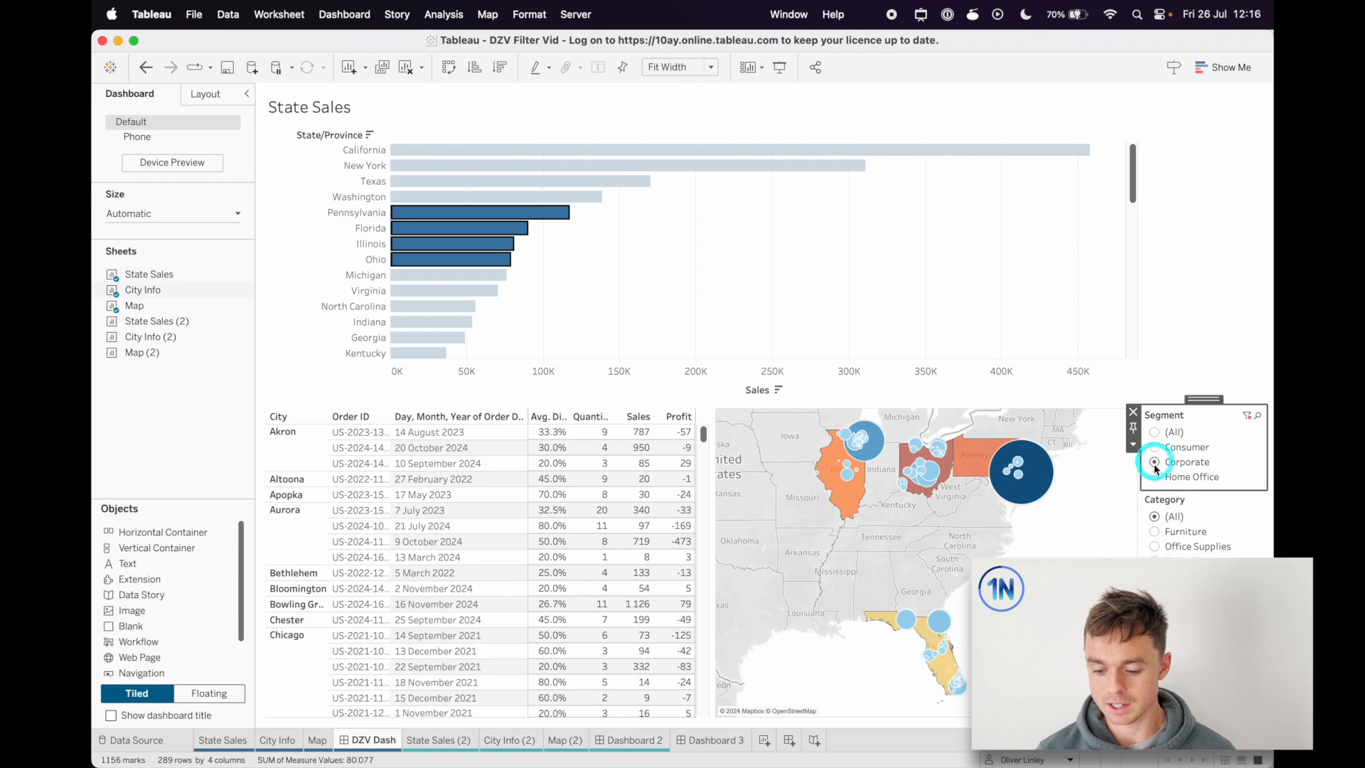
click(1154, 462)
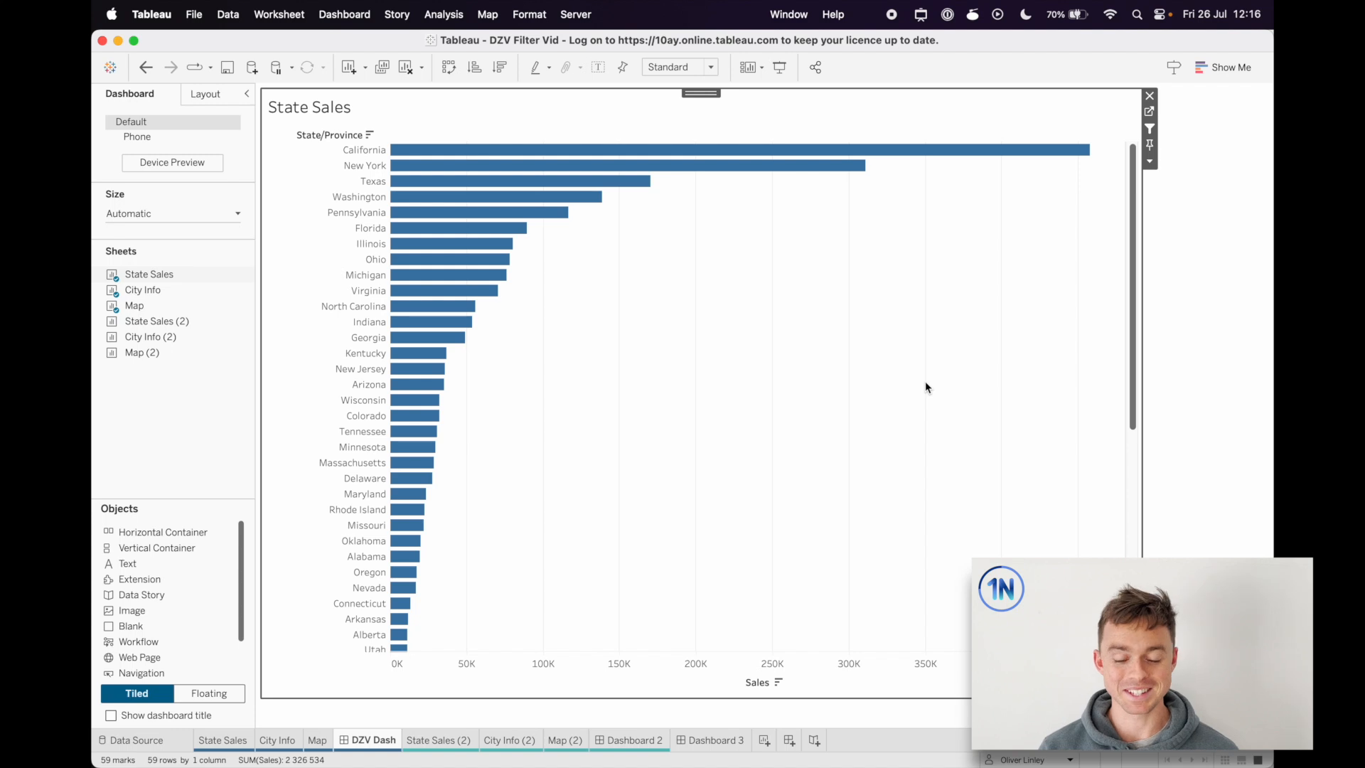
Place State Sales (2), City Info (2) and Map (2) on Dashboard 2 and remove the table title.
click(641, 740)
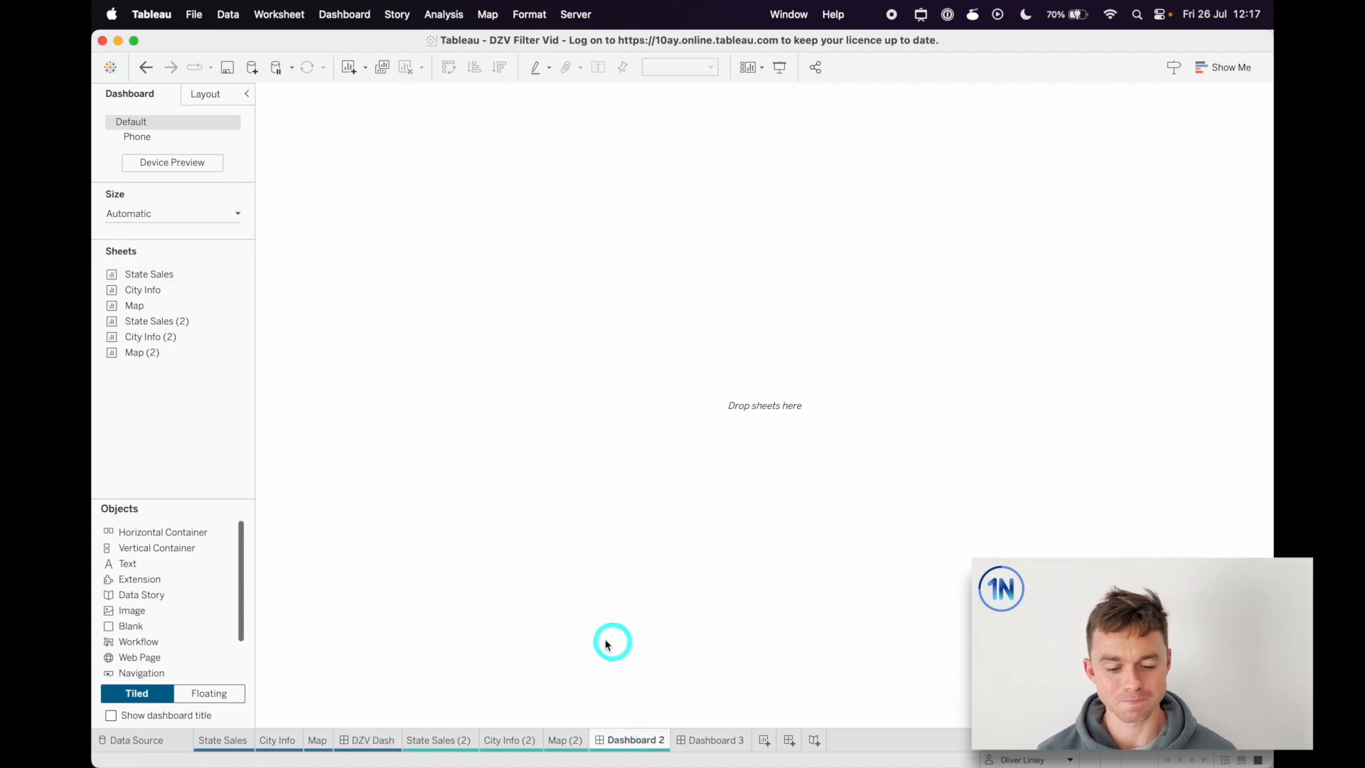
click(167, 548)
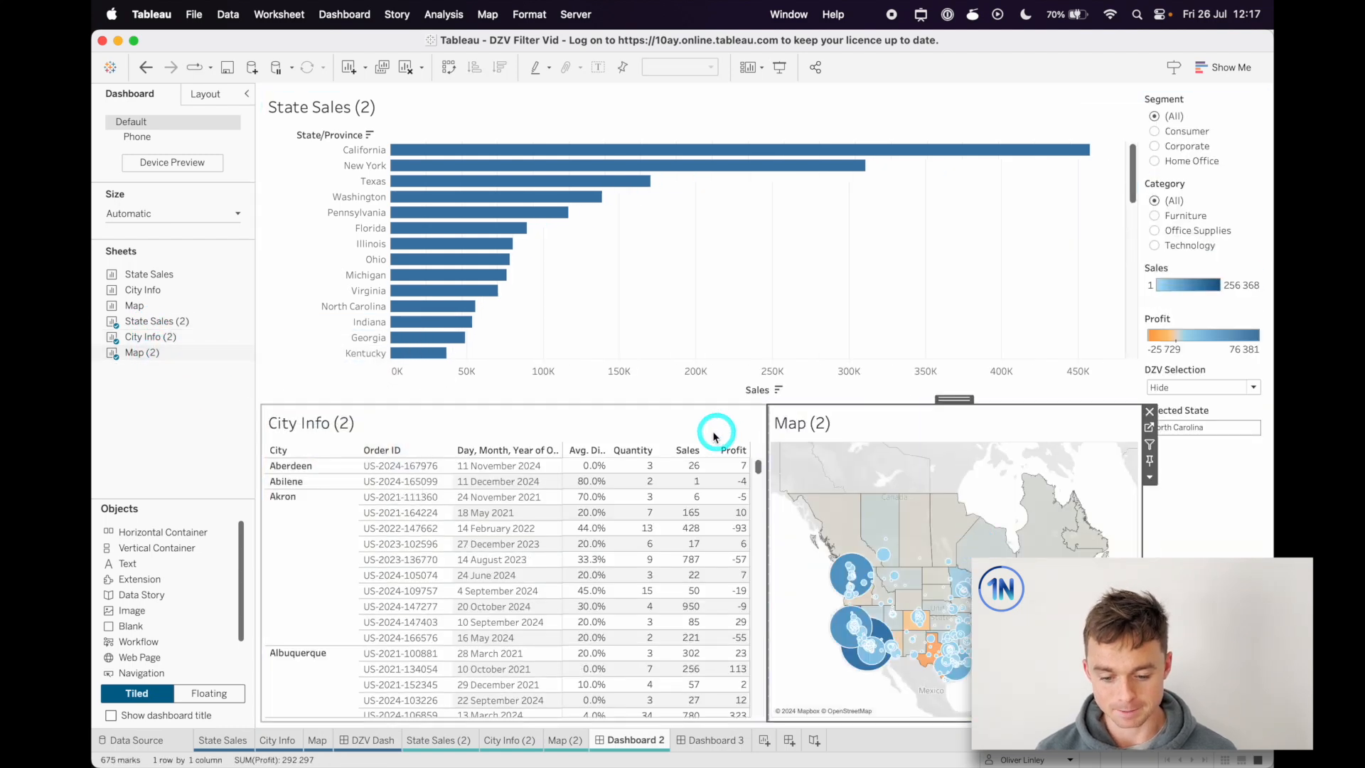
click(703, 67)
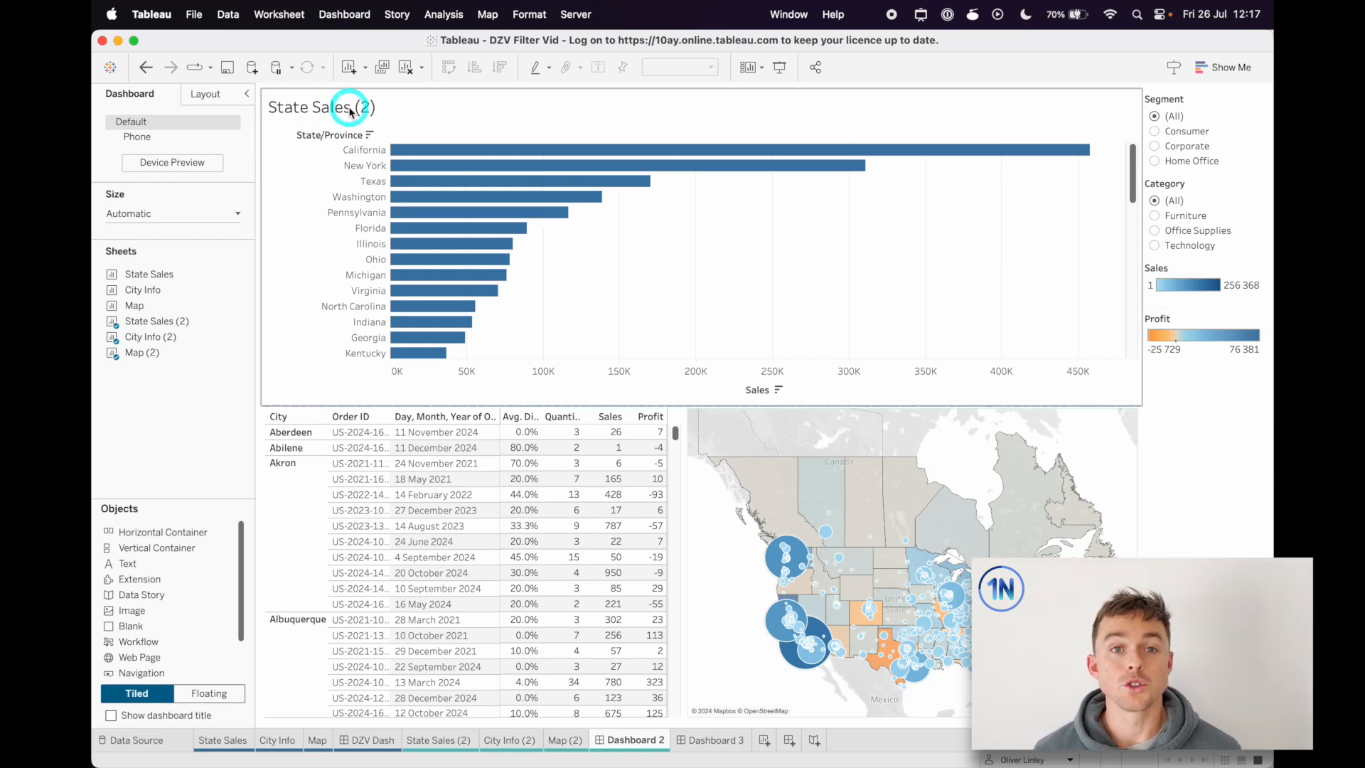
Add a 'Filter From State' action: State Sales (2) on Select filters City Info and Map, excluding all values.
click(345, 14)
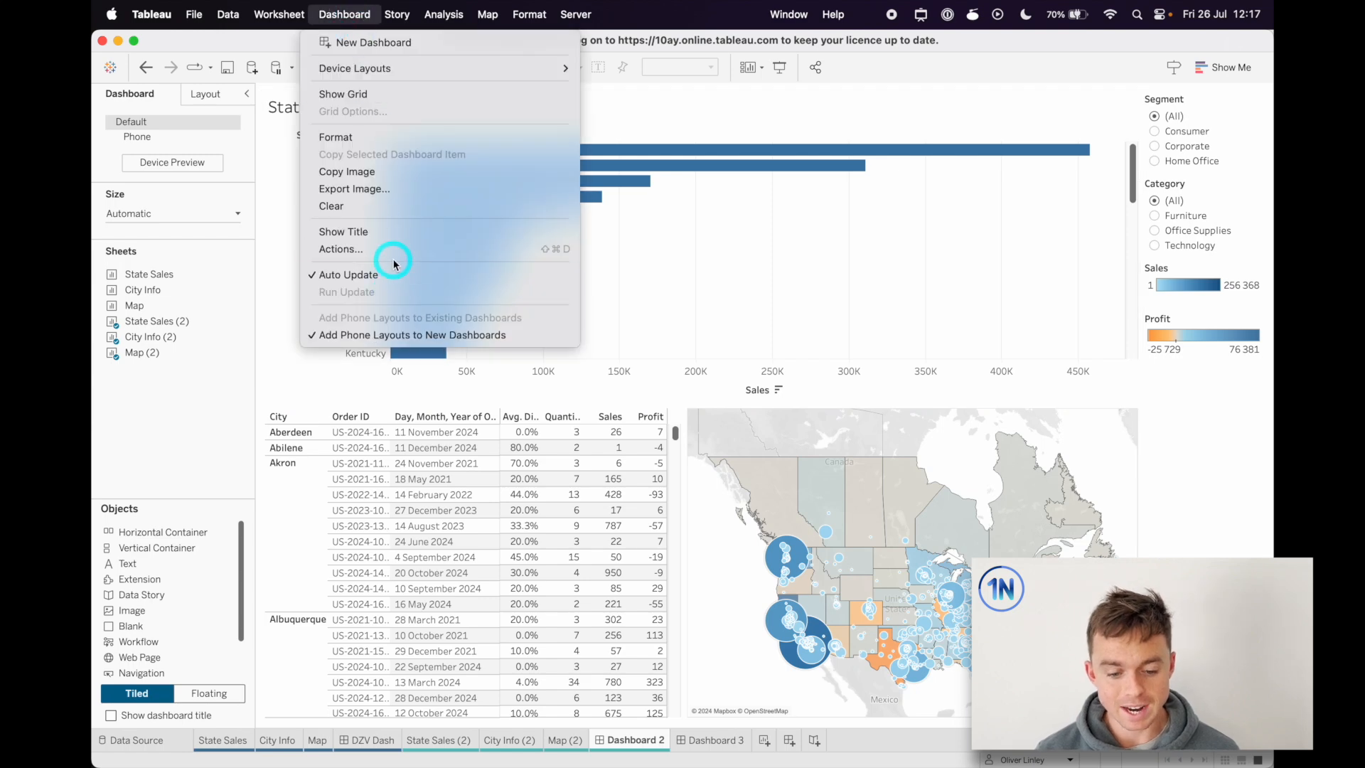
click(340, 249)
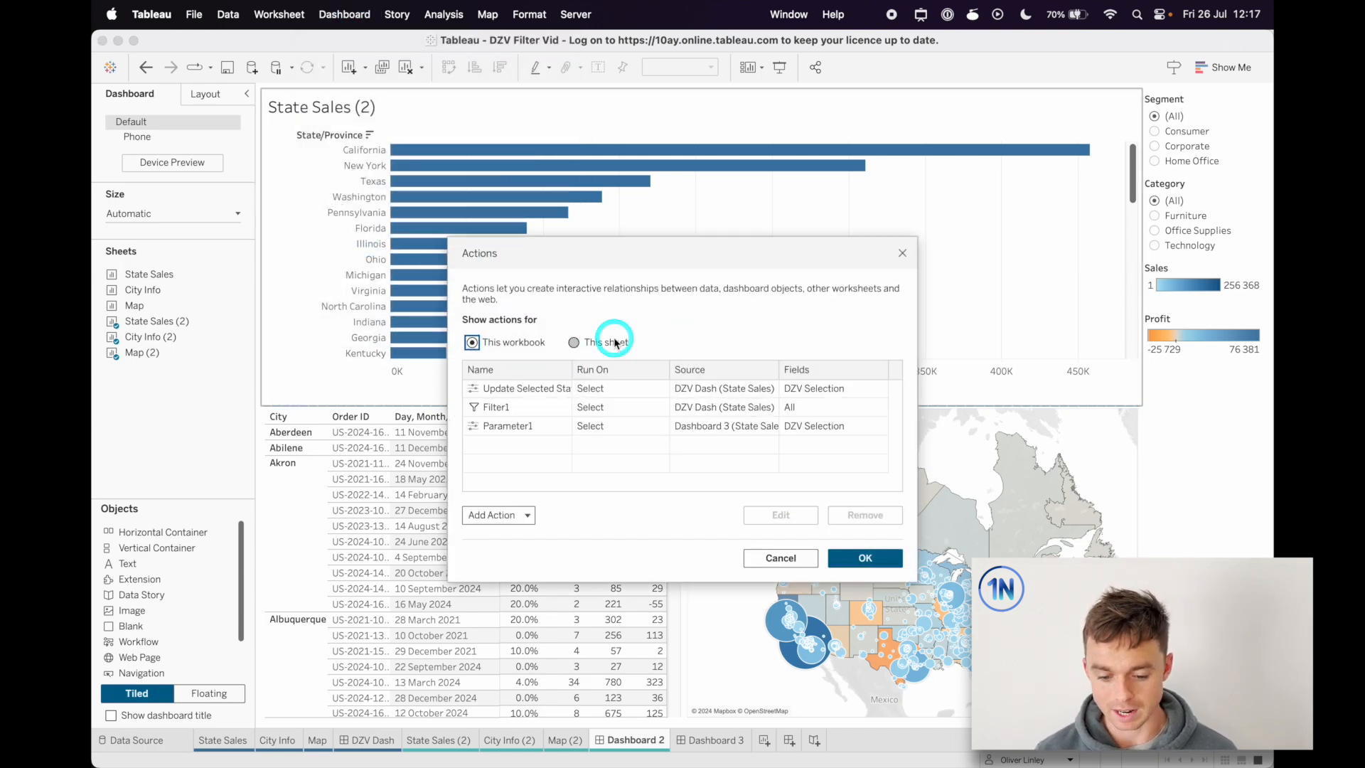
click(573, 343)
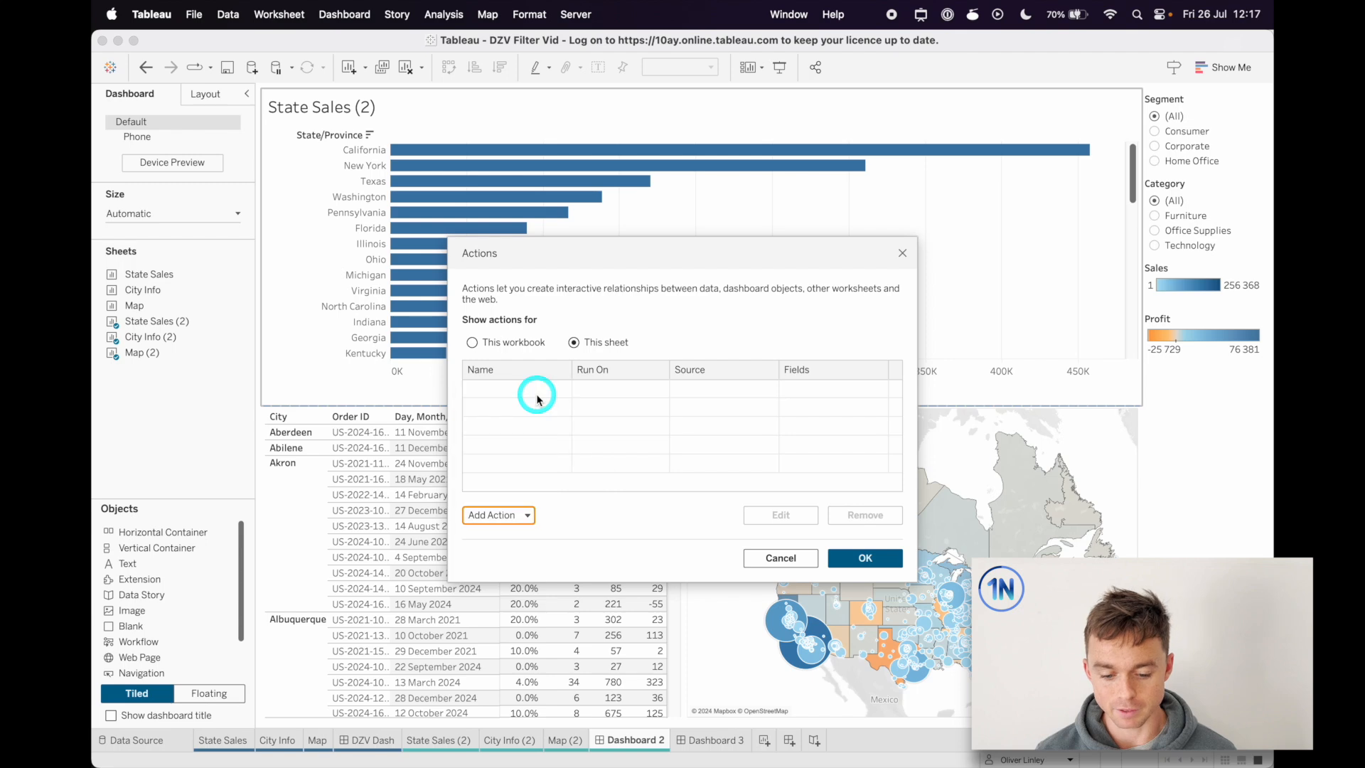
click(491, 514)
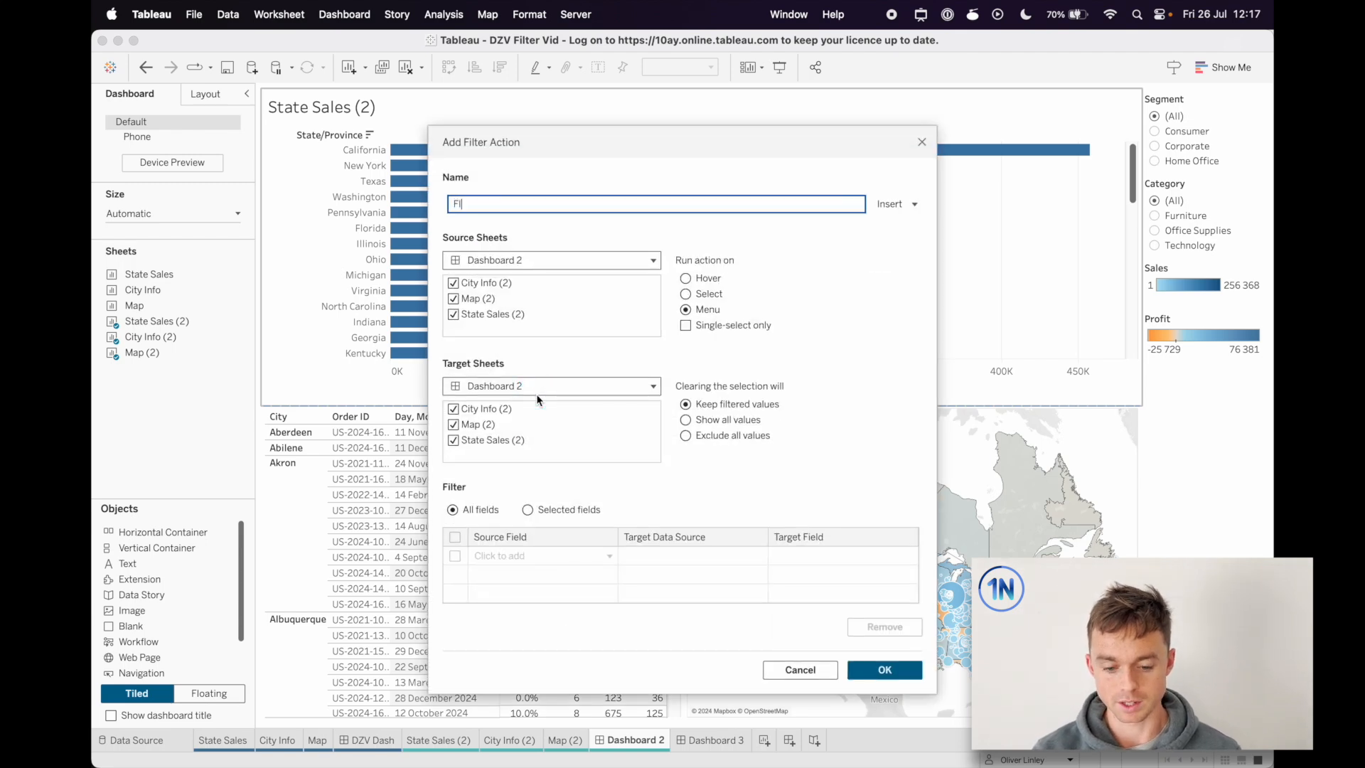
text(ilter)
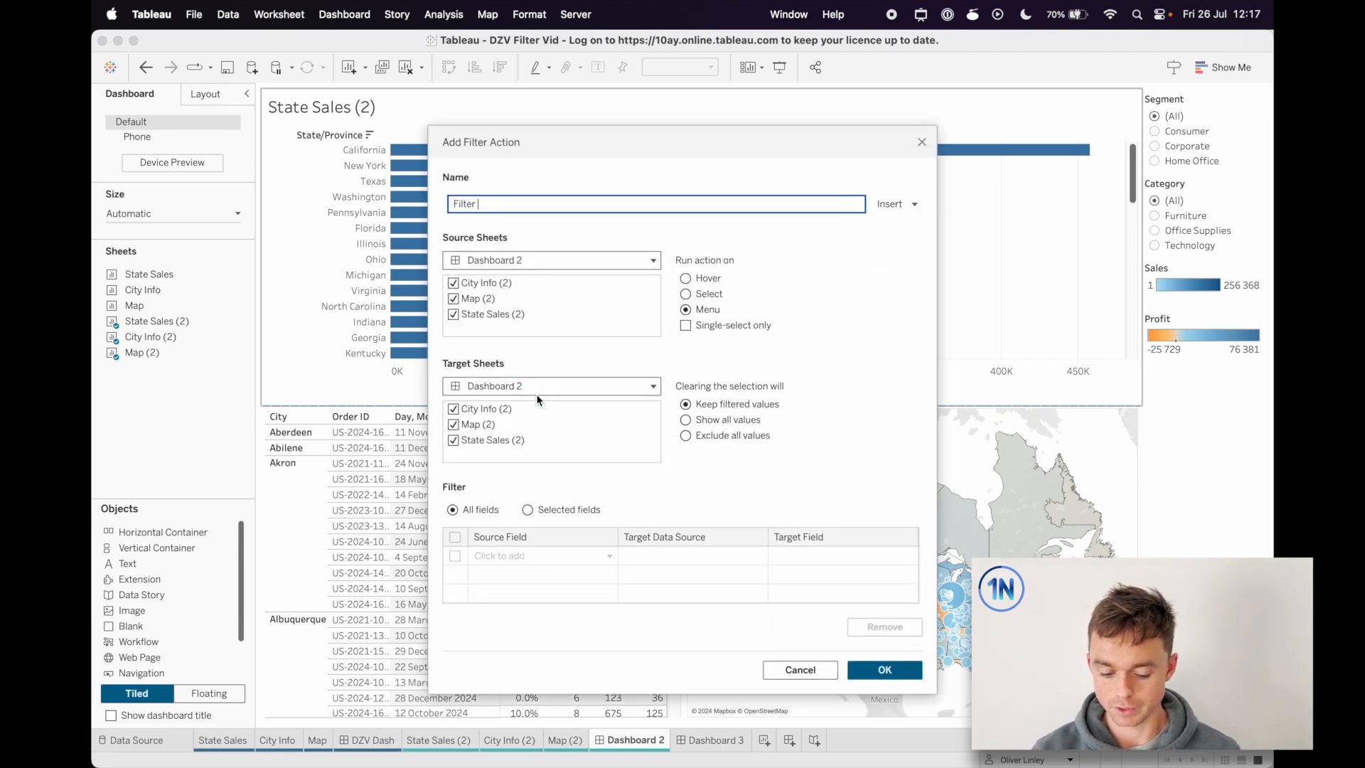
text(From State)
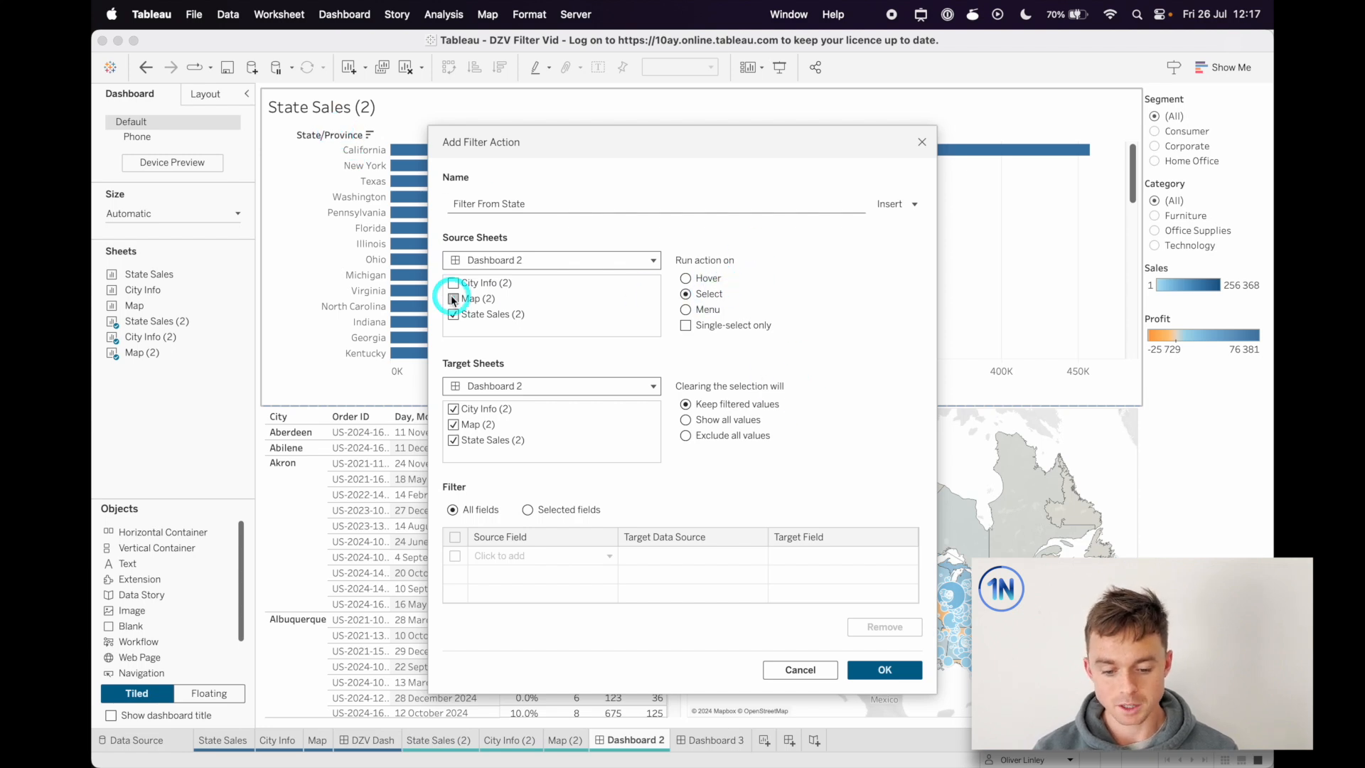
click(452, 298)
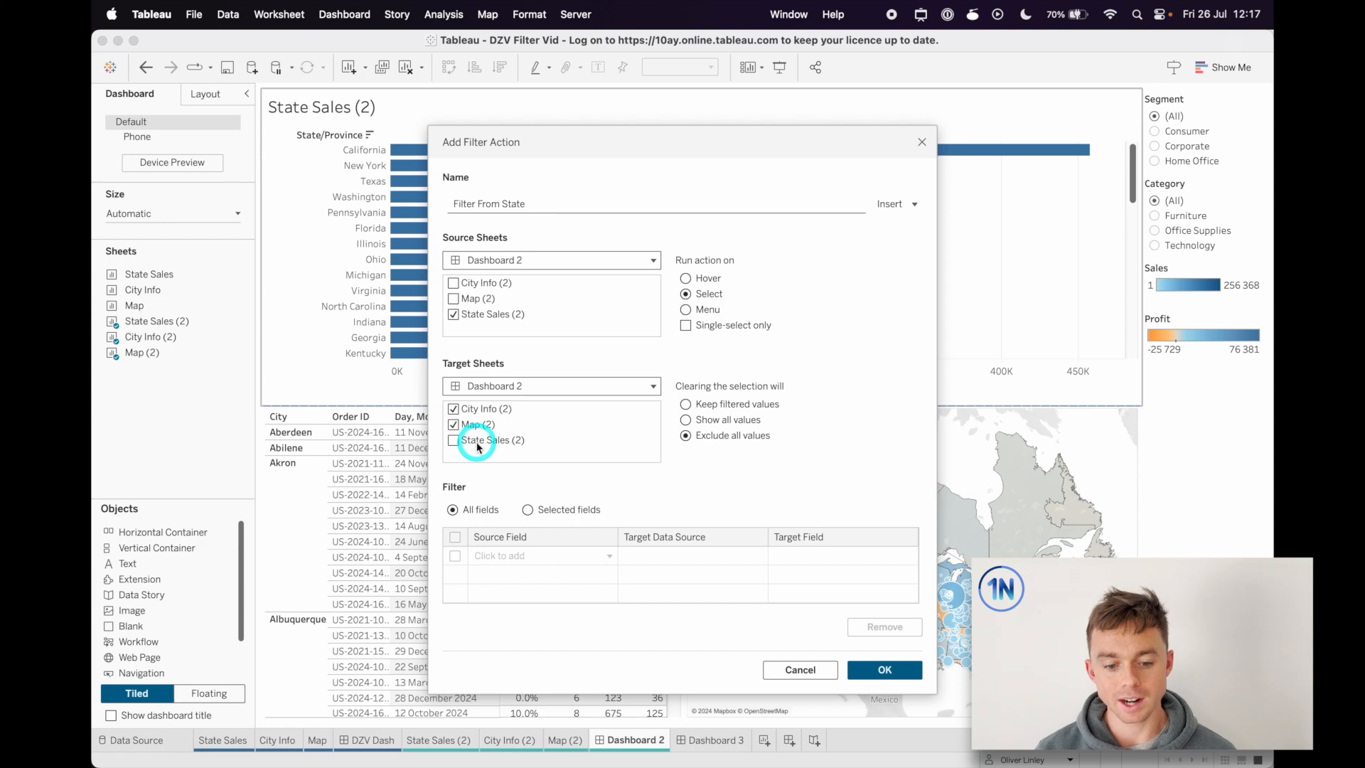
click(453, 440)
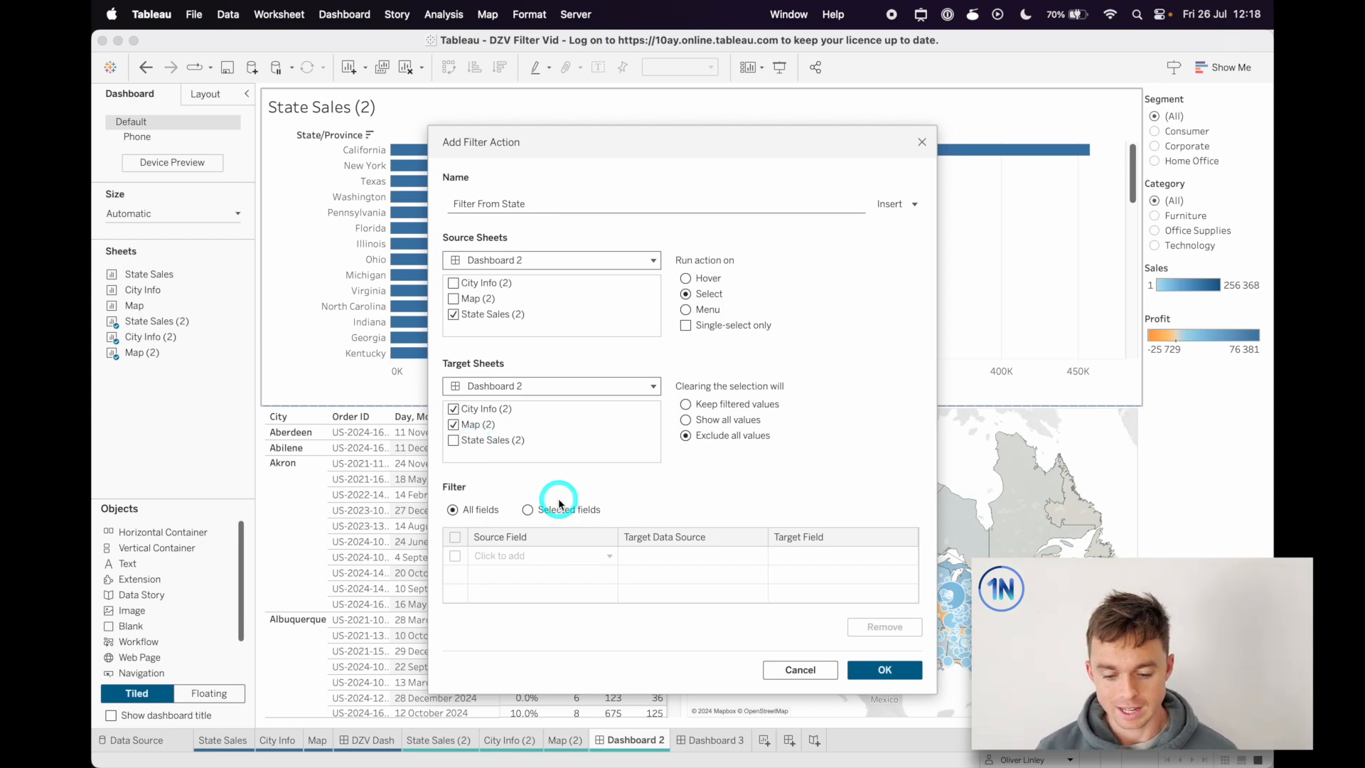
click(884, 670)
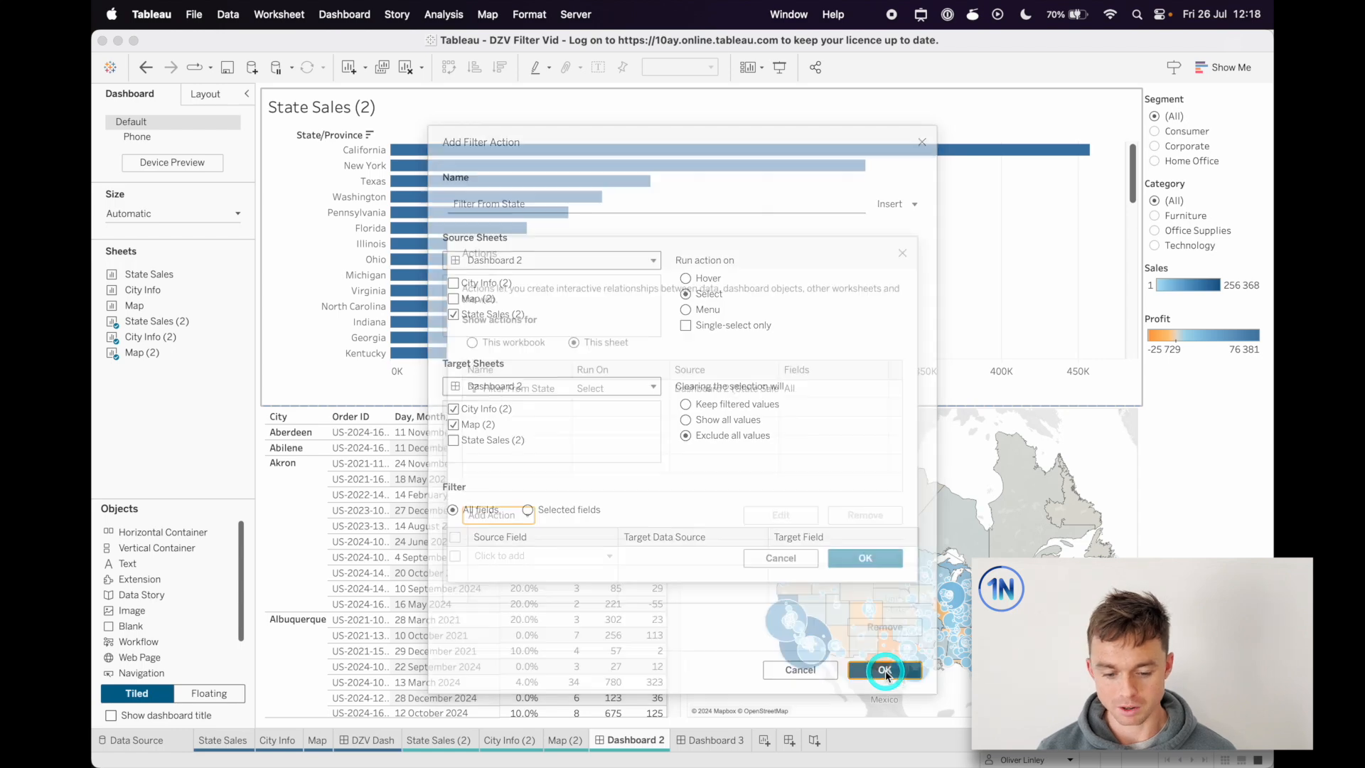
click(884, 670)
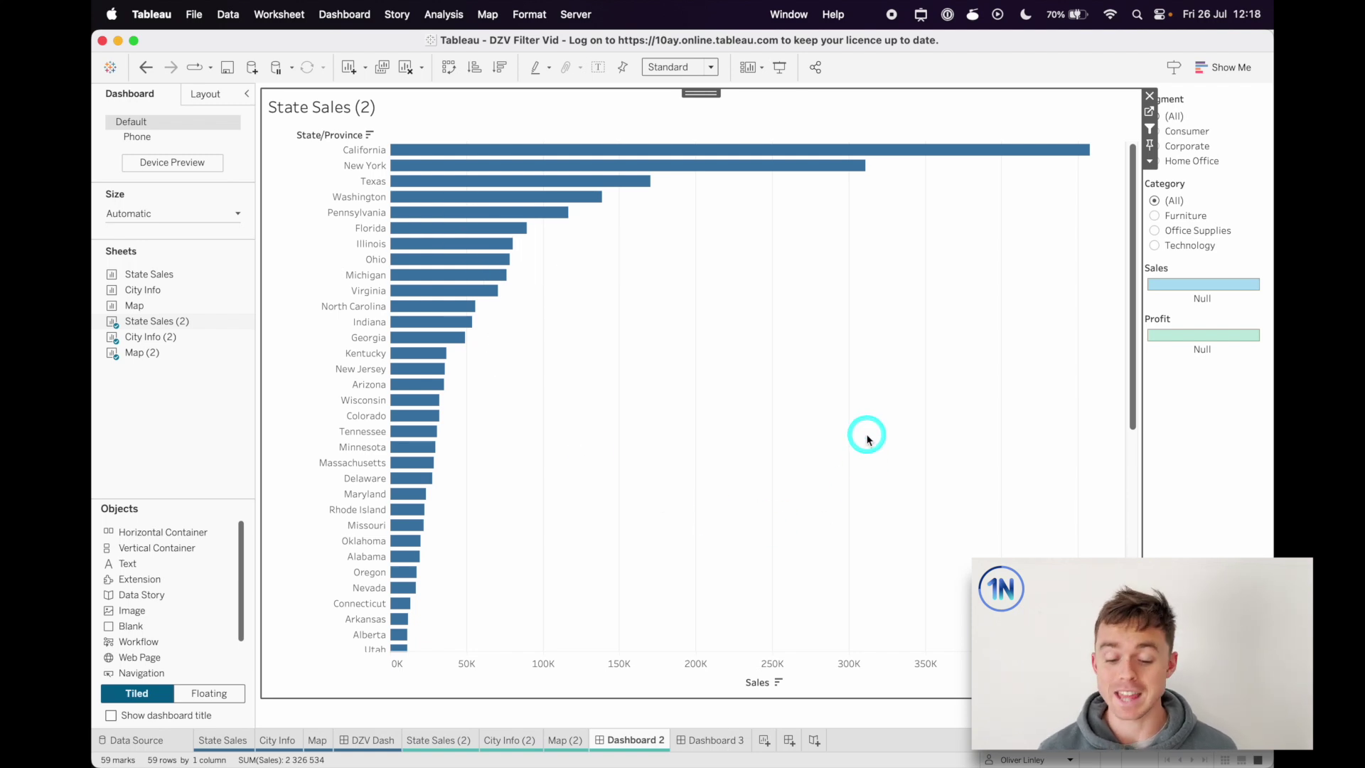
Select and clear Ohio to test the filter action, then try Washington's bar.
click(449, 291)
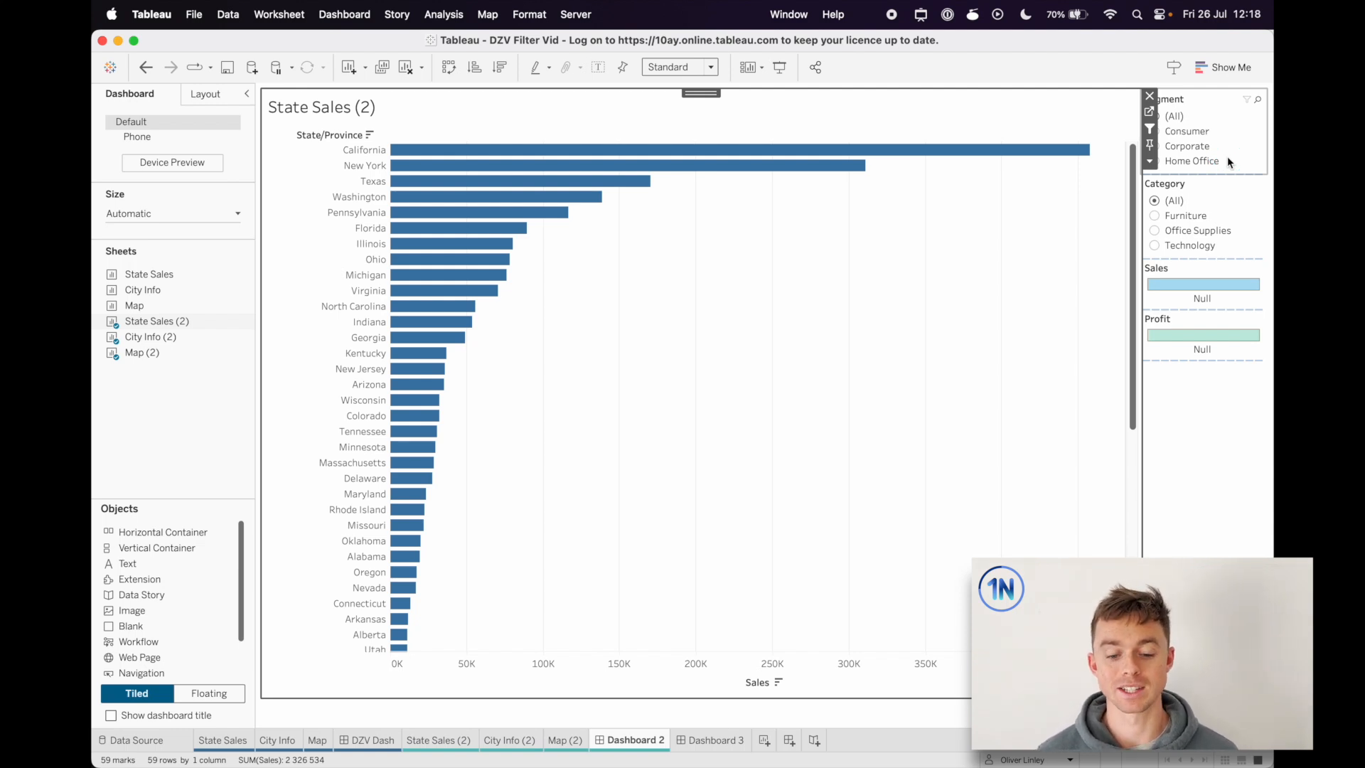
click(452, 259)
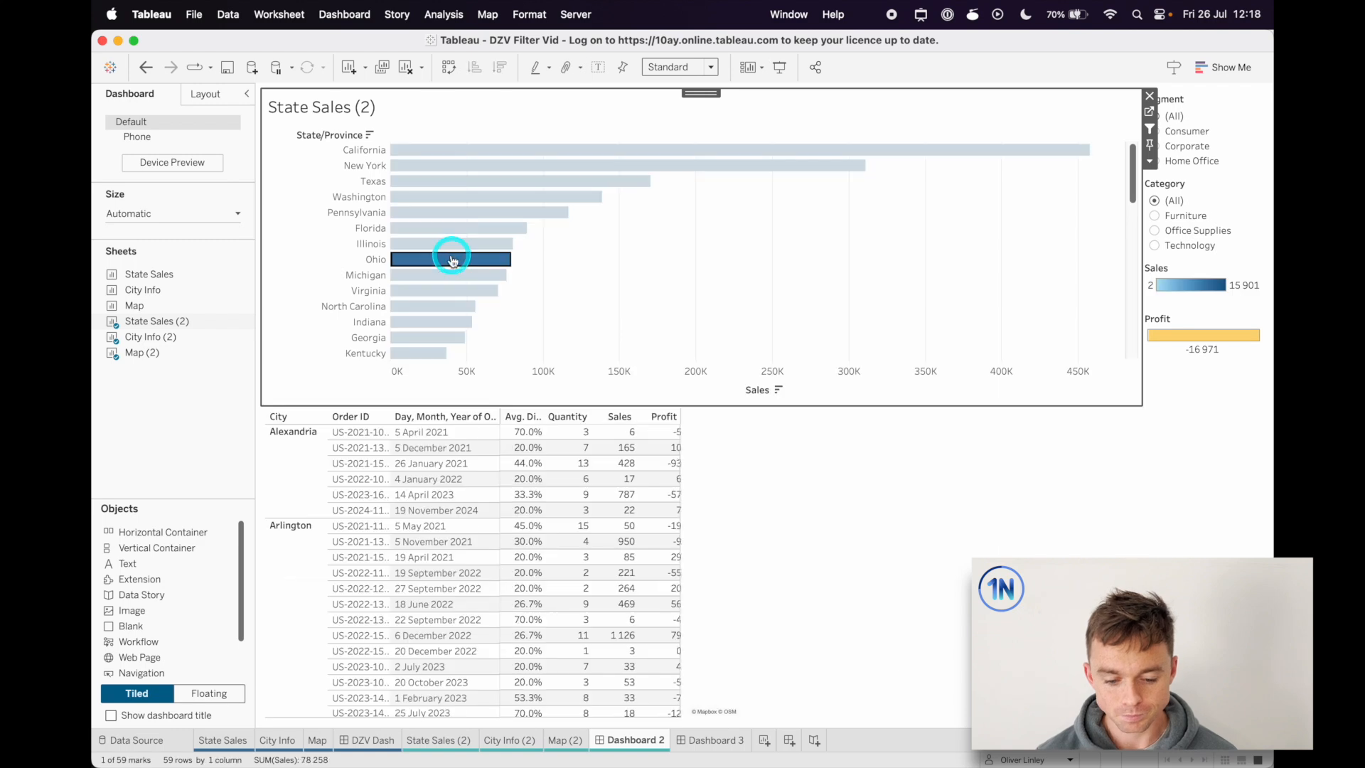
click(344, 14)
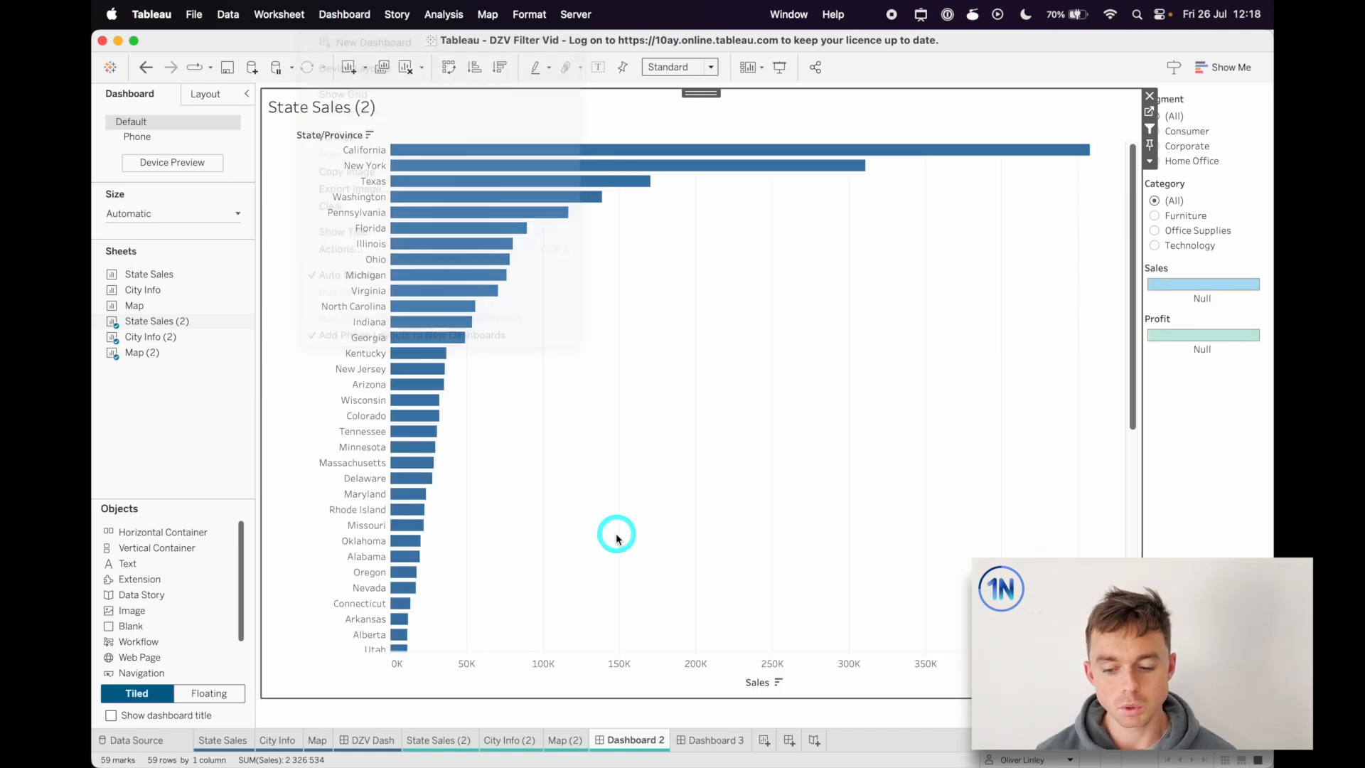
click(344, 14)
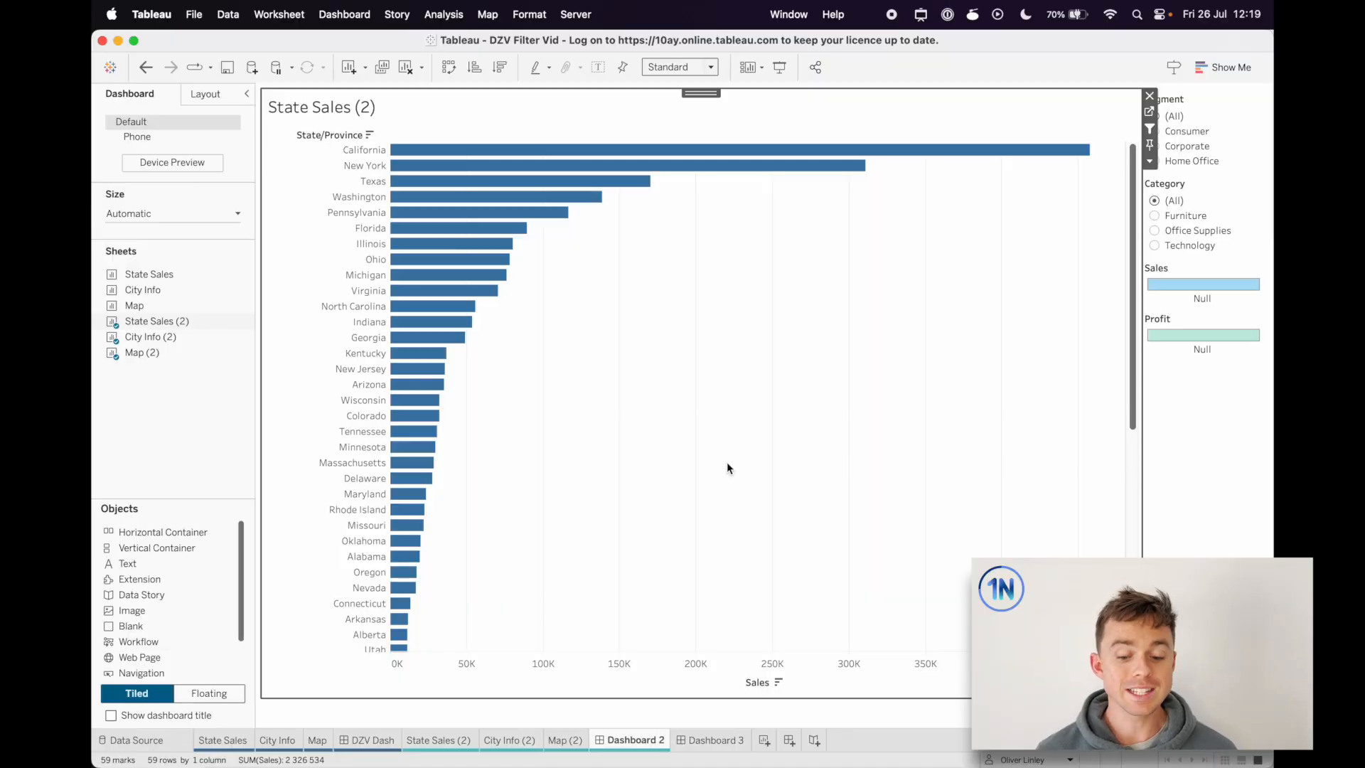
mouse_move(457, 196)
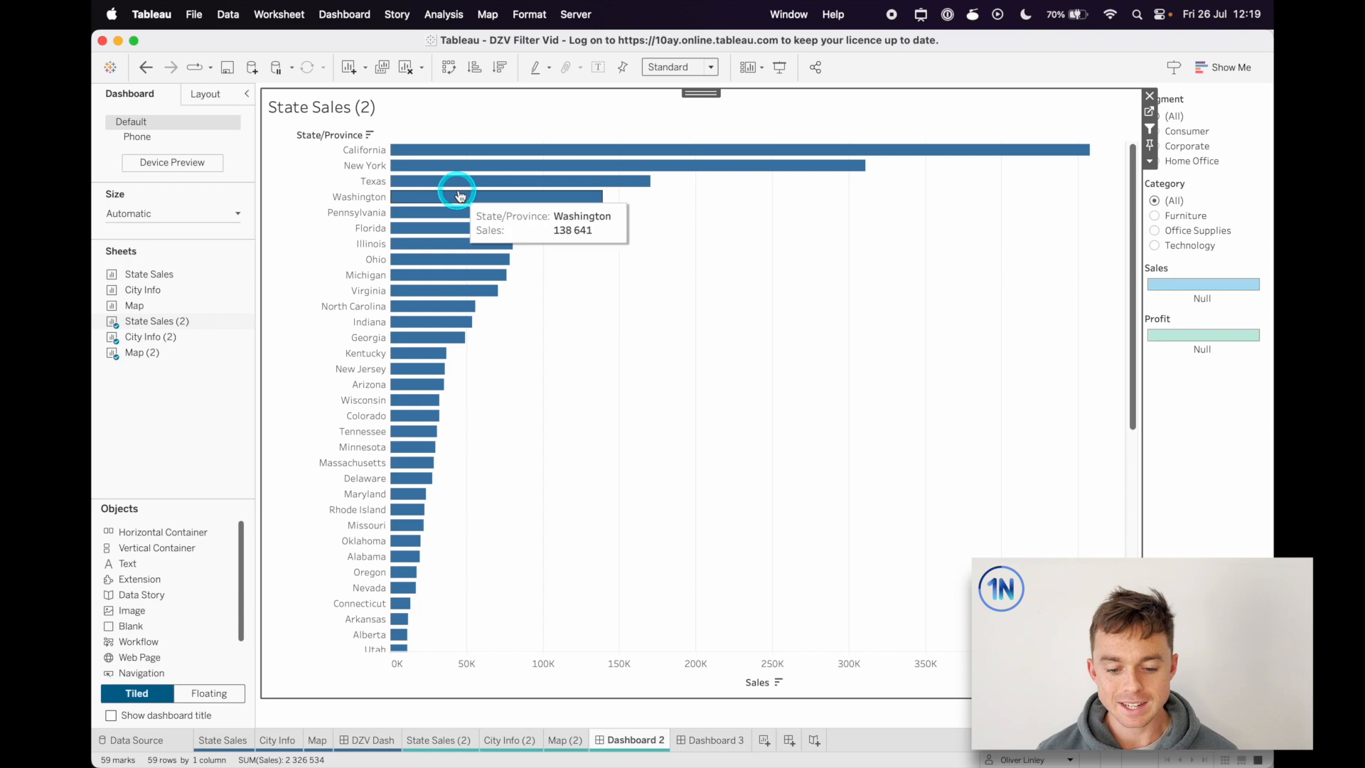
click(460, 197)
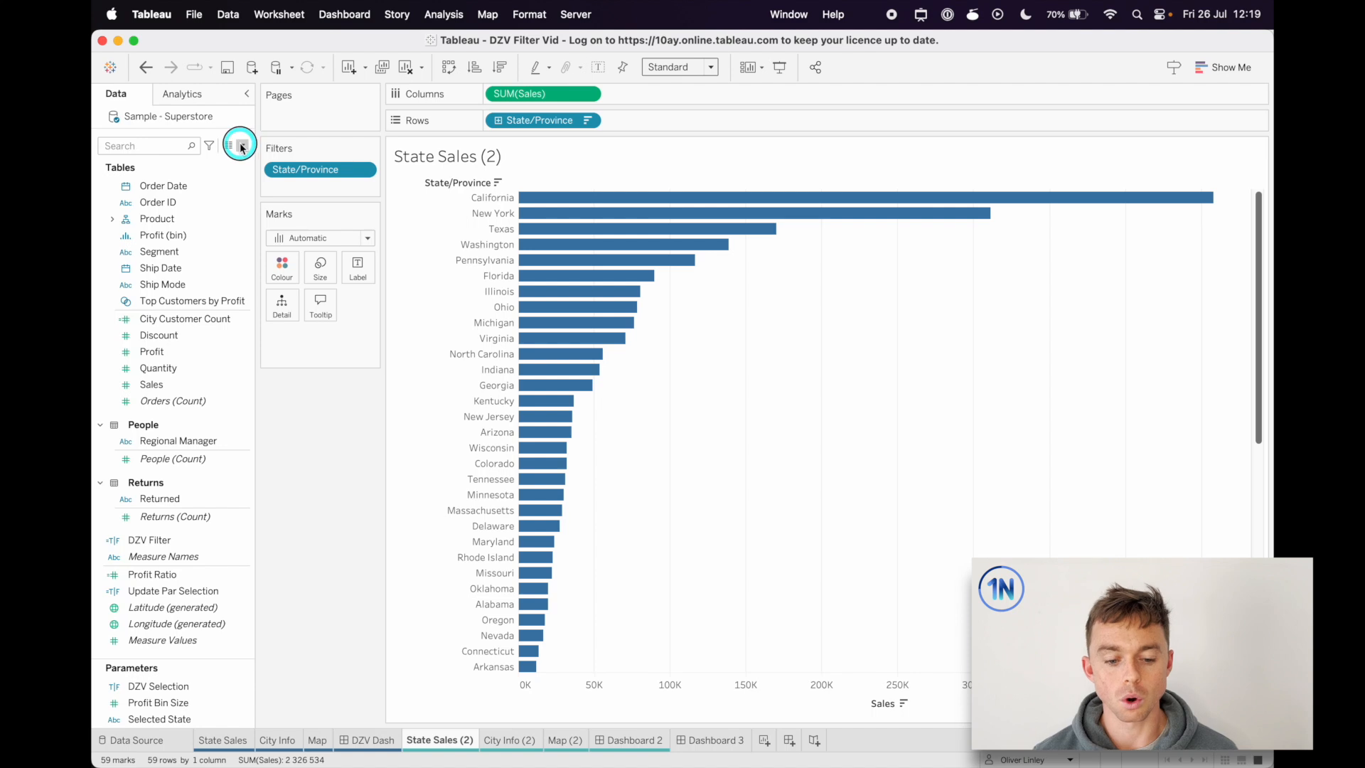
Create Boolean parameter DZV Show/Hide with aliases Show and Hide, and show its control.
click(240, 145)
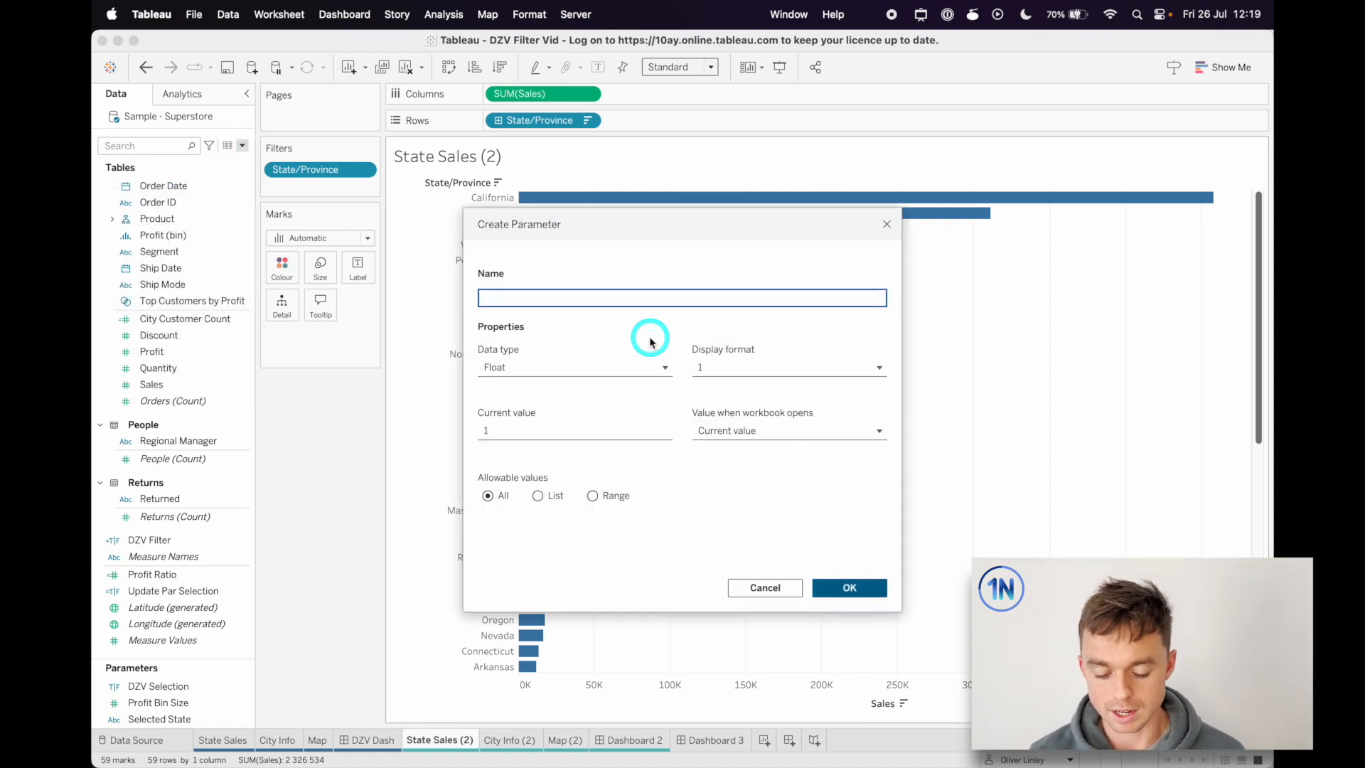
text(DZV Show/)
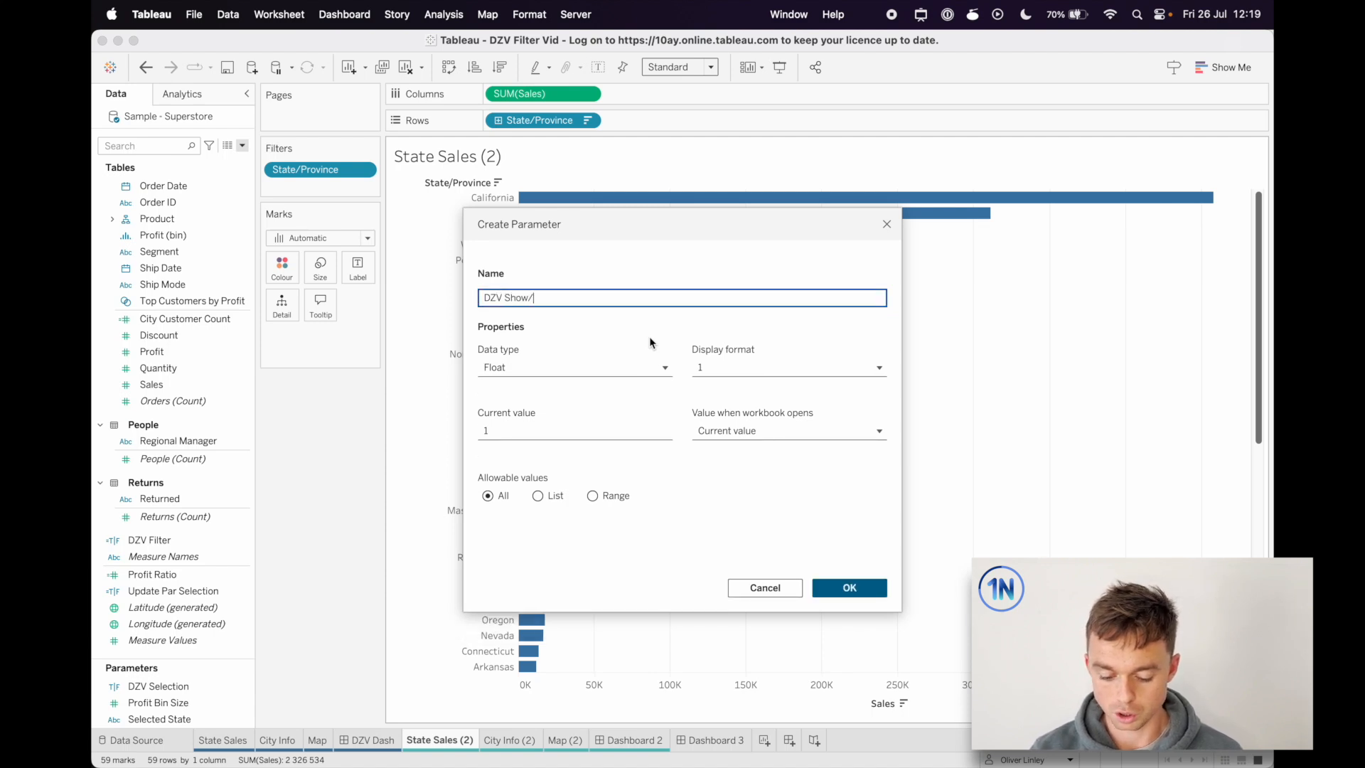
text(Hide)
text(Show)
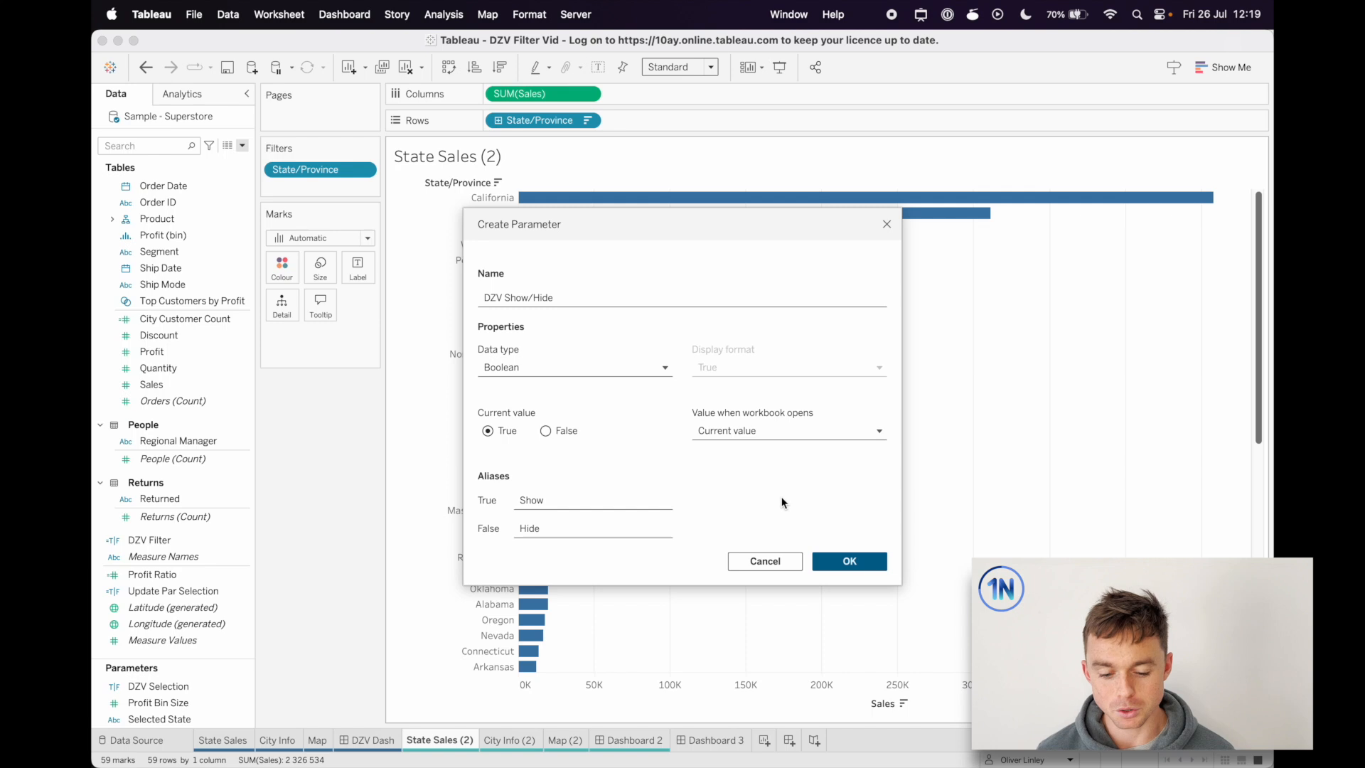
click(850, 561)
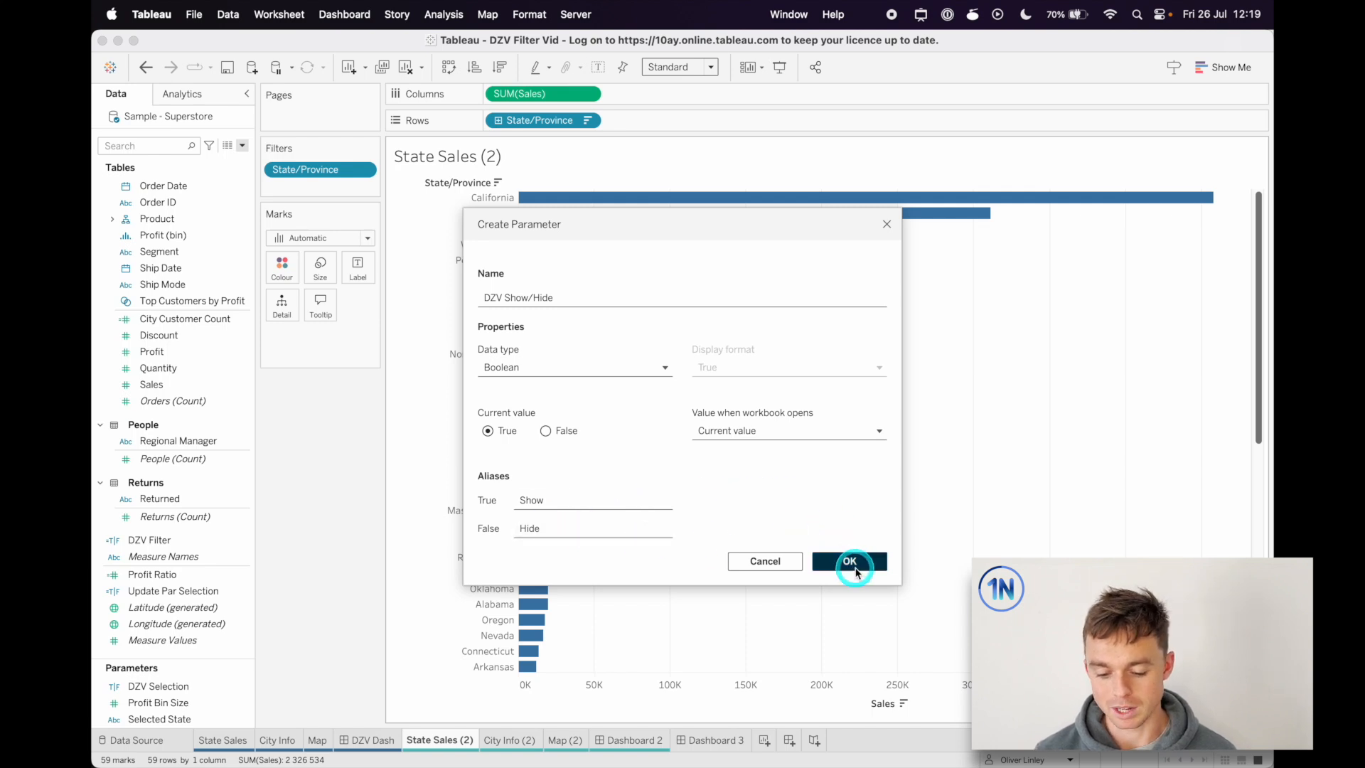
right_click(156, 719)
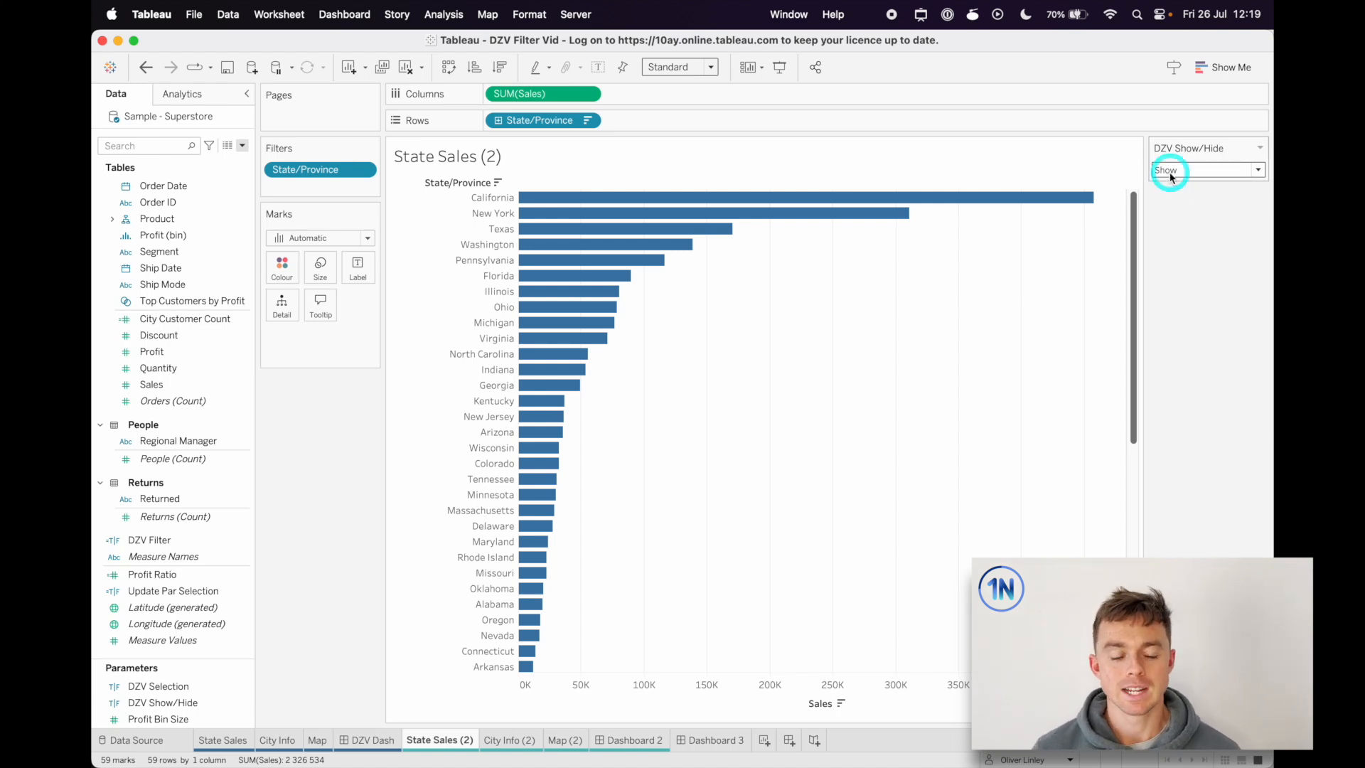
Create calculated field 'Filter: DZV Show/Hide' with the formula [DZV Show/Hide].
click(241, 146)
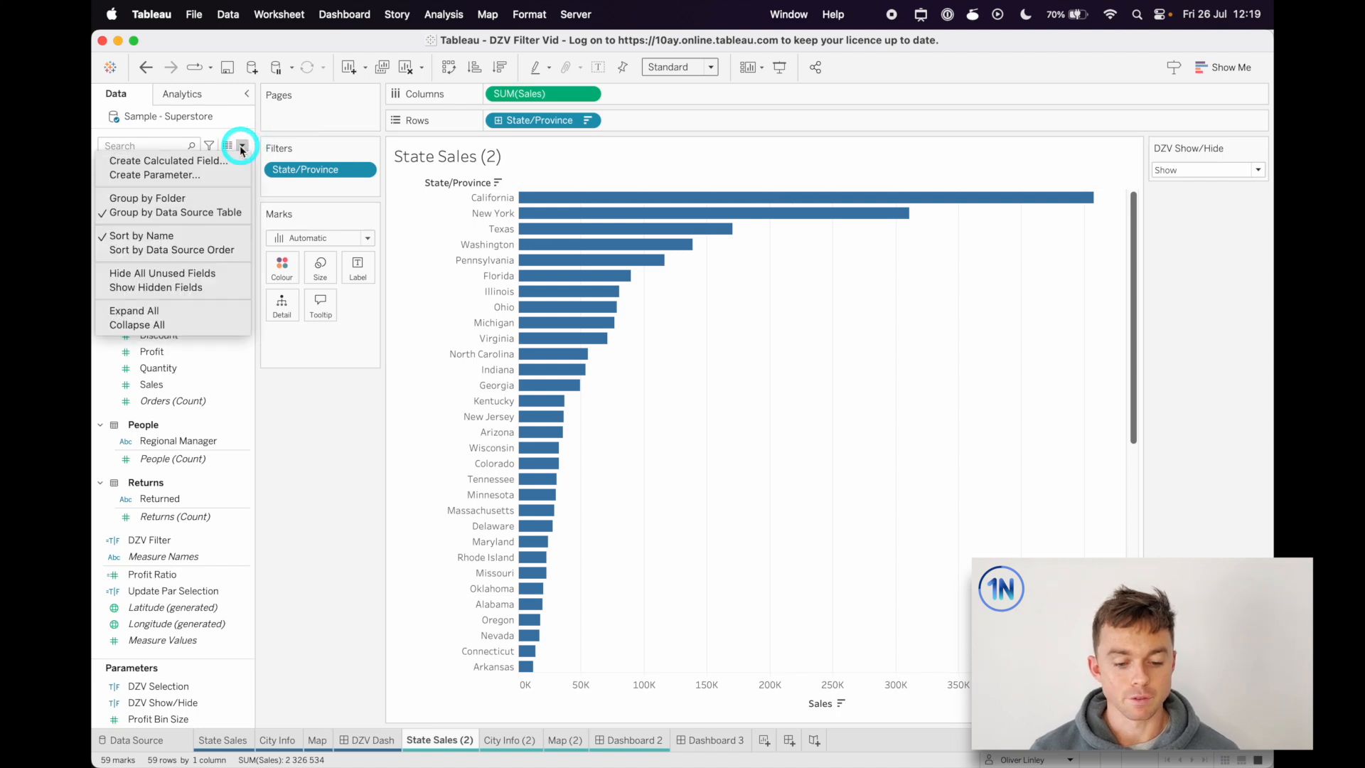
click(167, 160)
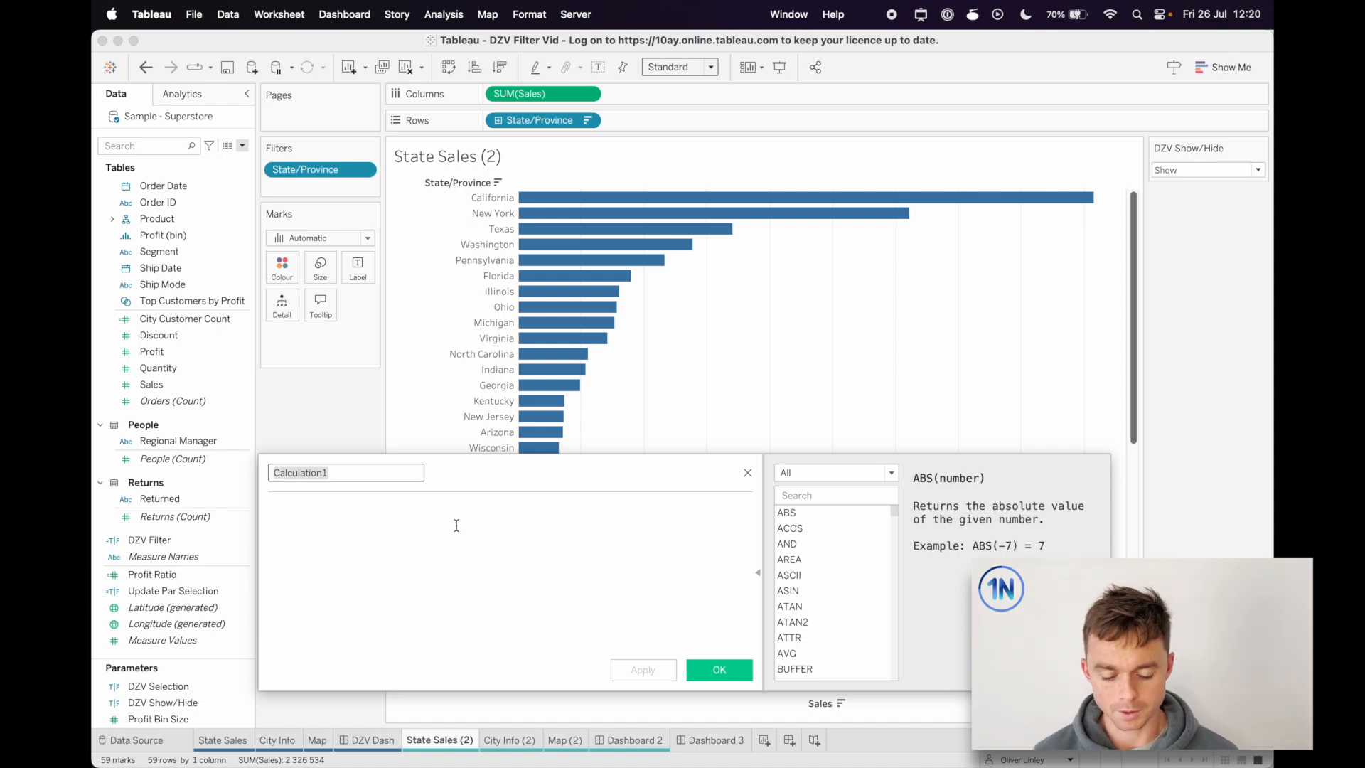
text(Upd)
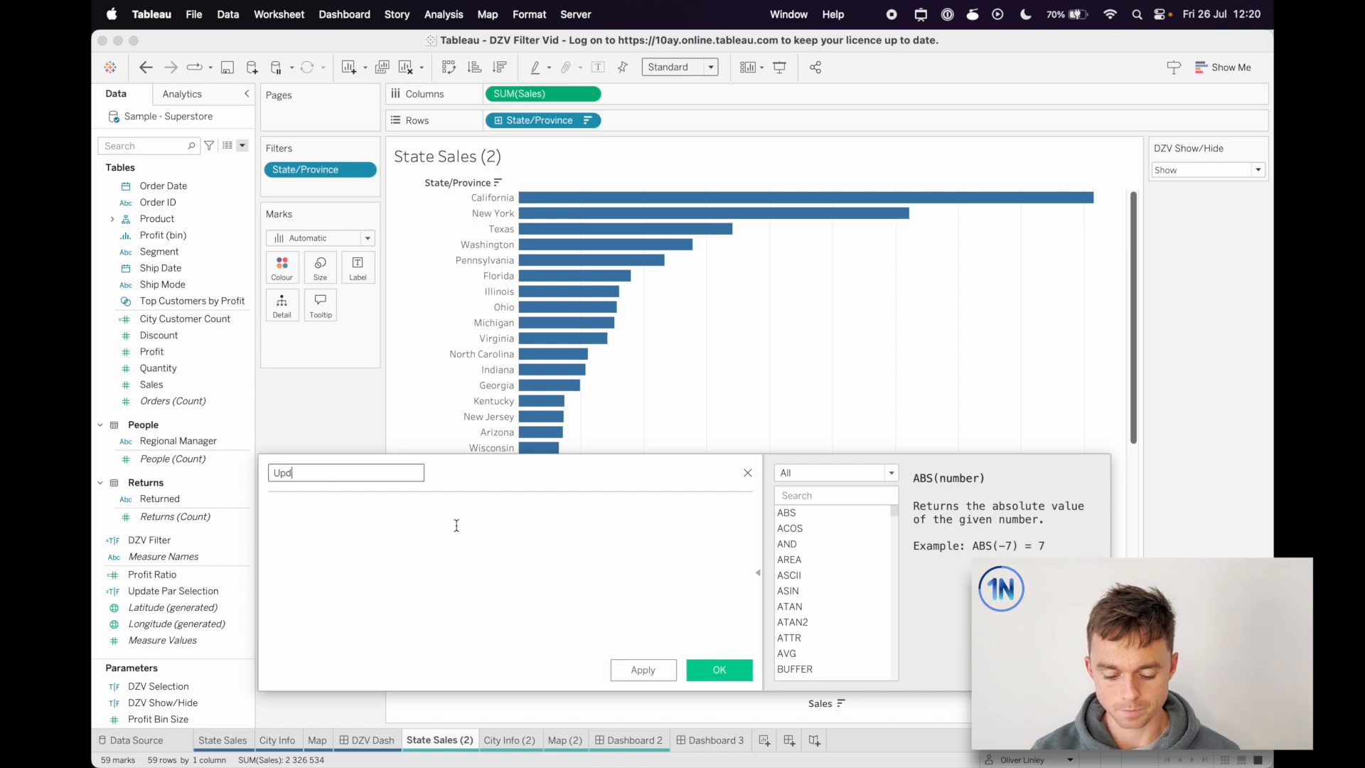
text(Filter: DZV)
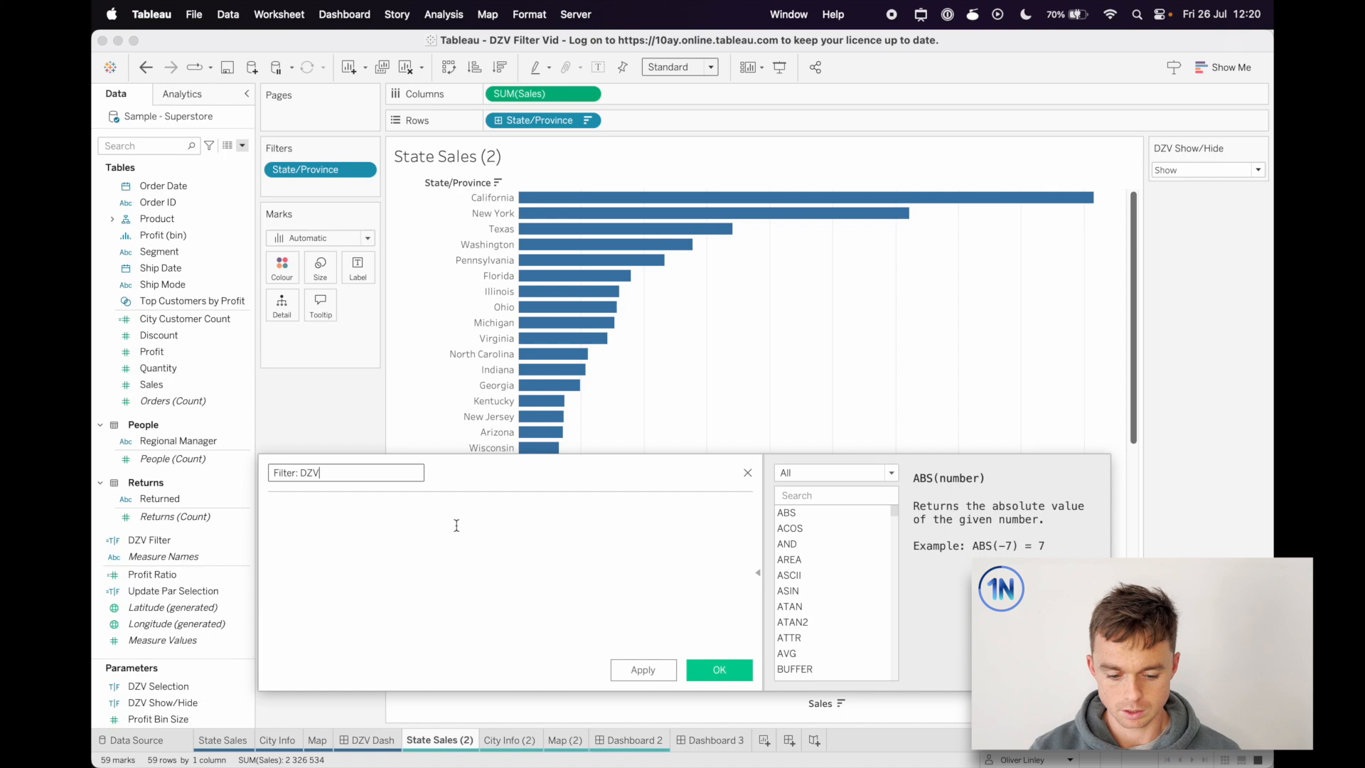
text(Show/Hide)
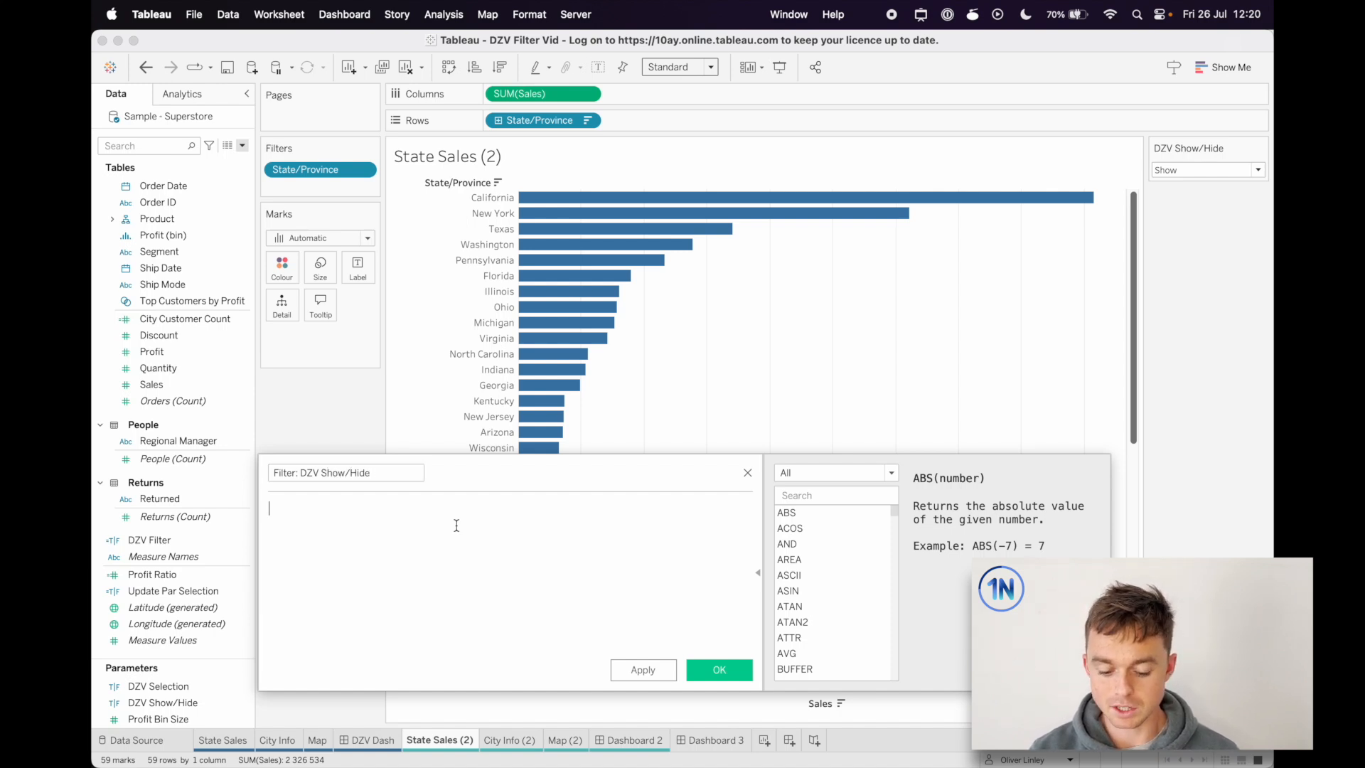
text(dz)
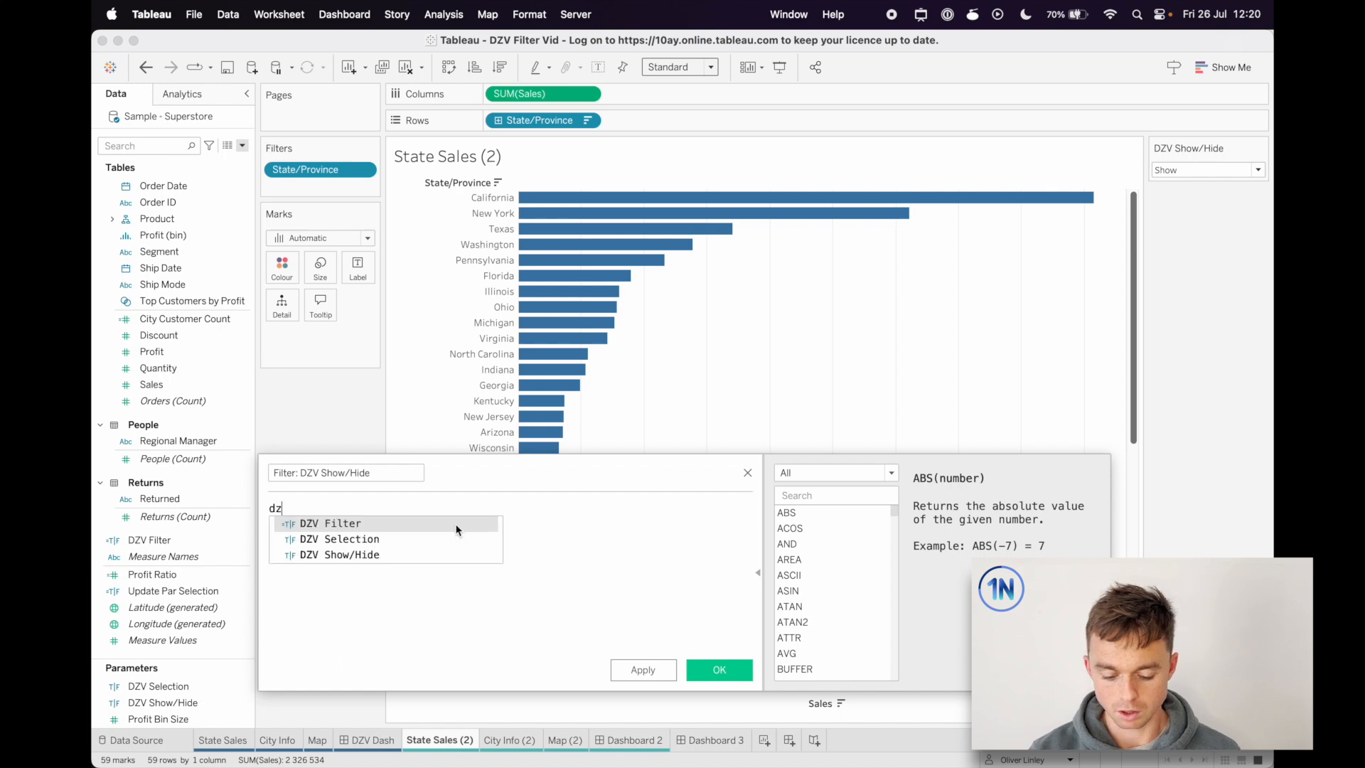
click(337, 555)
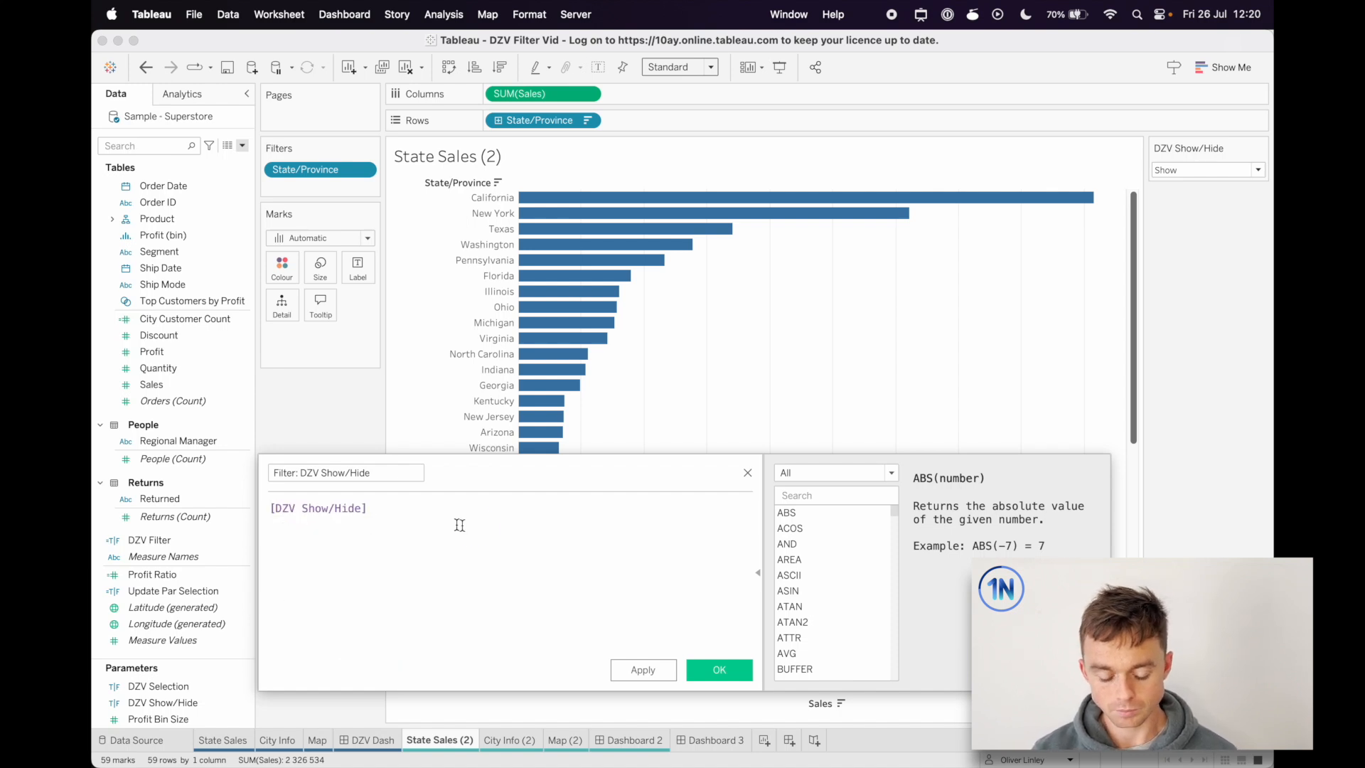
click(719, 670)
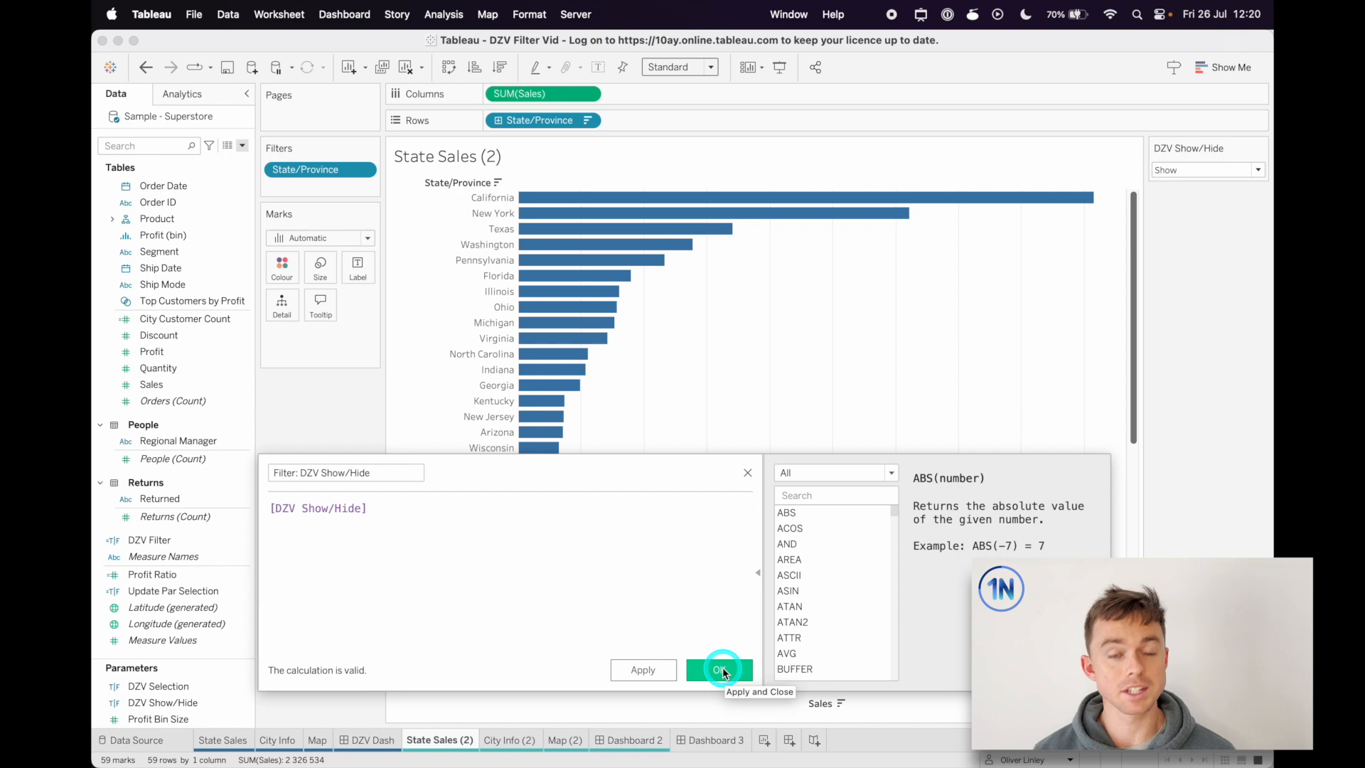
click(720, 669)
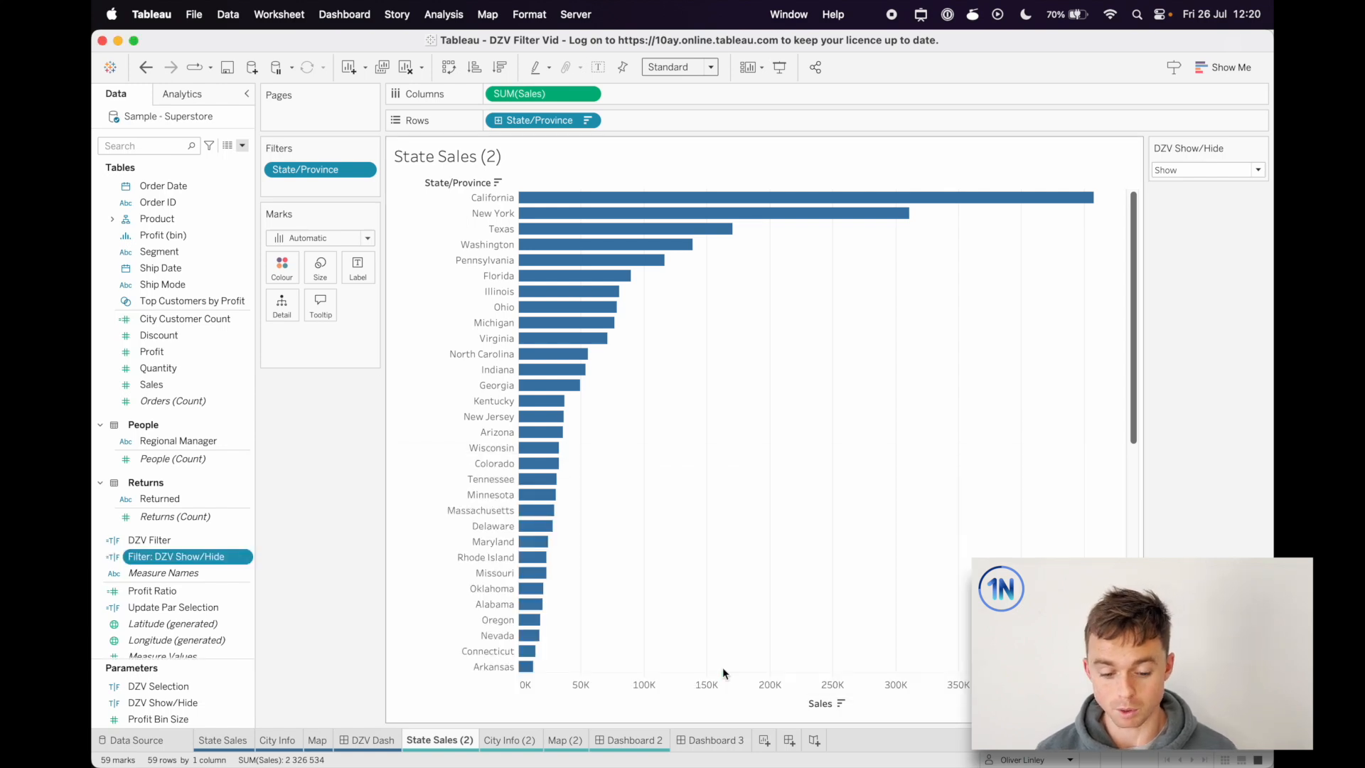
click(613, 682)
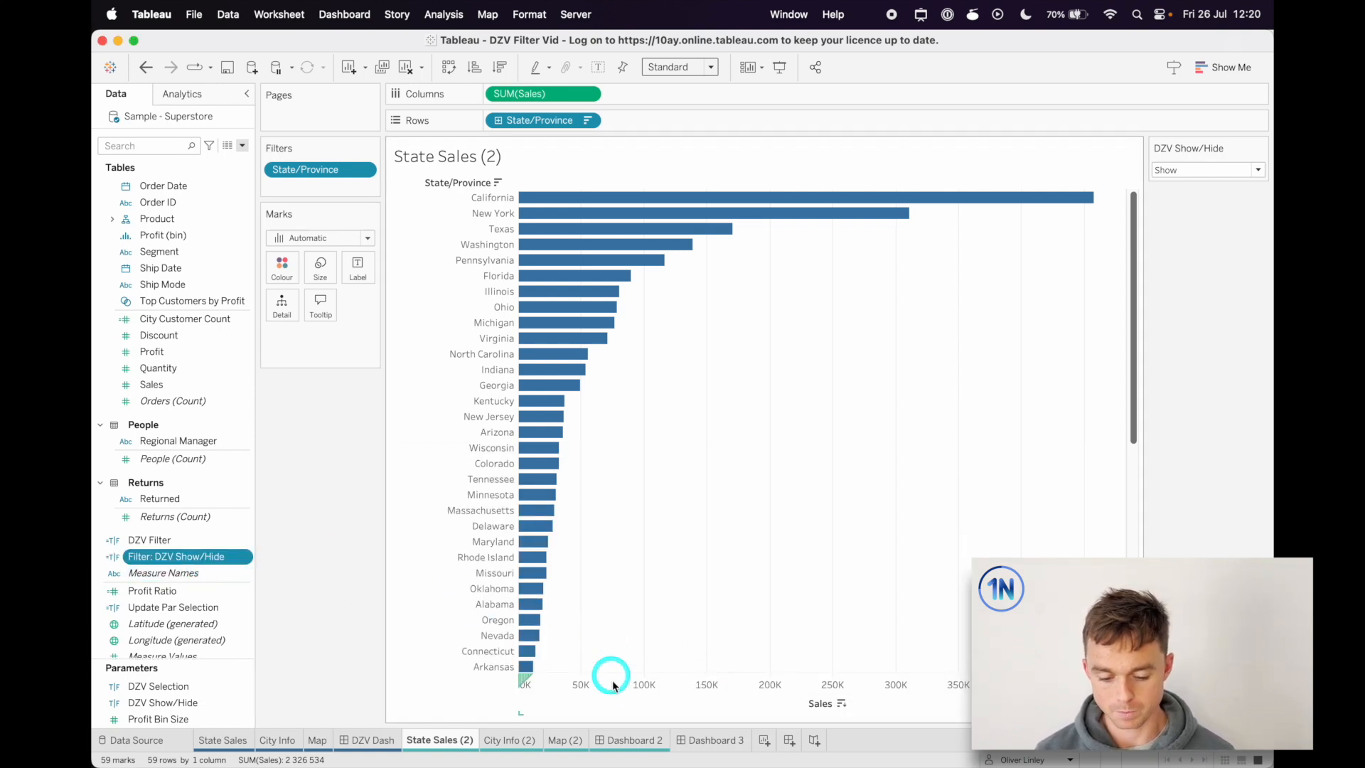
mouse_move(629, 740)
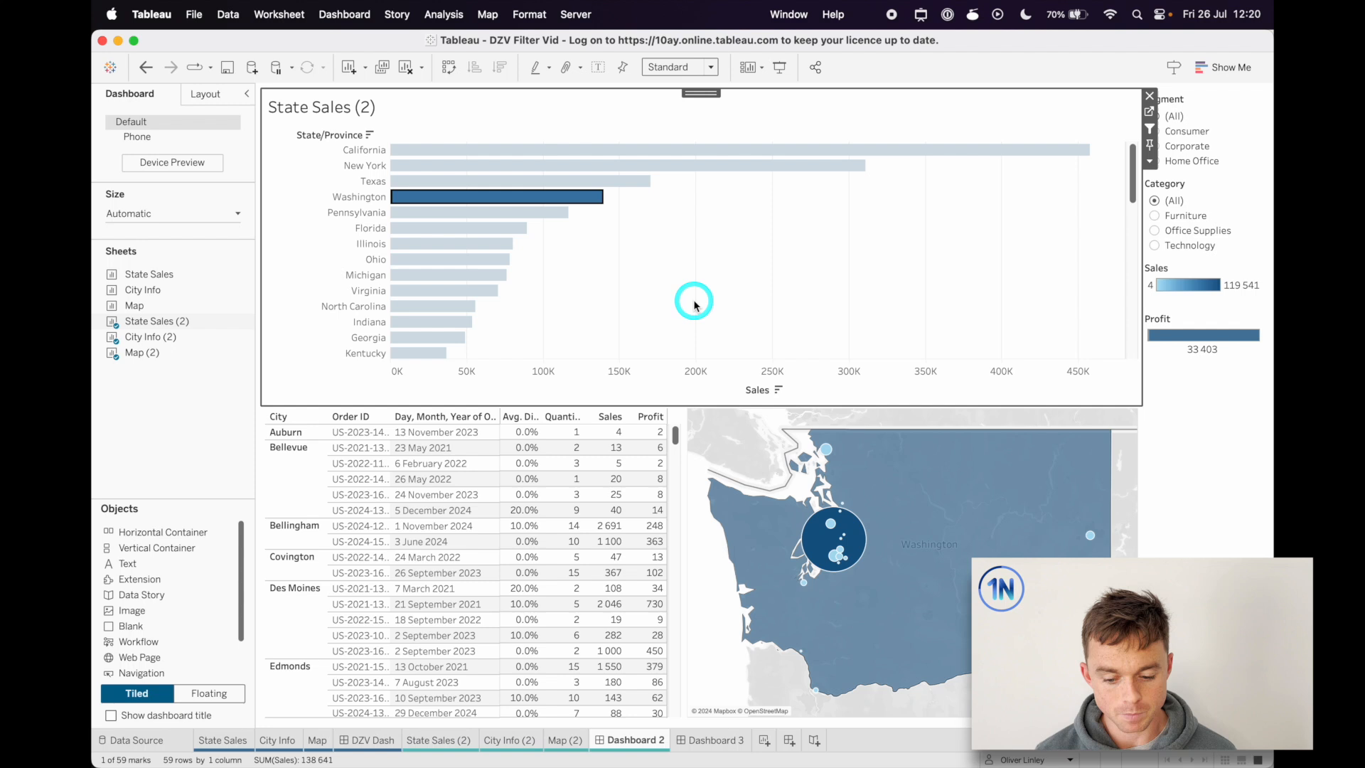
mouse_move(756, 423)
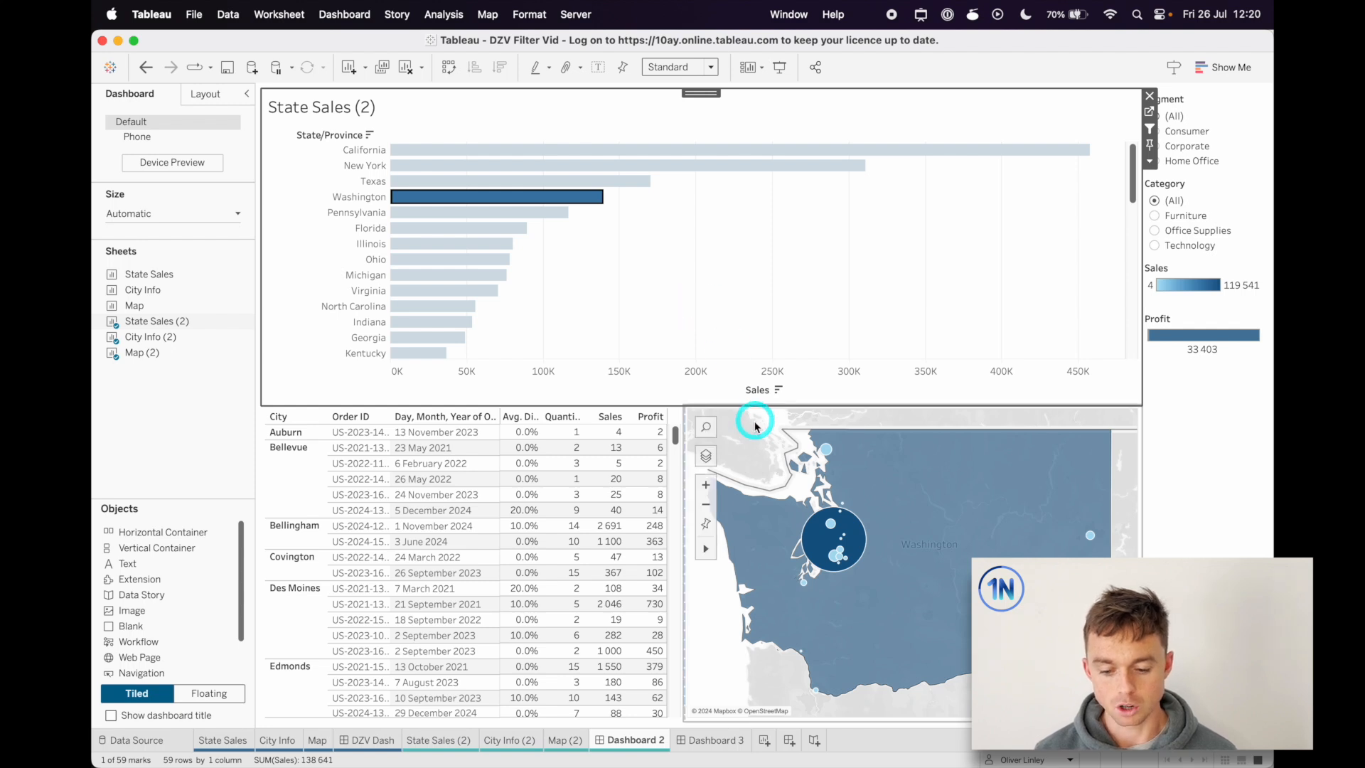
Make the map's visibility follow the Filter: DZV Show/Hide value.
click(755, 425)
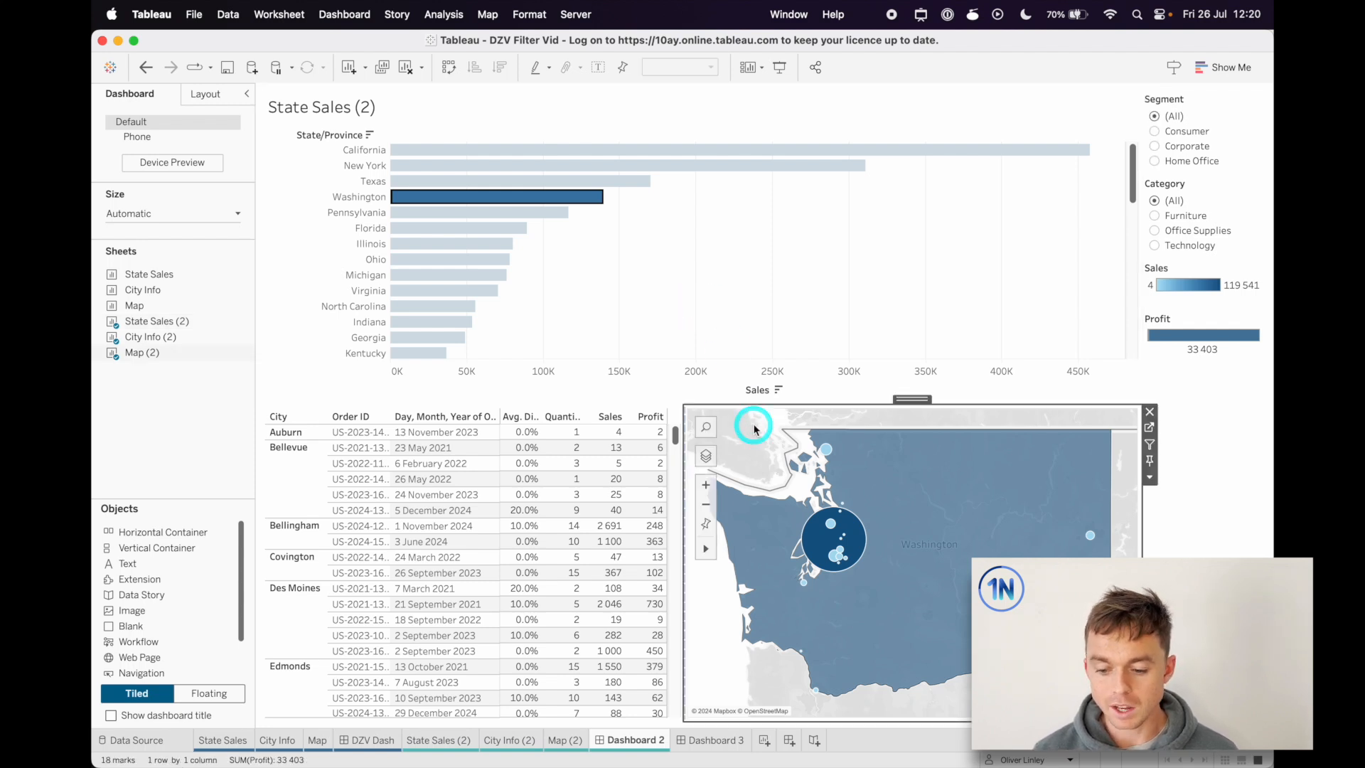
mouse_move(755, 429)
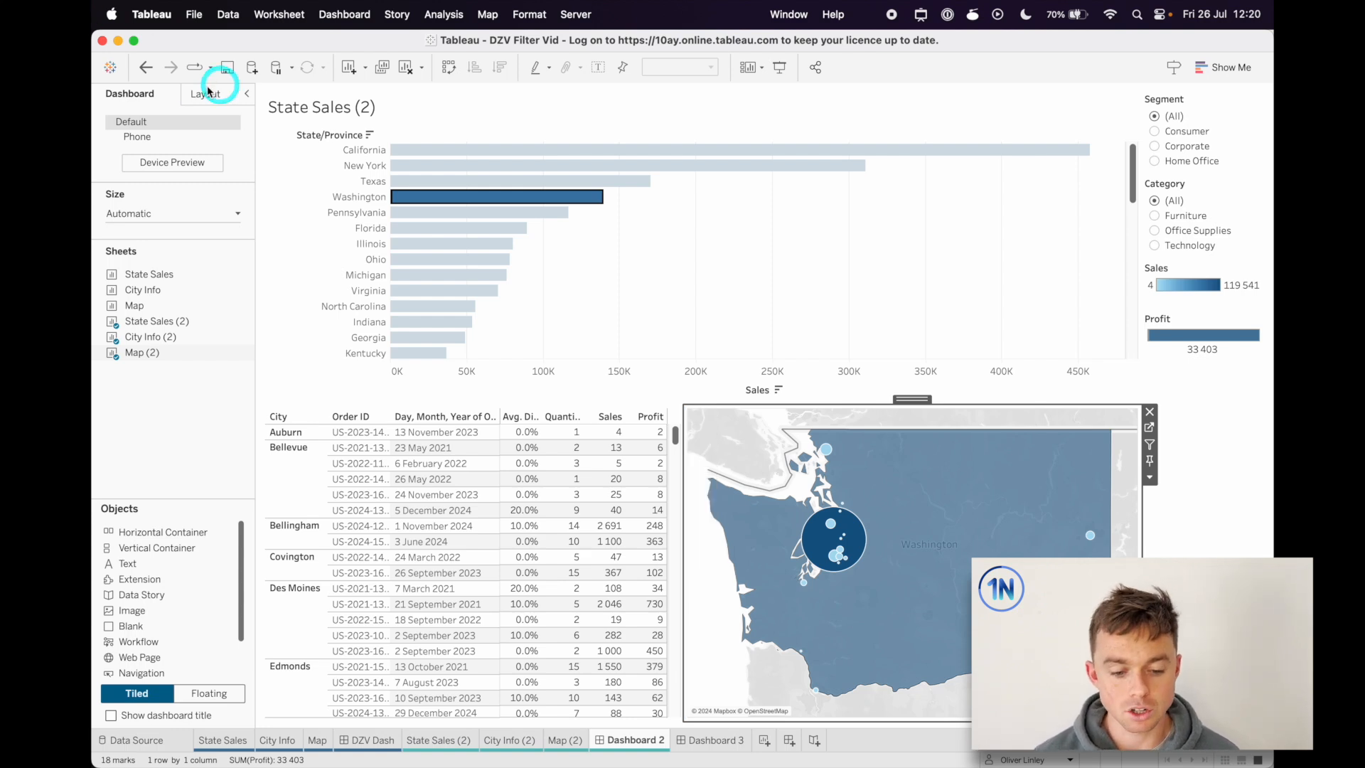
click(205, 93)
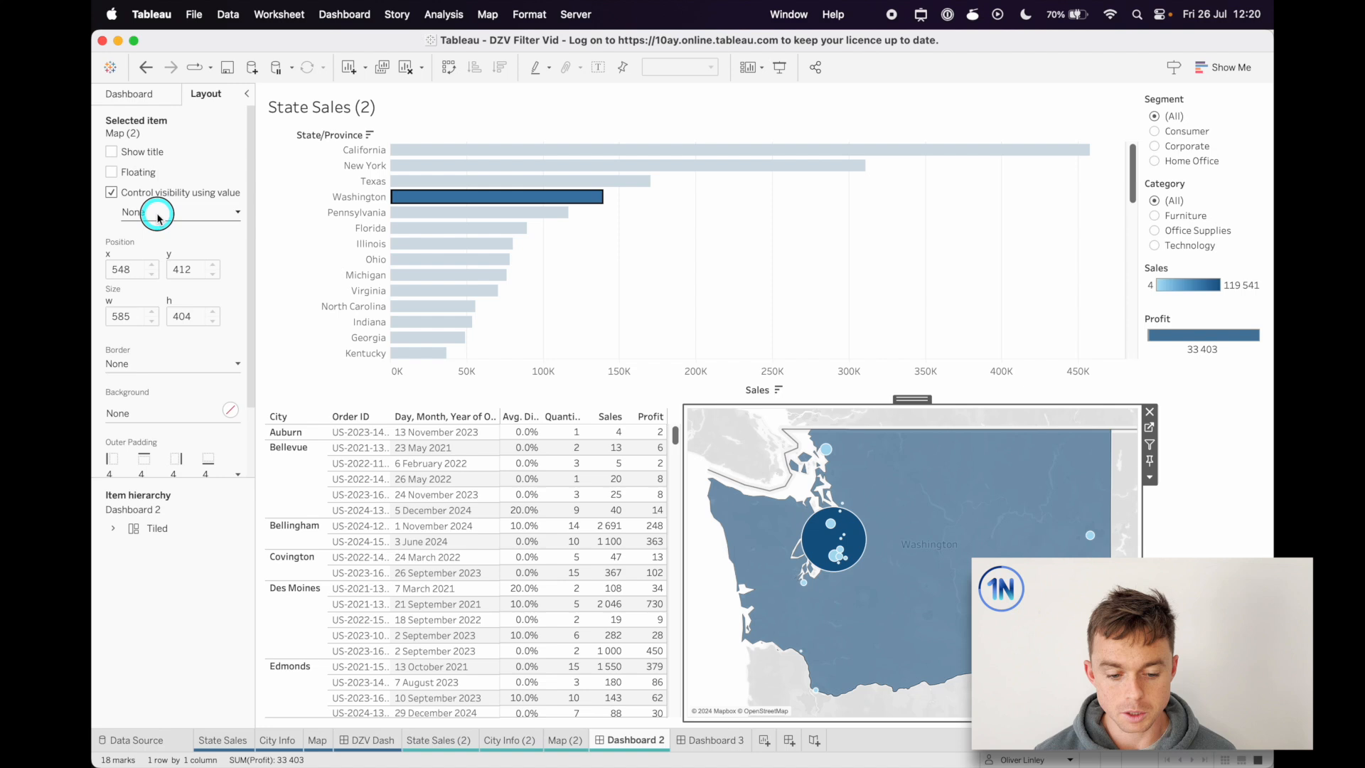
click(158, 213)
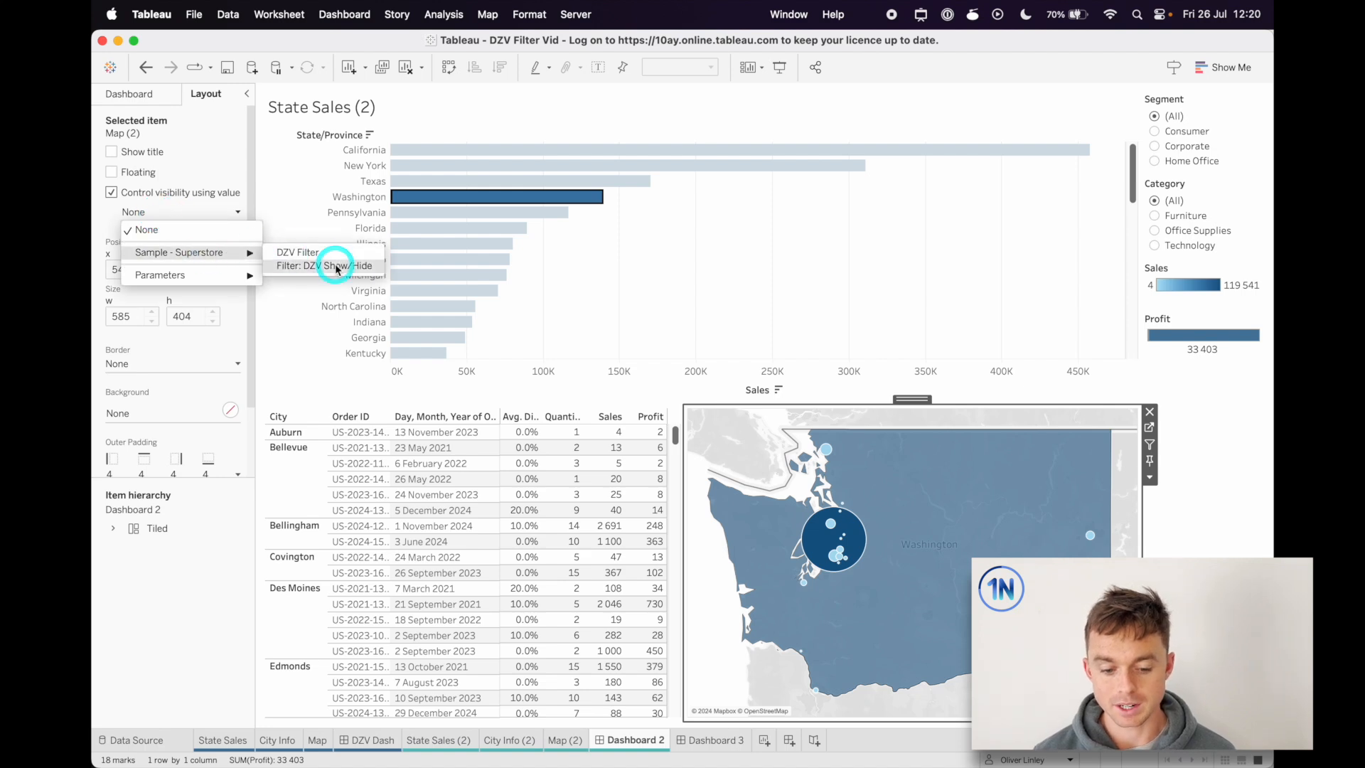
click(335, 266)
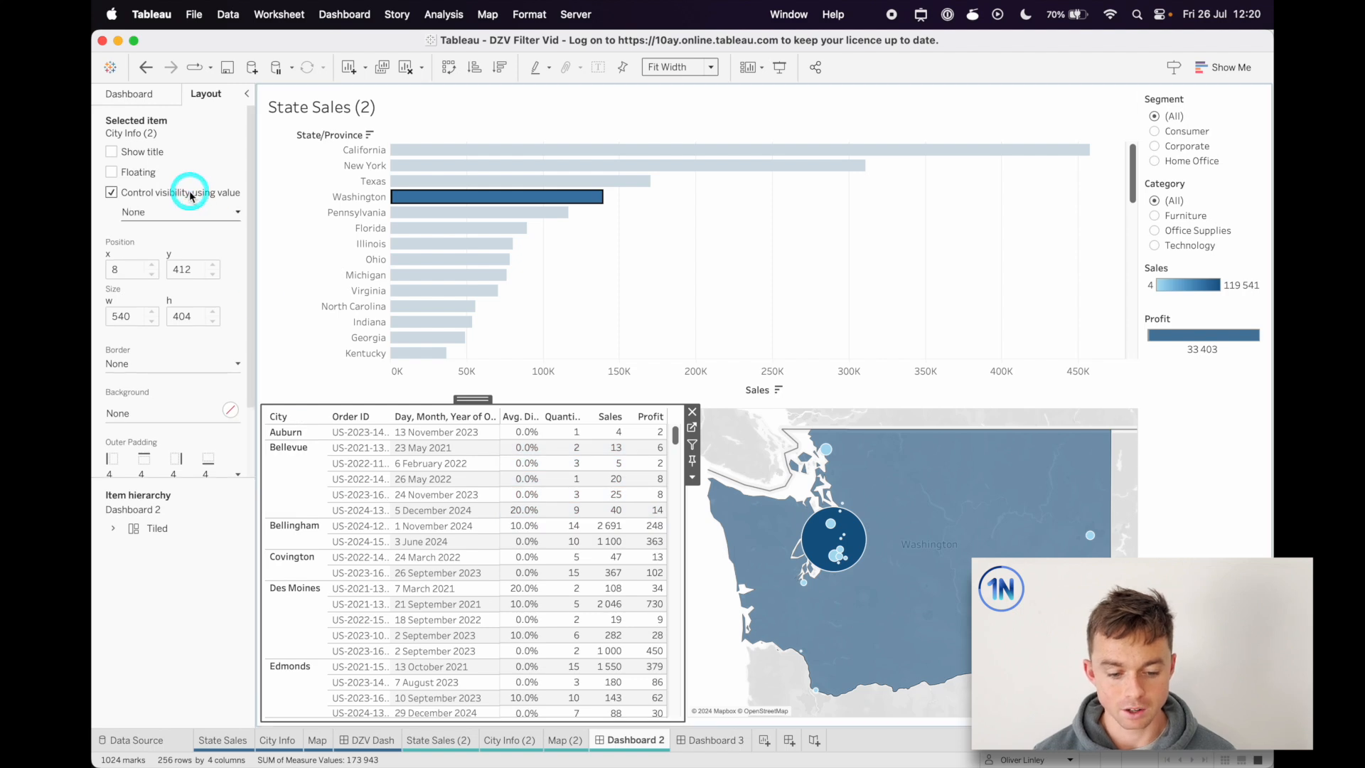
Apply value-controlled visibility to the city table, filters, legends and container, then deselect Washington.
click(181, 211)
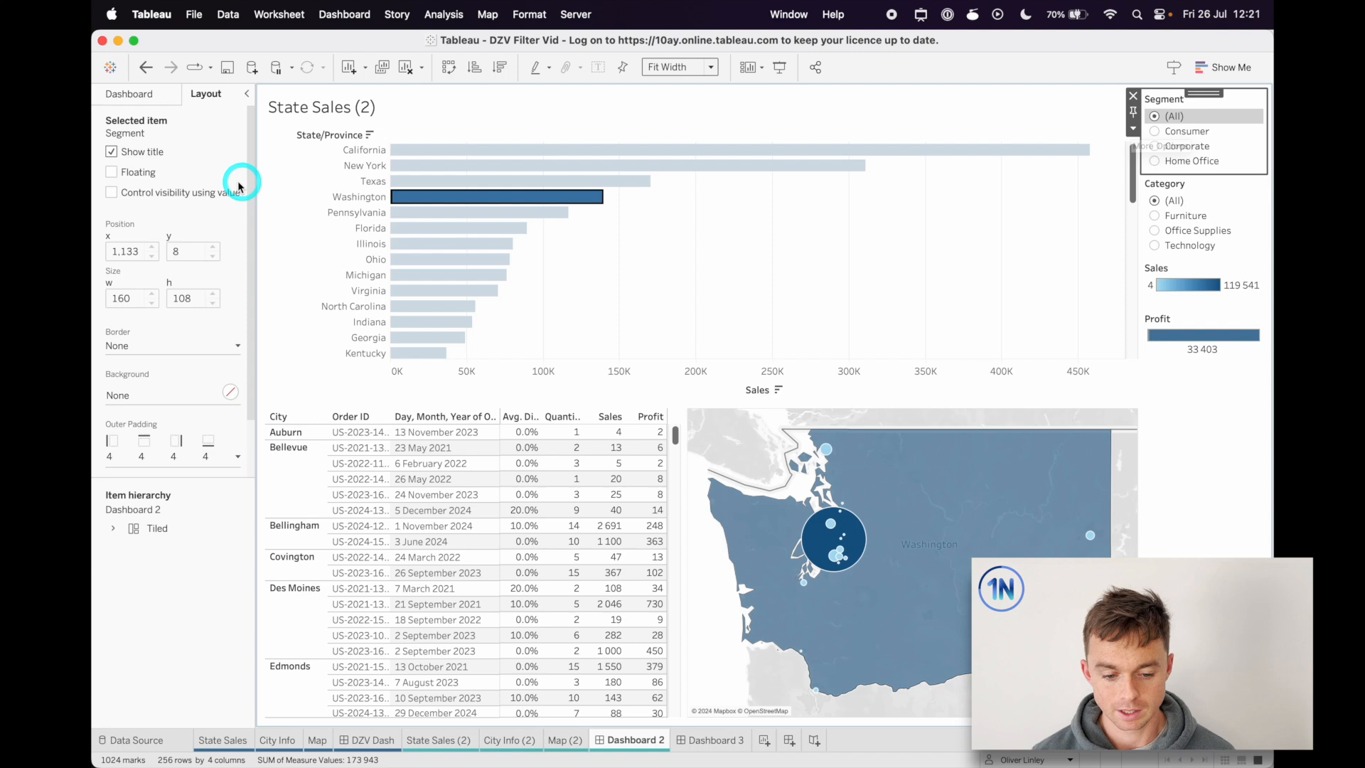
click(112, 193)
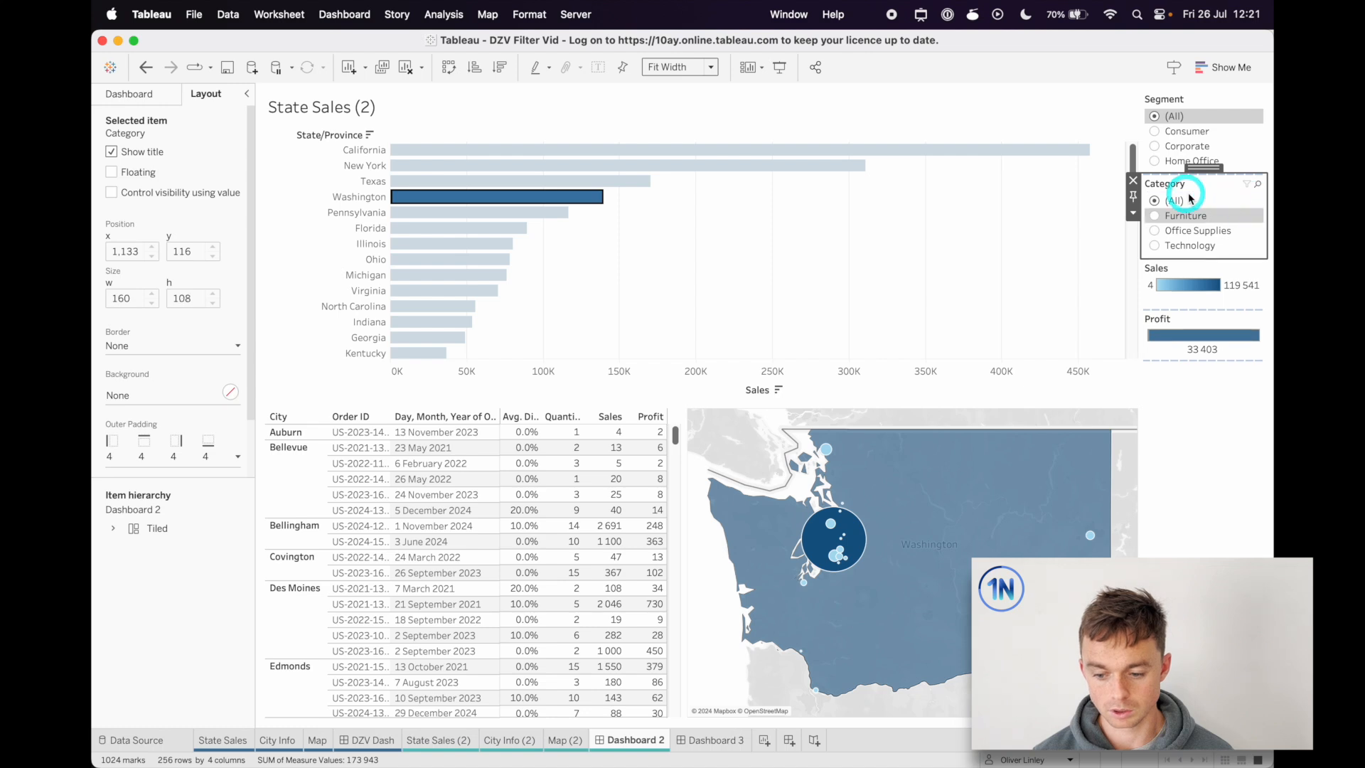
click(111, 192)
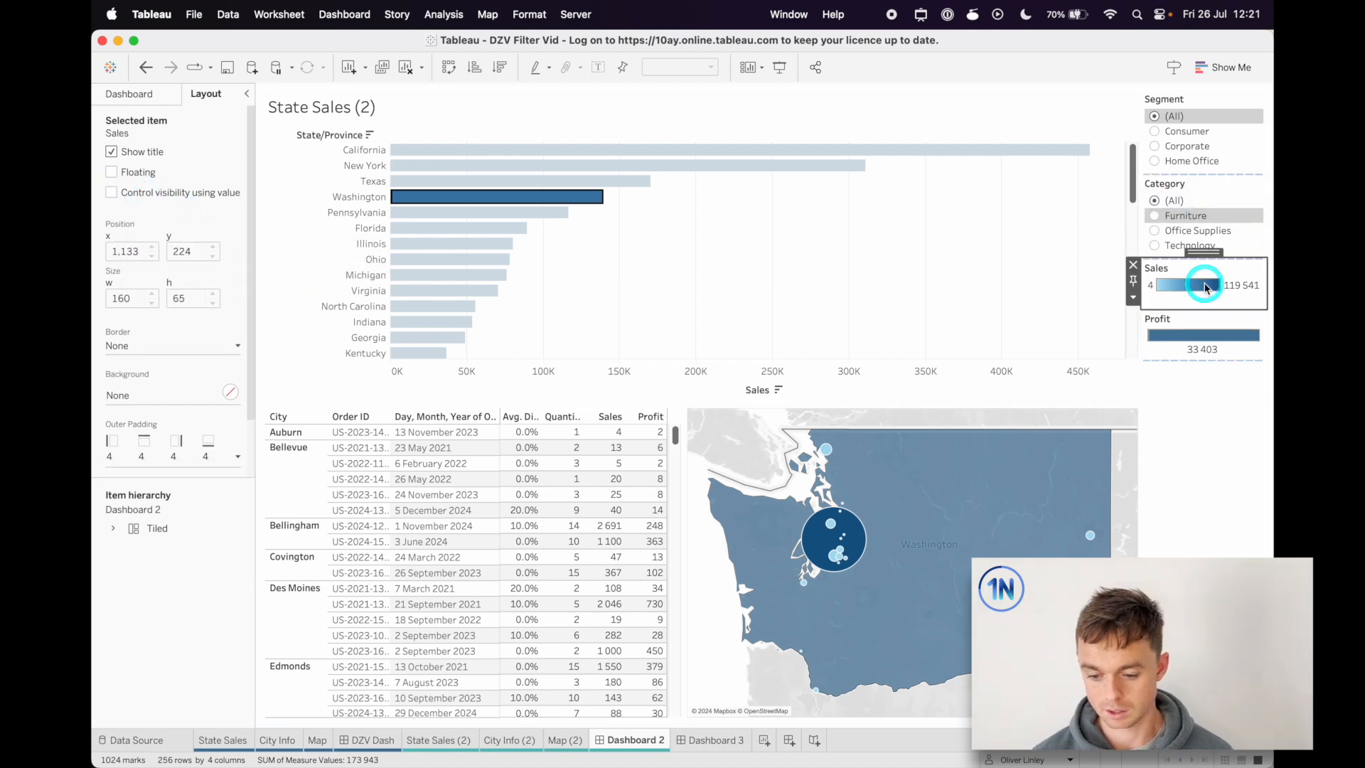
click(112, 192)
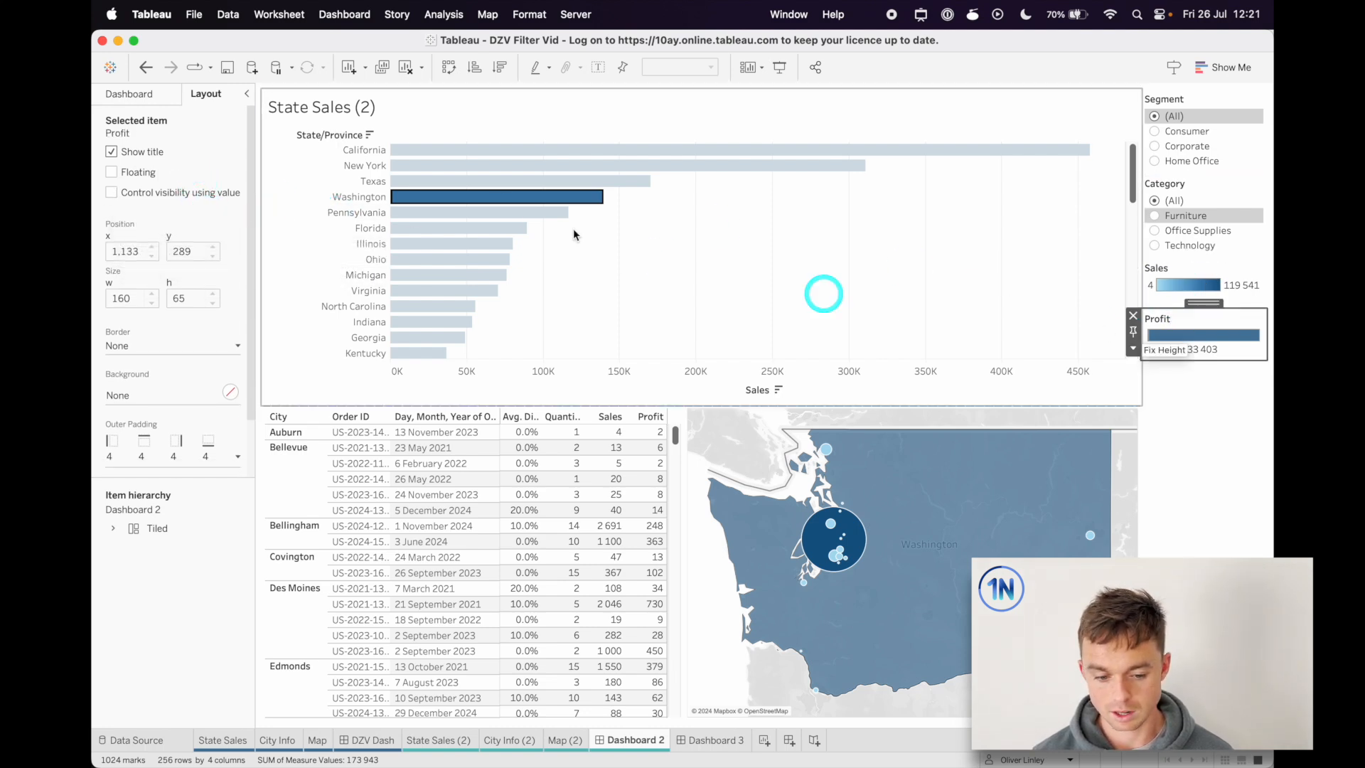
click(112, 192)
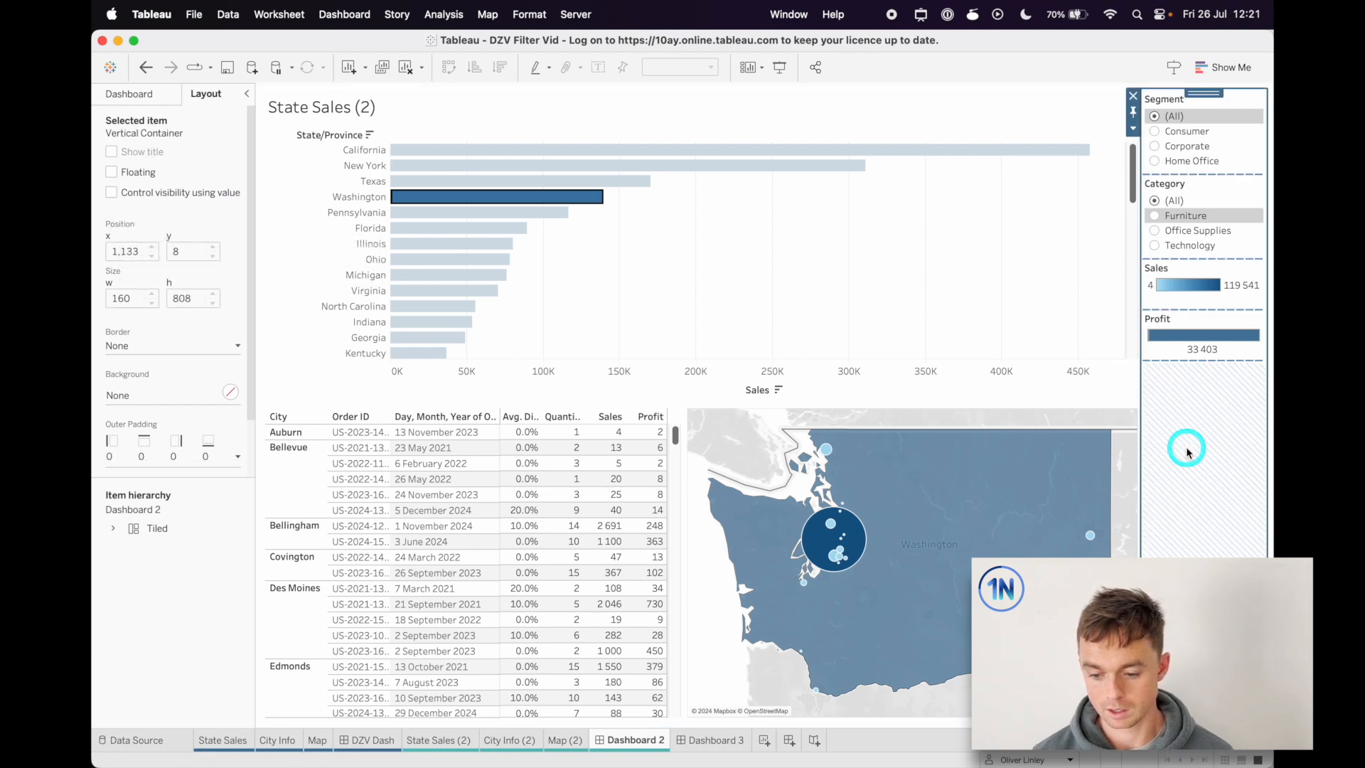
click(542, 197)
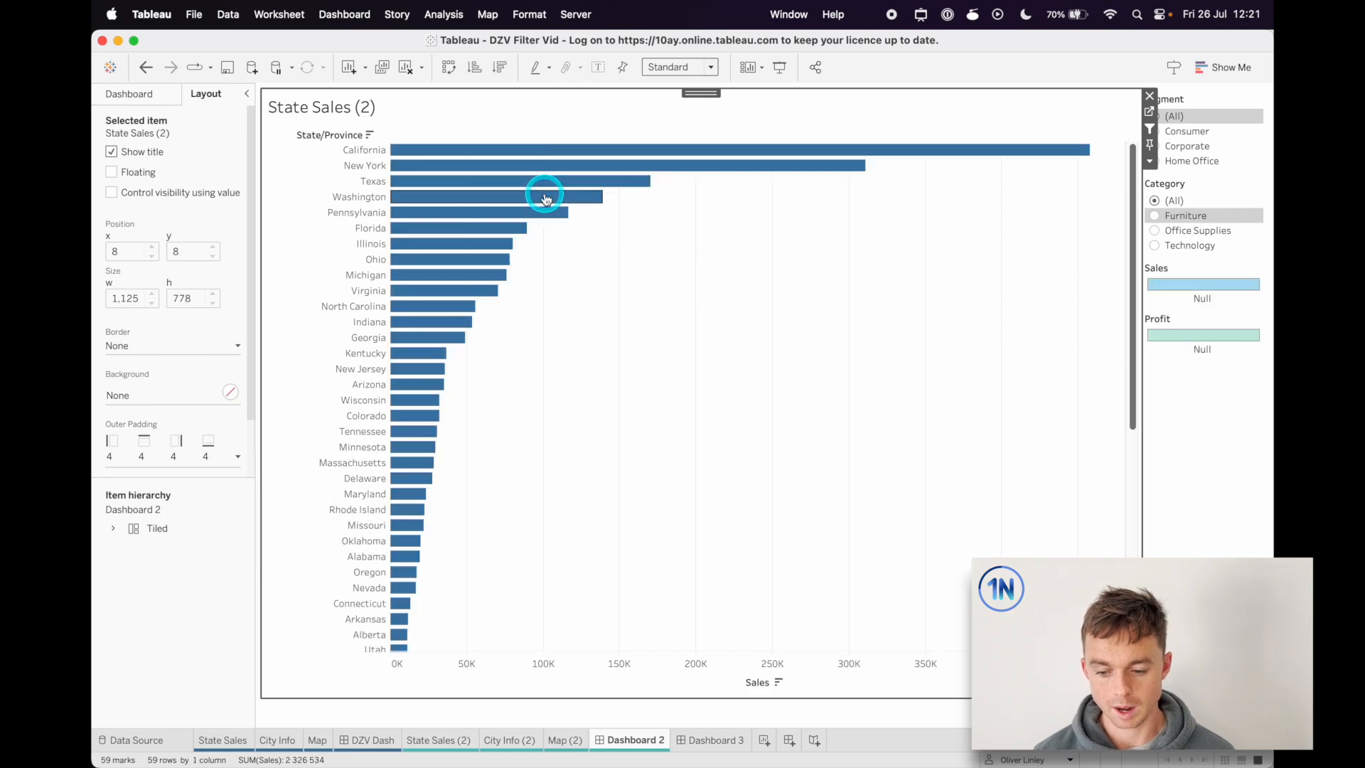
Select Washington to reveal its table and map, then deselect it to hide them.
click(545, 197)
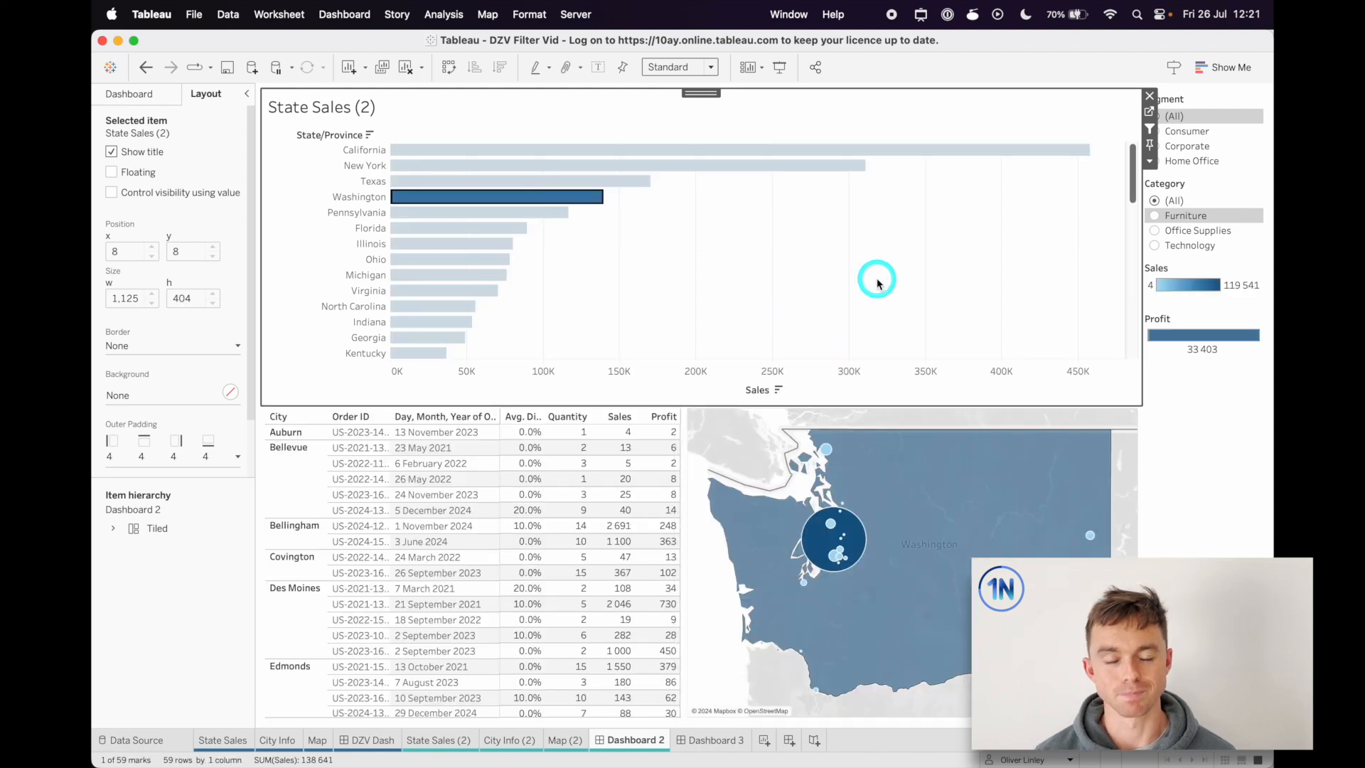
mouse_move(878, 284)
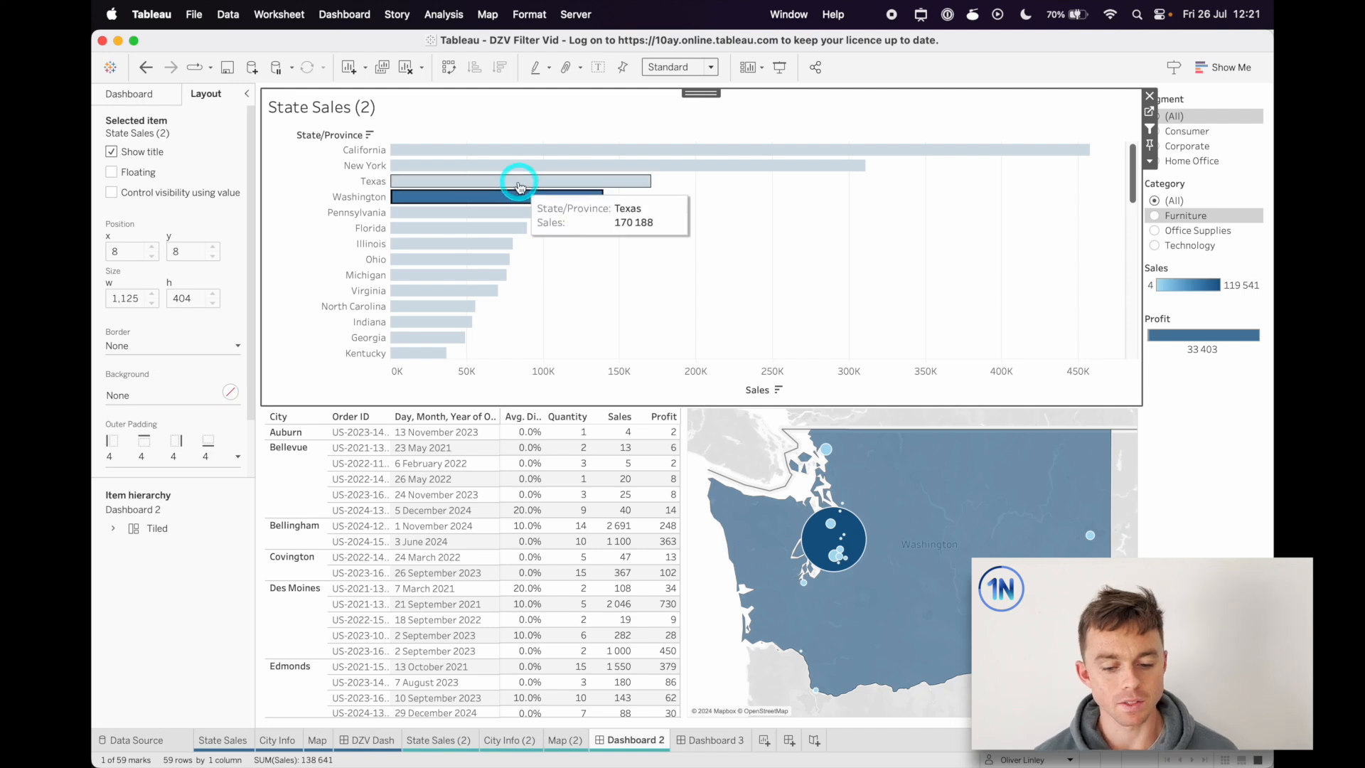
click(485, 197)
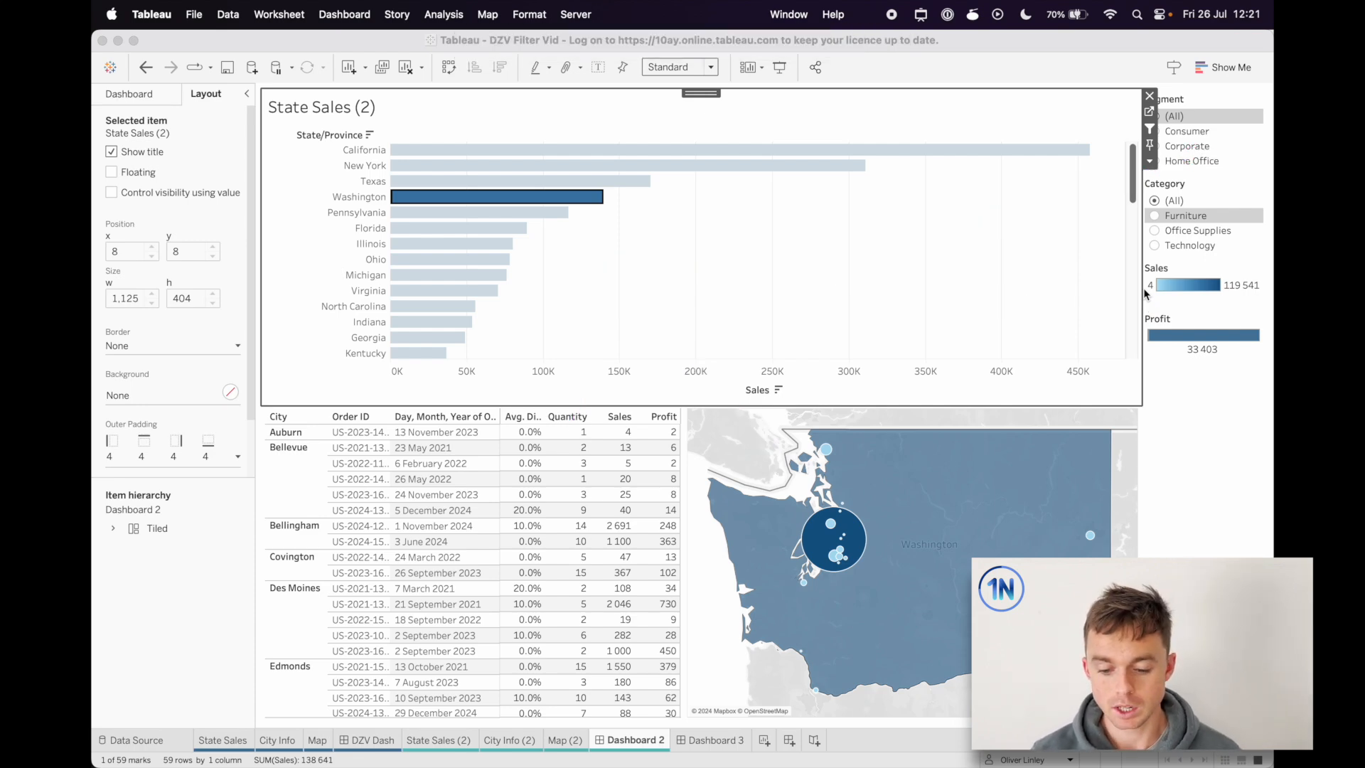
click(344, 14)
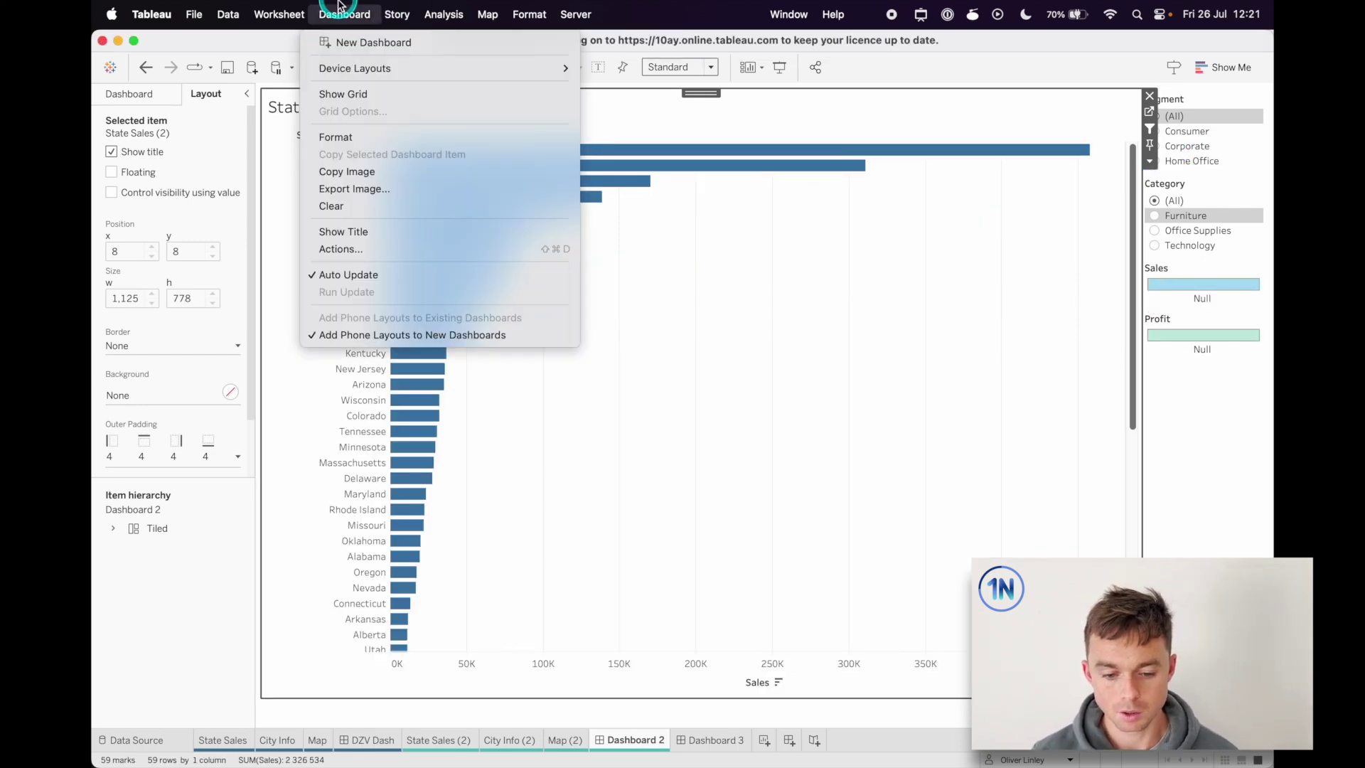
Add Change Parameter action 'Update DZV Parameter' from State Sales (2) setting DZV Show/Hide, False on clear.
click(340, 249)
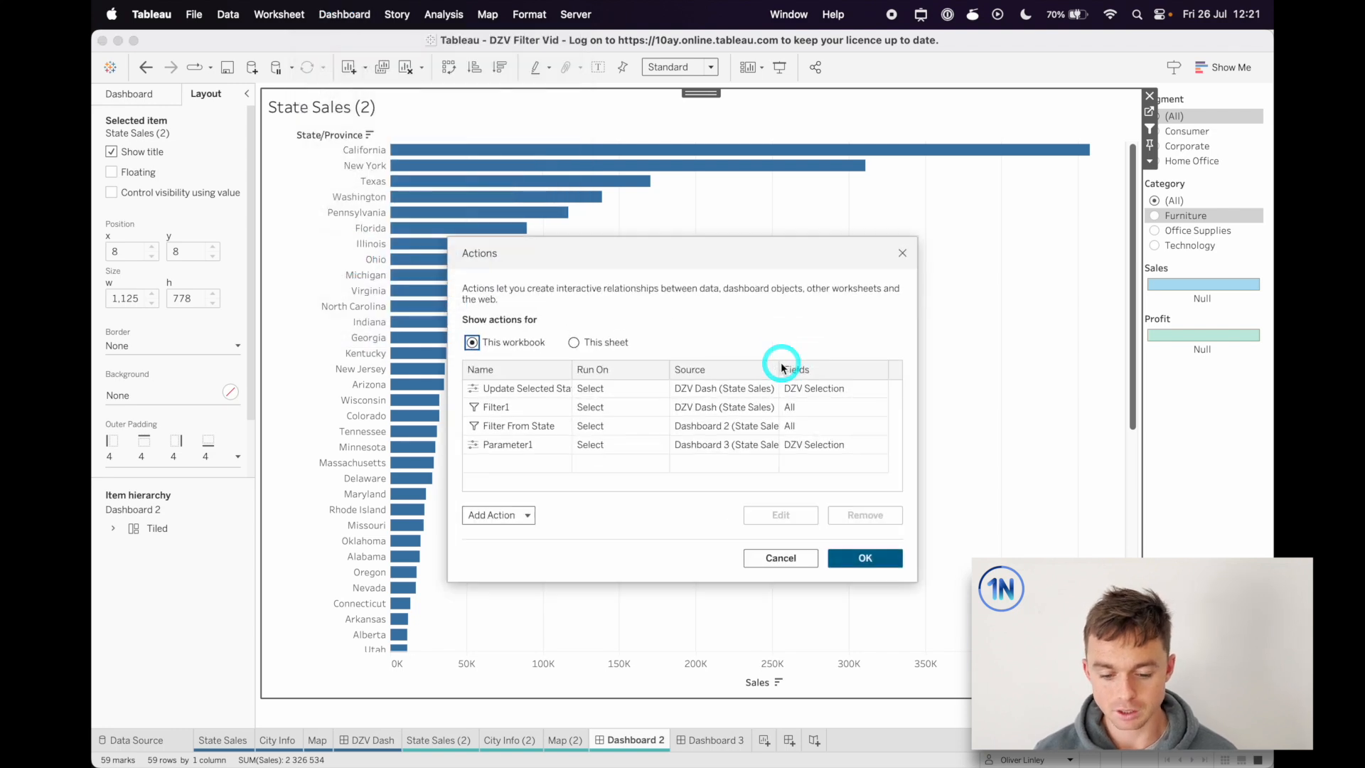
click(572, 342)
text(U)
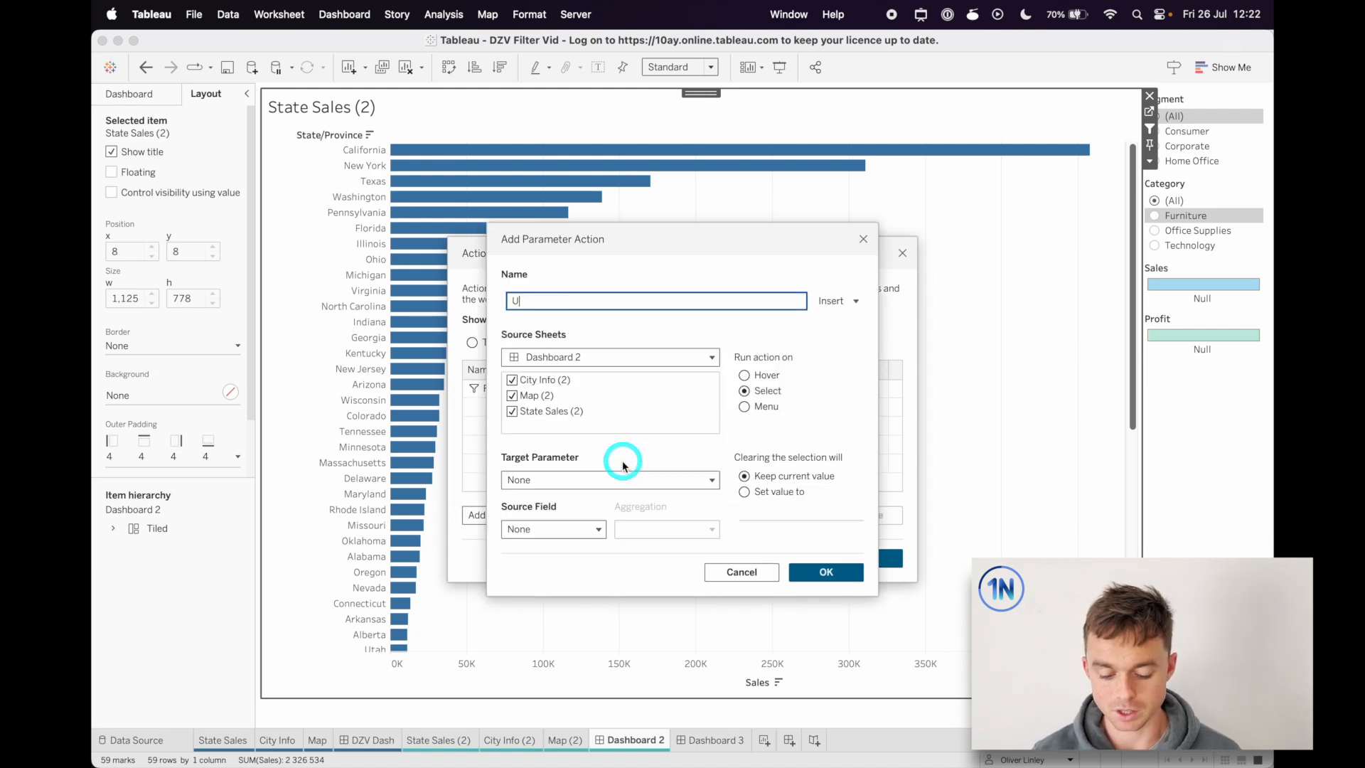
text(pdate DZV)
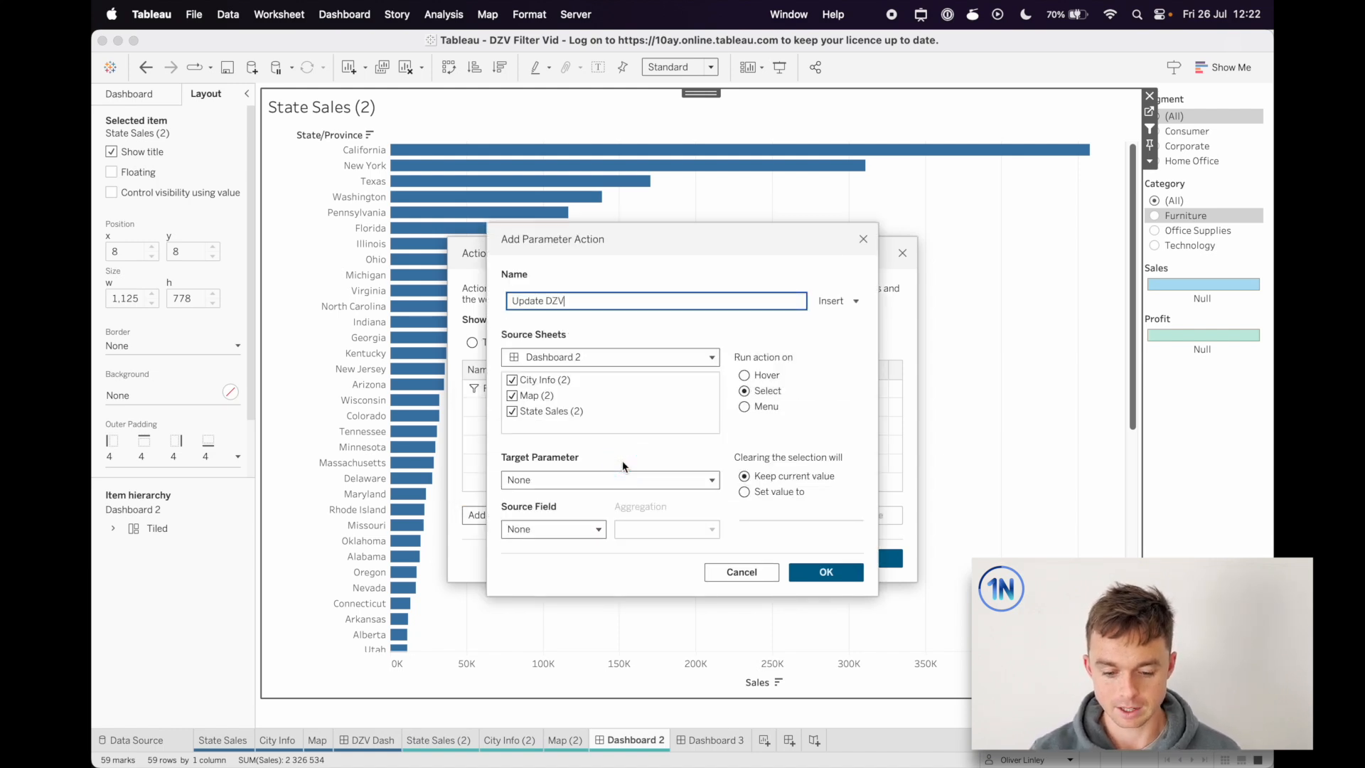
text(Parameter)
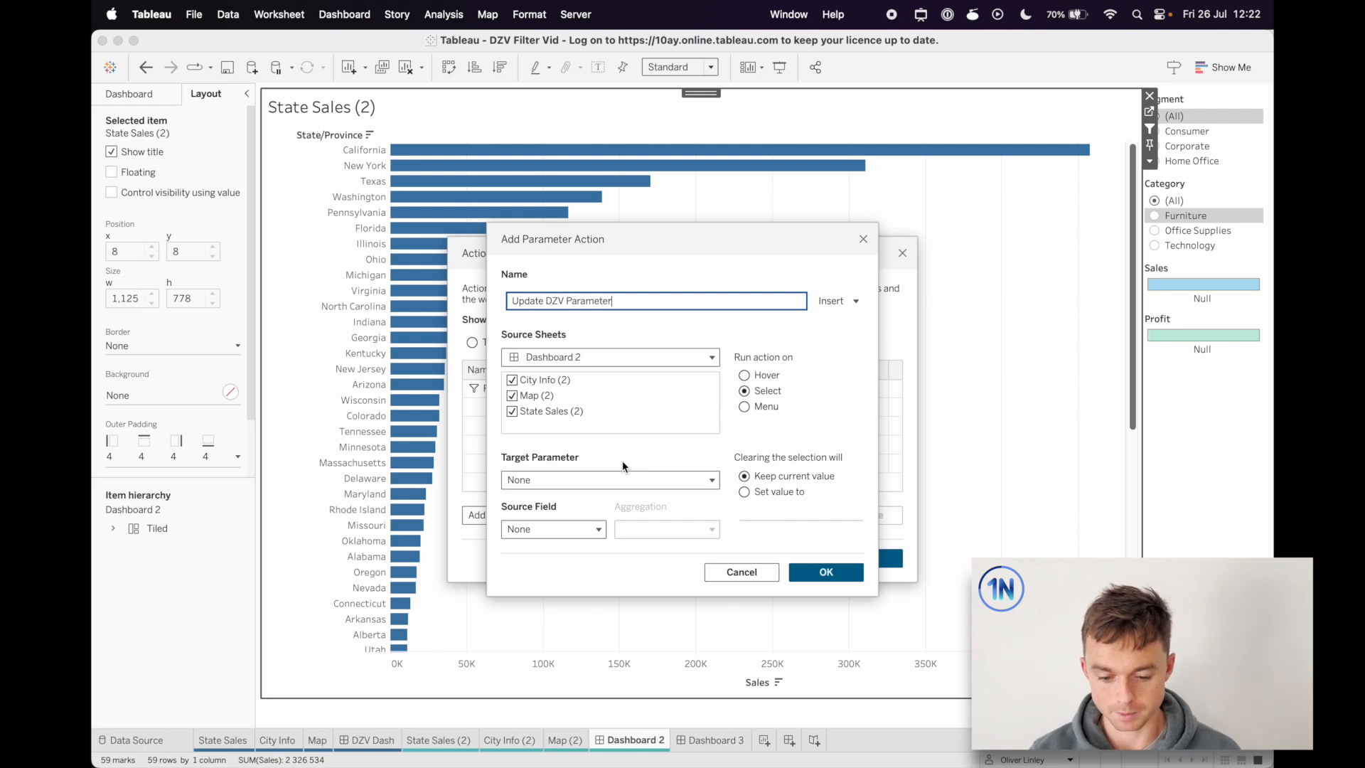
click(512, 380)
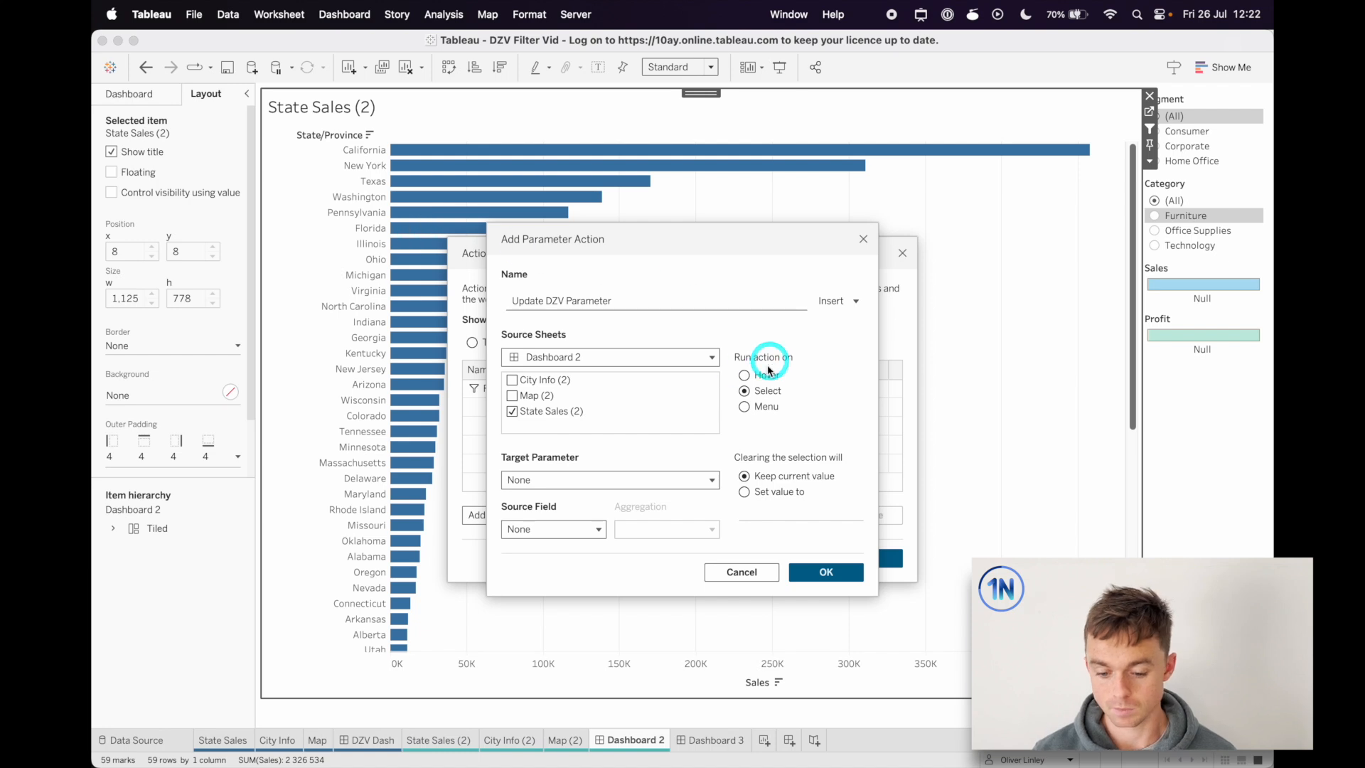
click(702, 480)
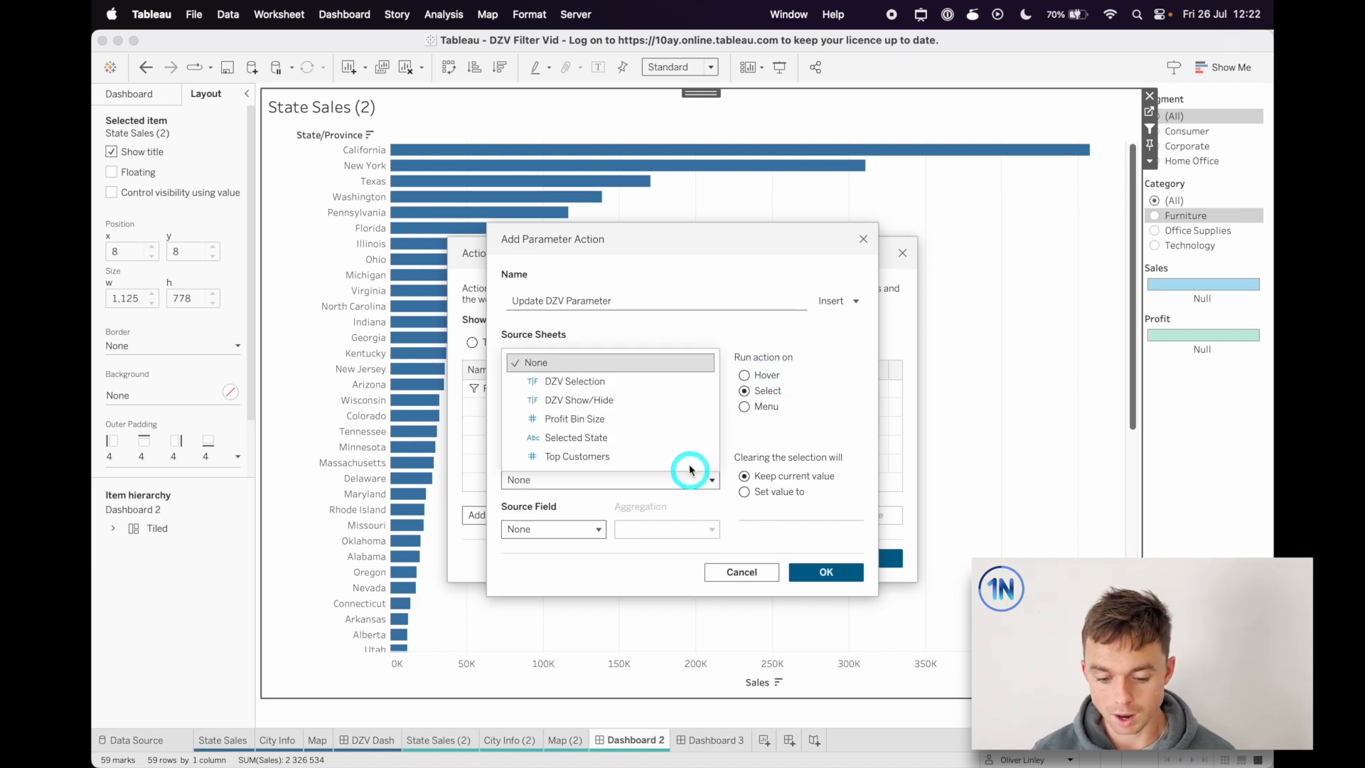
click(595, 529)
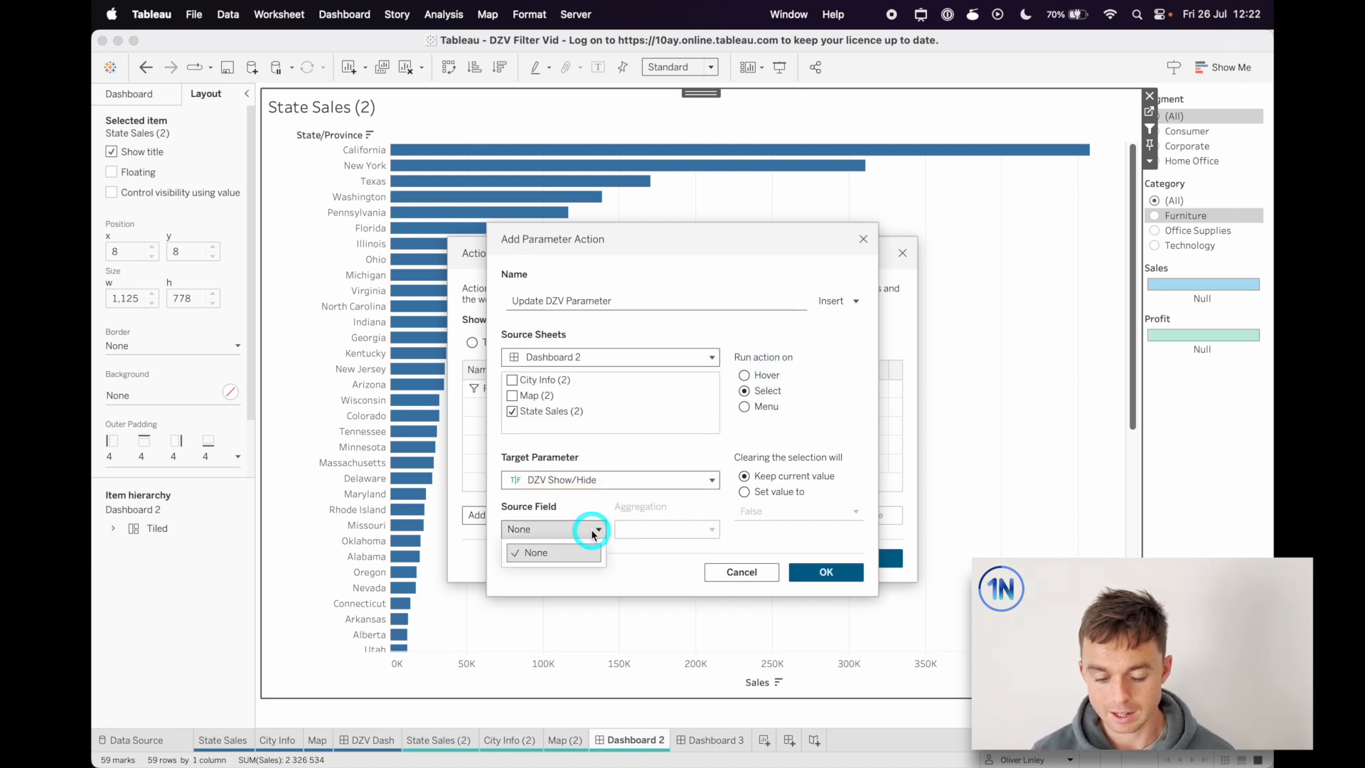
click(553, 553)
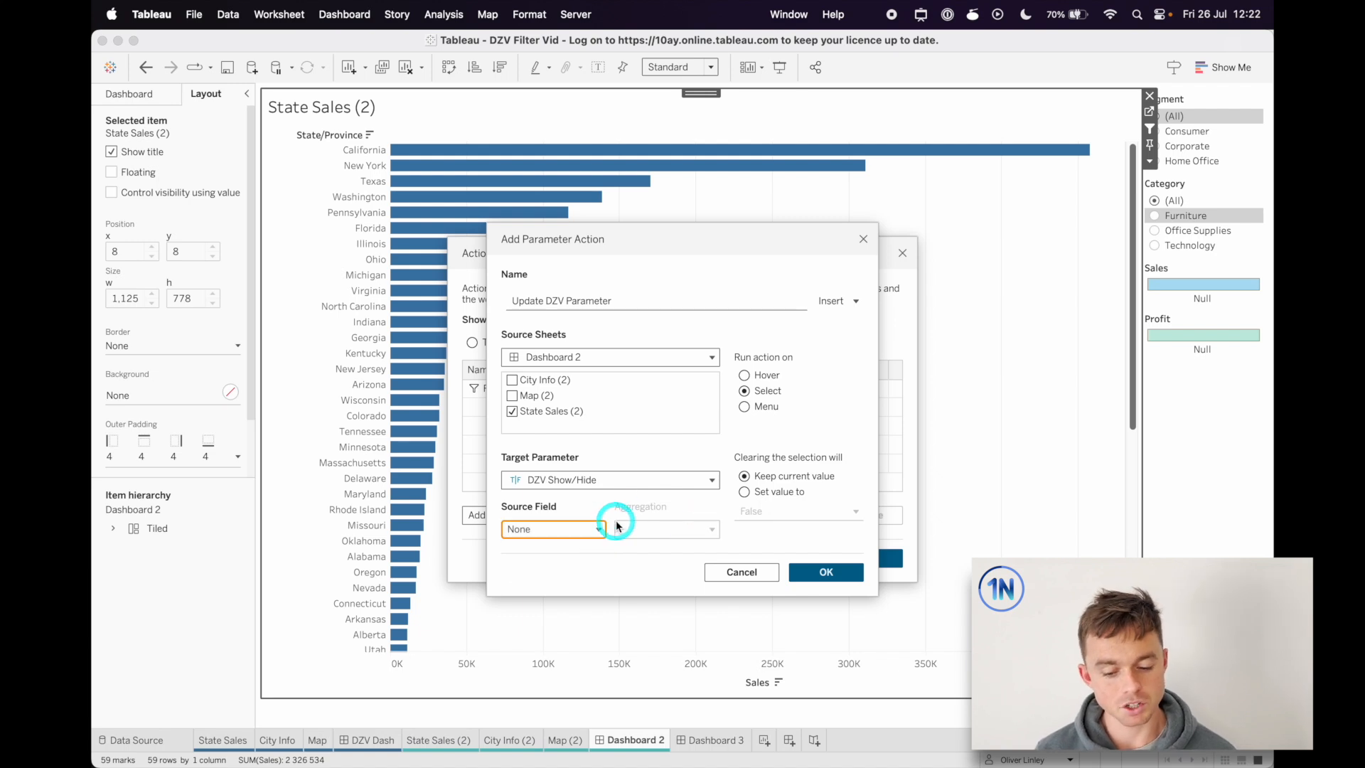
click(744, 491)
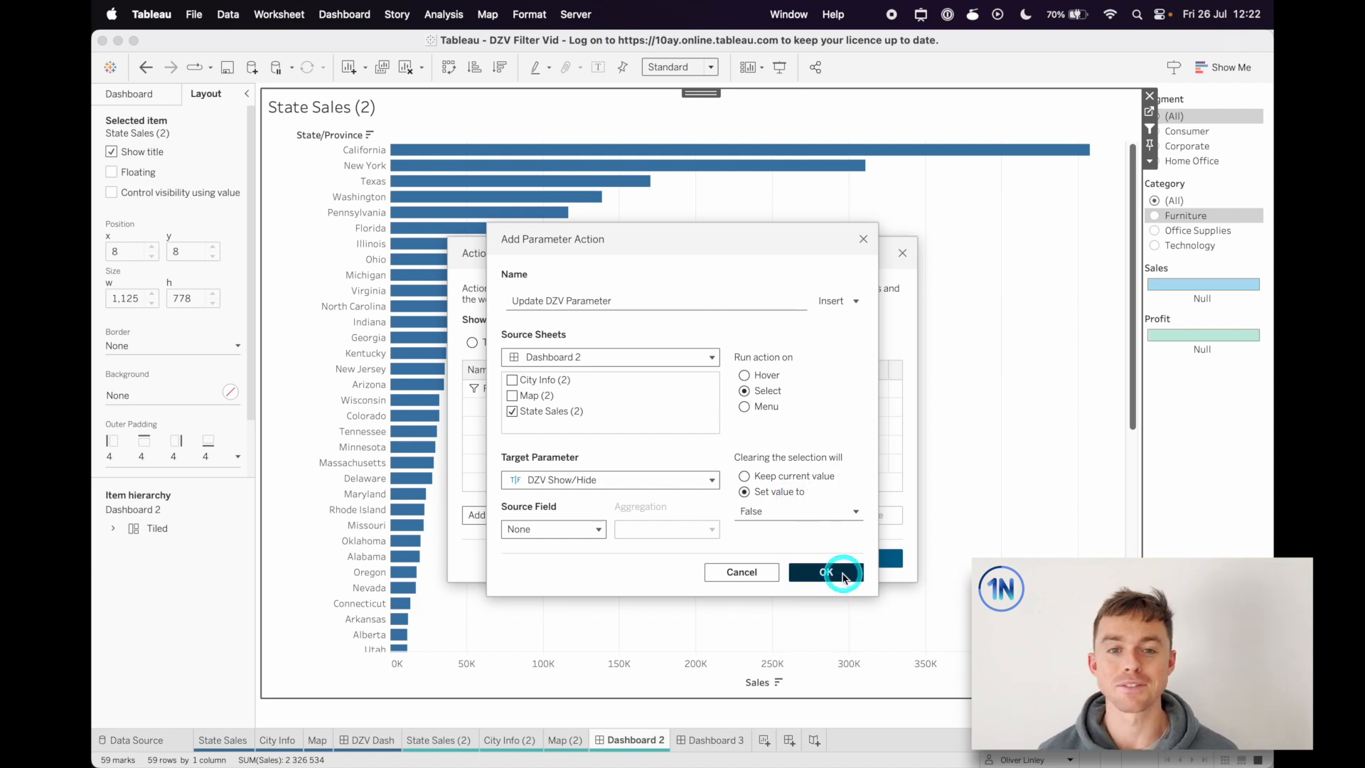
click(828, 571)
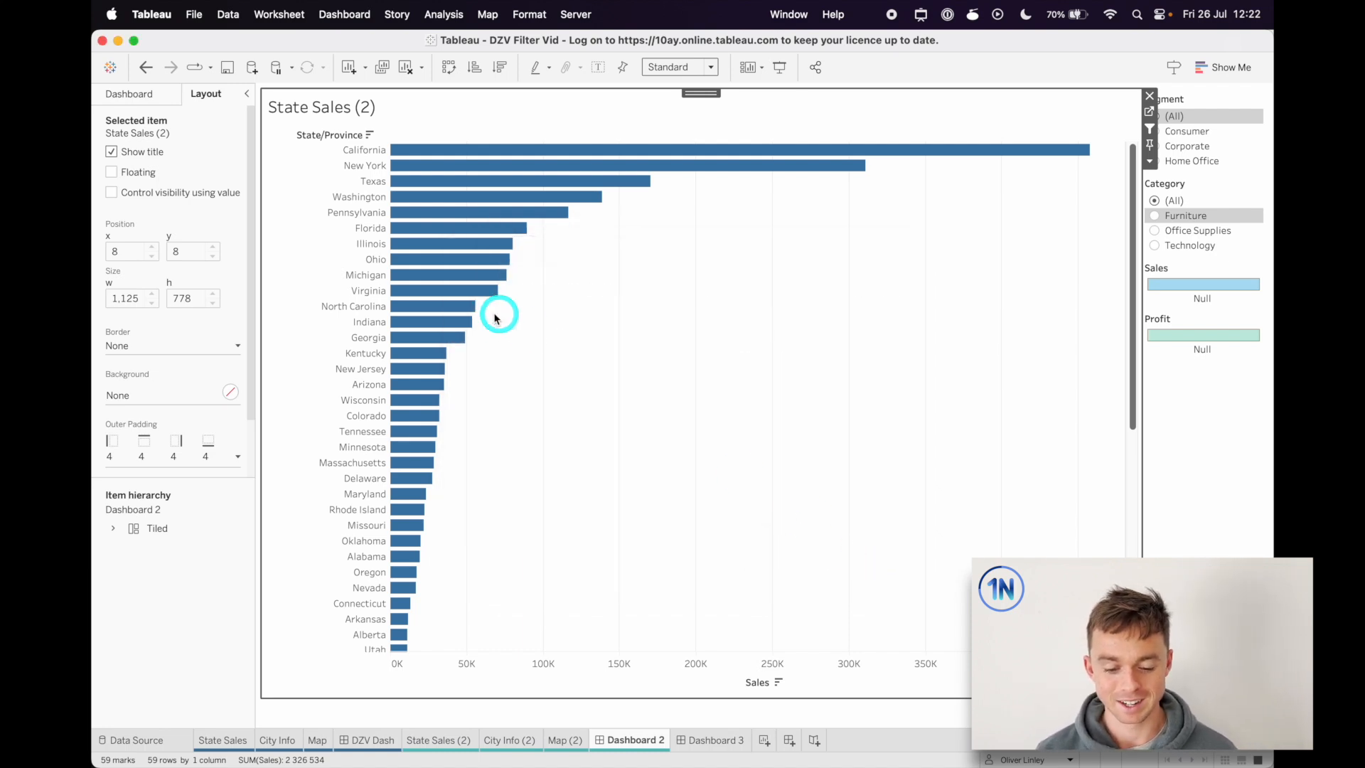
Select, clear and reselect North Carolina to test the parameter action.
click(435, 305)
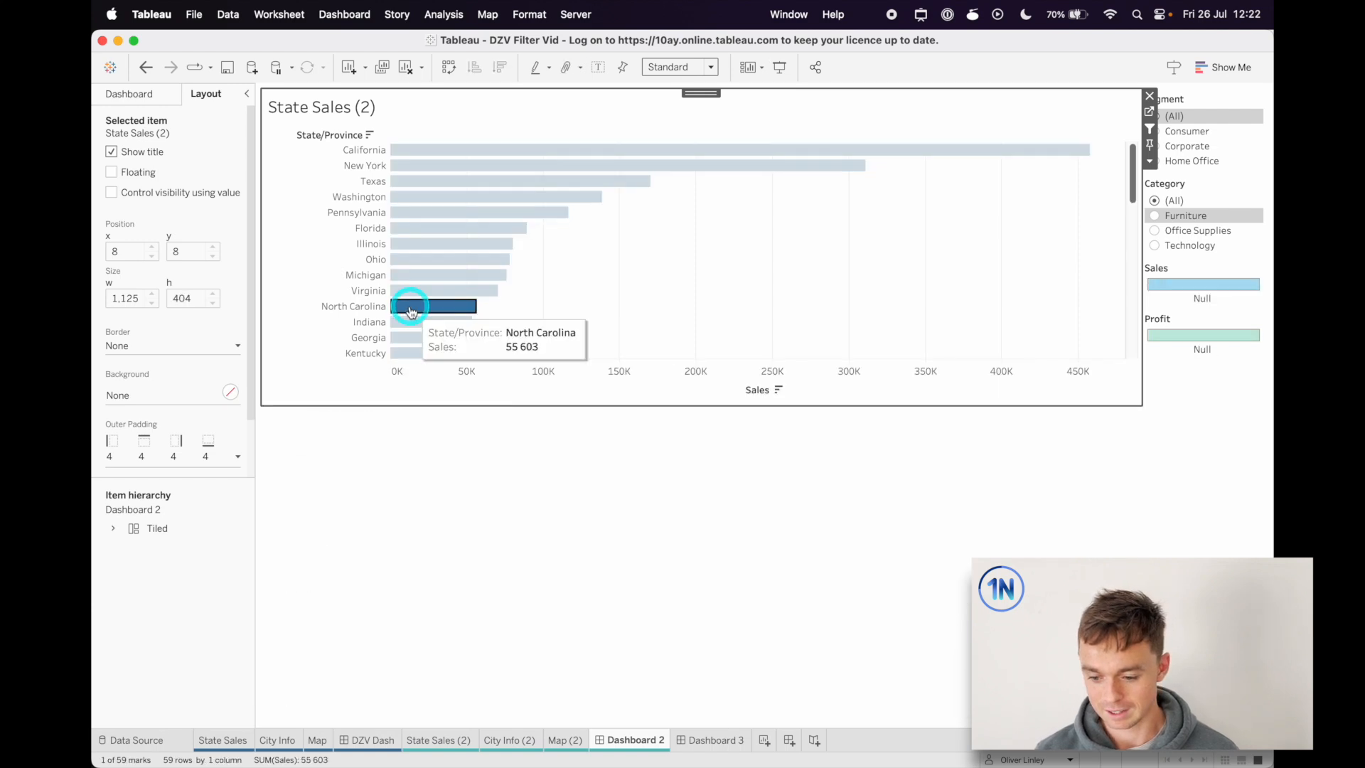
click(411, 306)
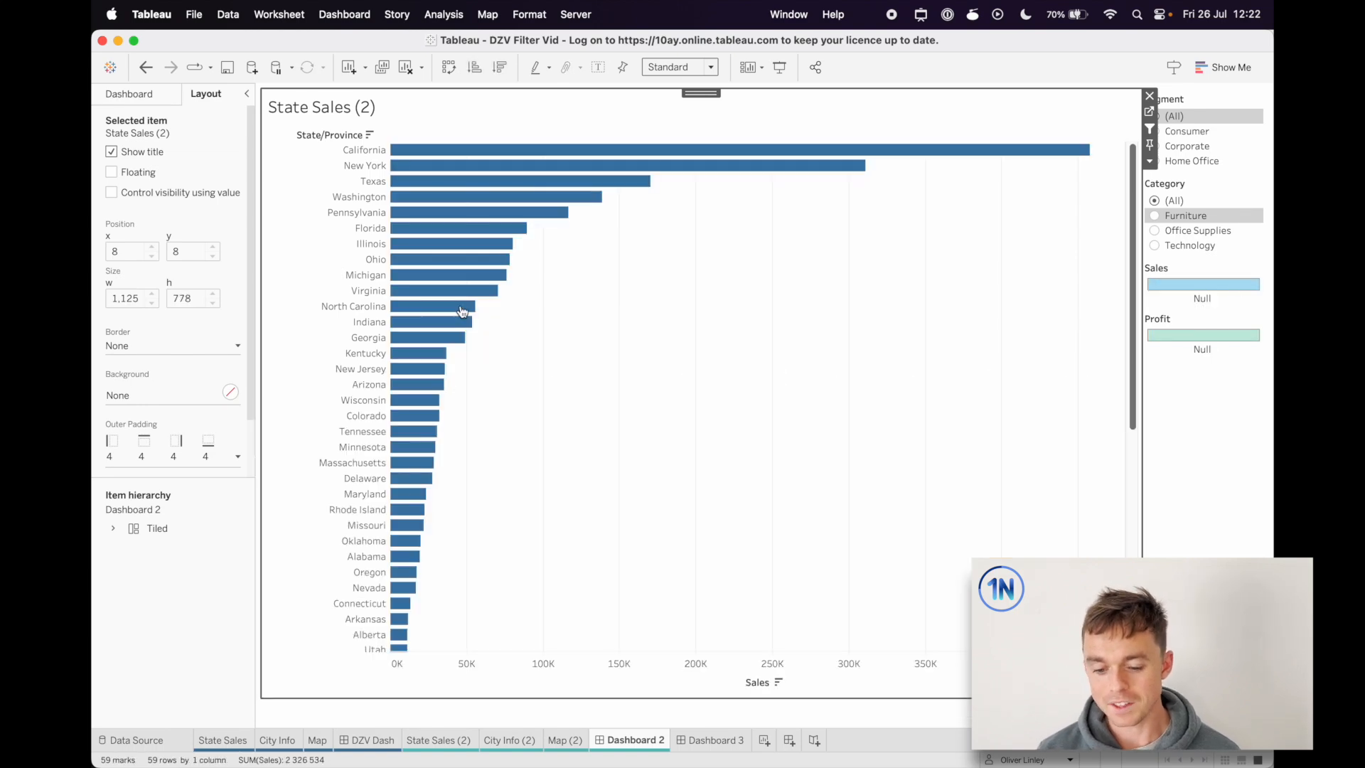
click(462, 307)
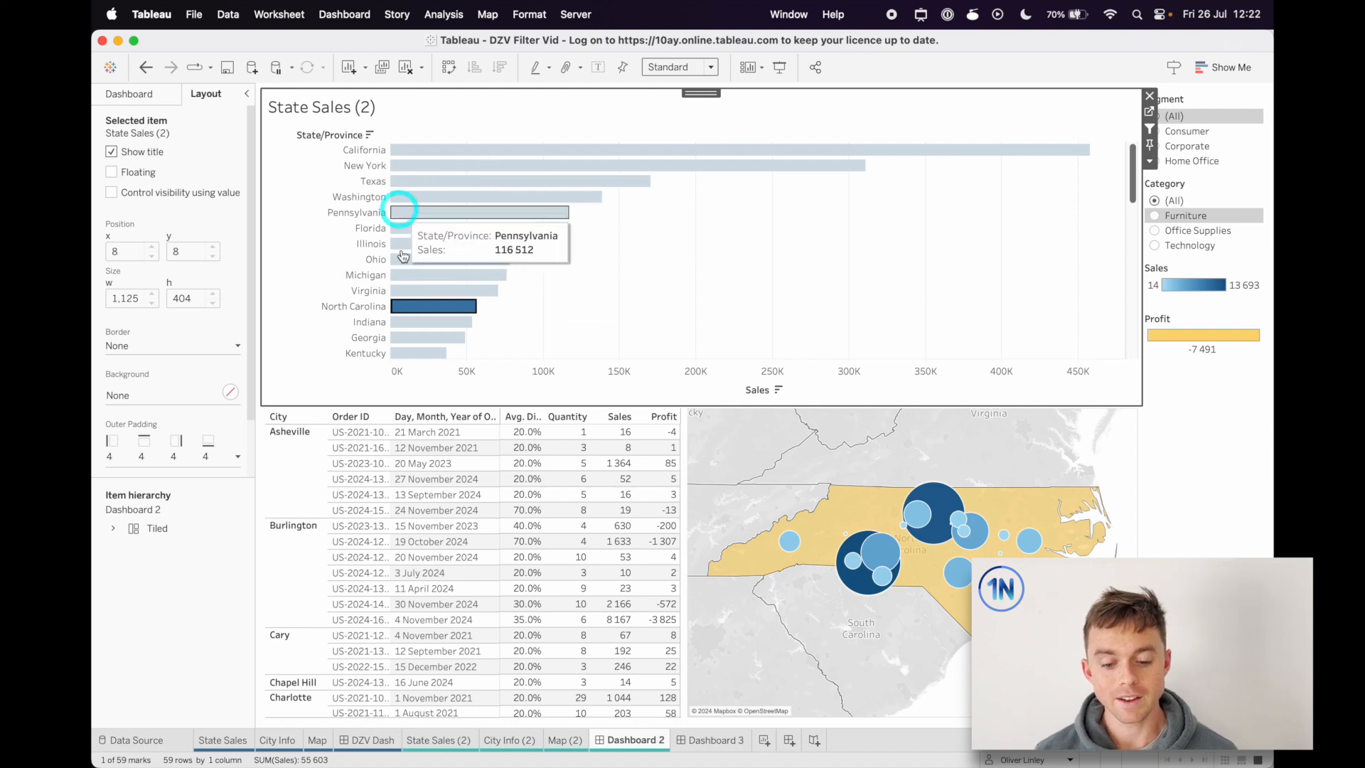
mouse_move(759, 274)
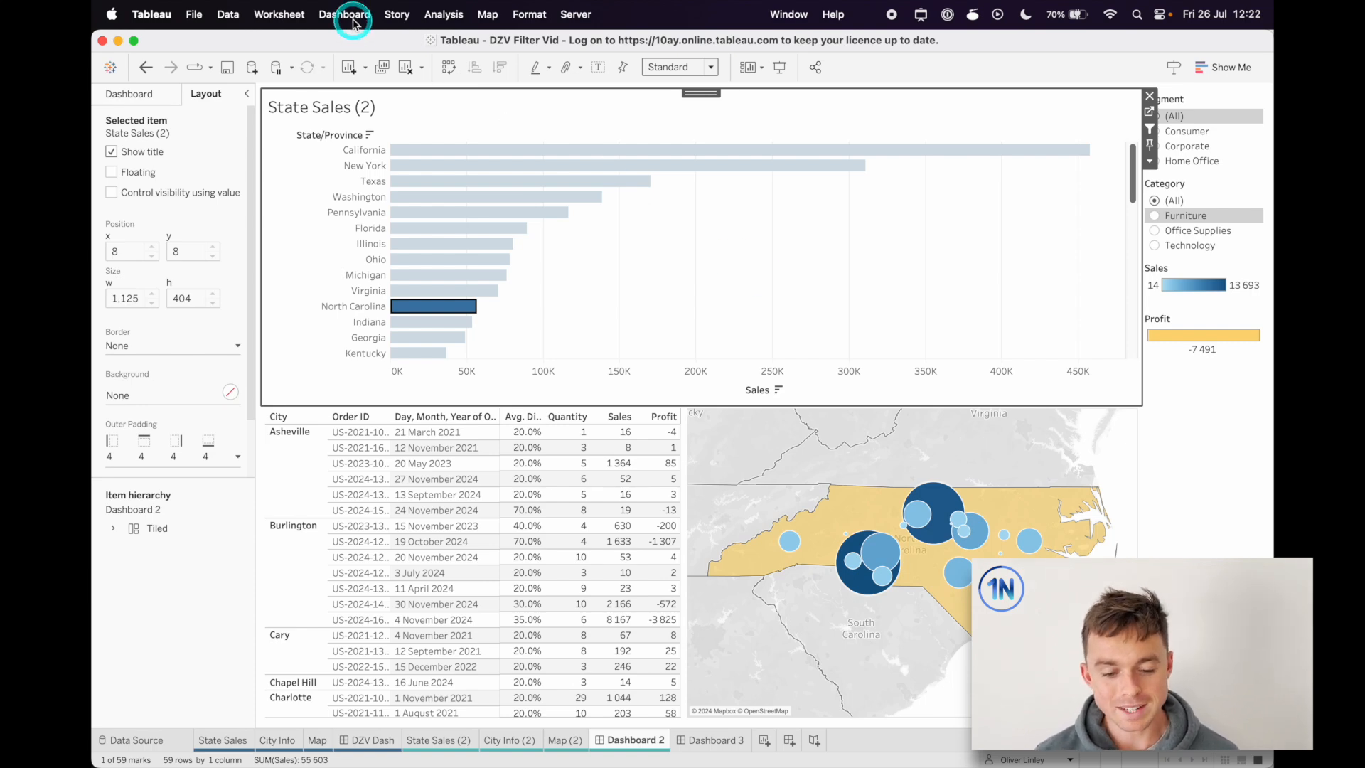
click(344, 14)
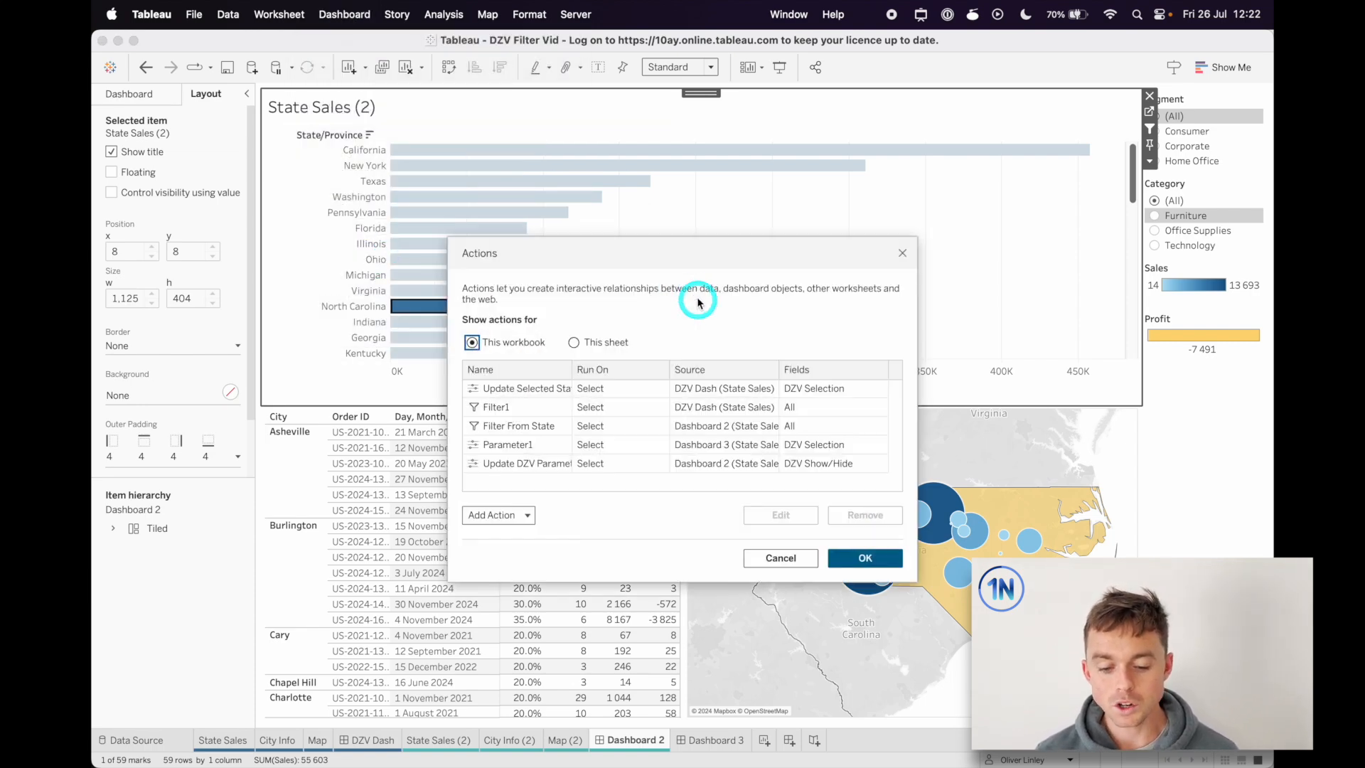
click(573, 342)
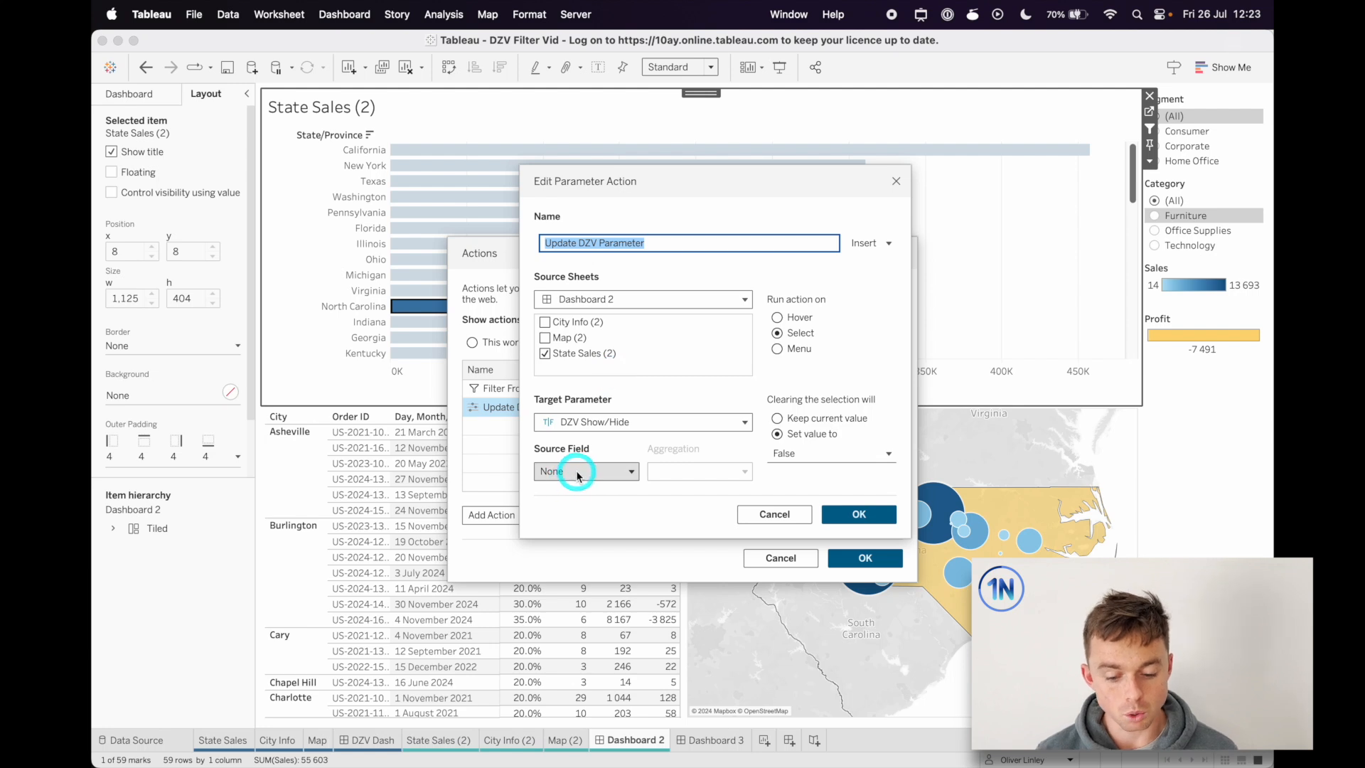
click(586, 471)
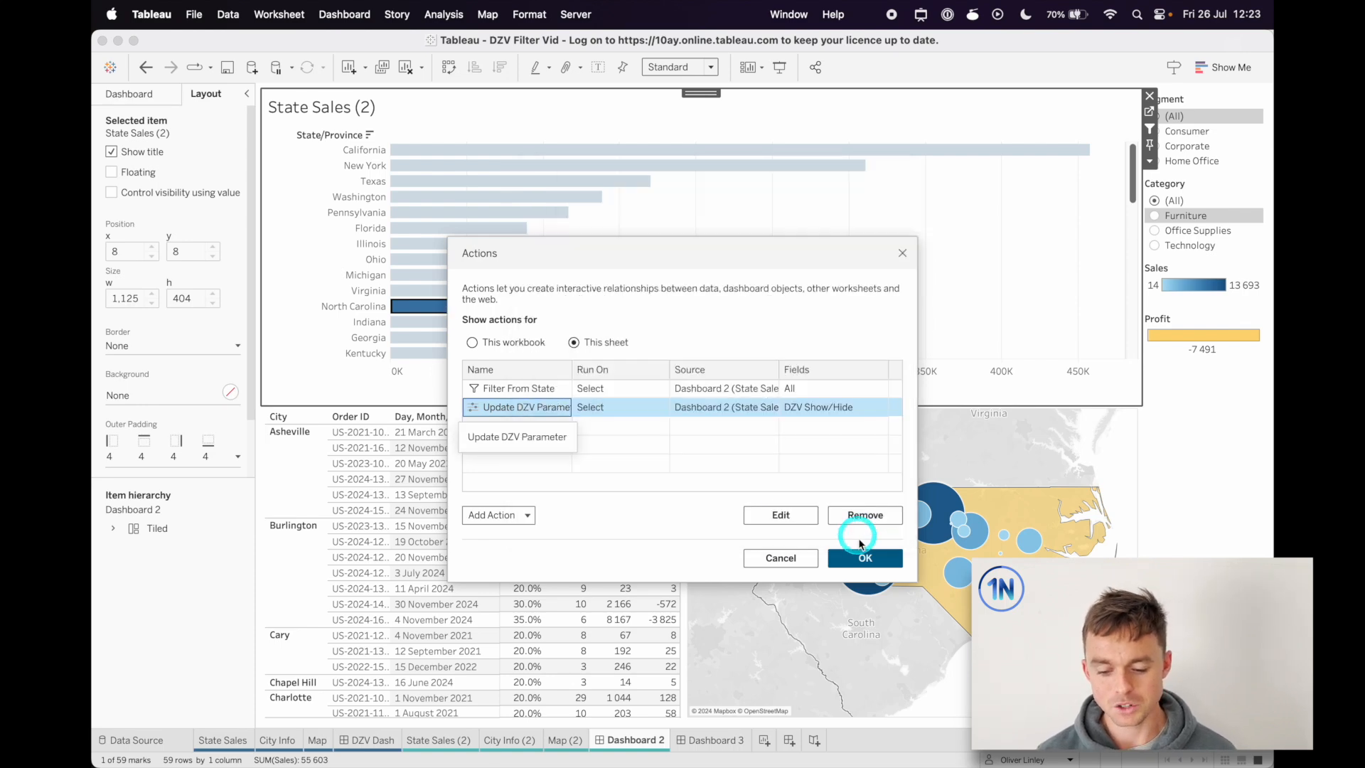
click(864, 558)
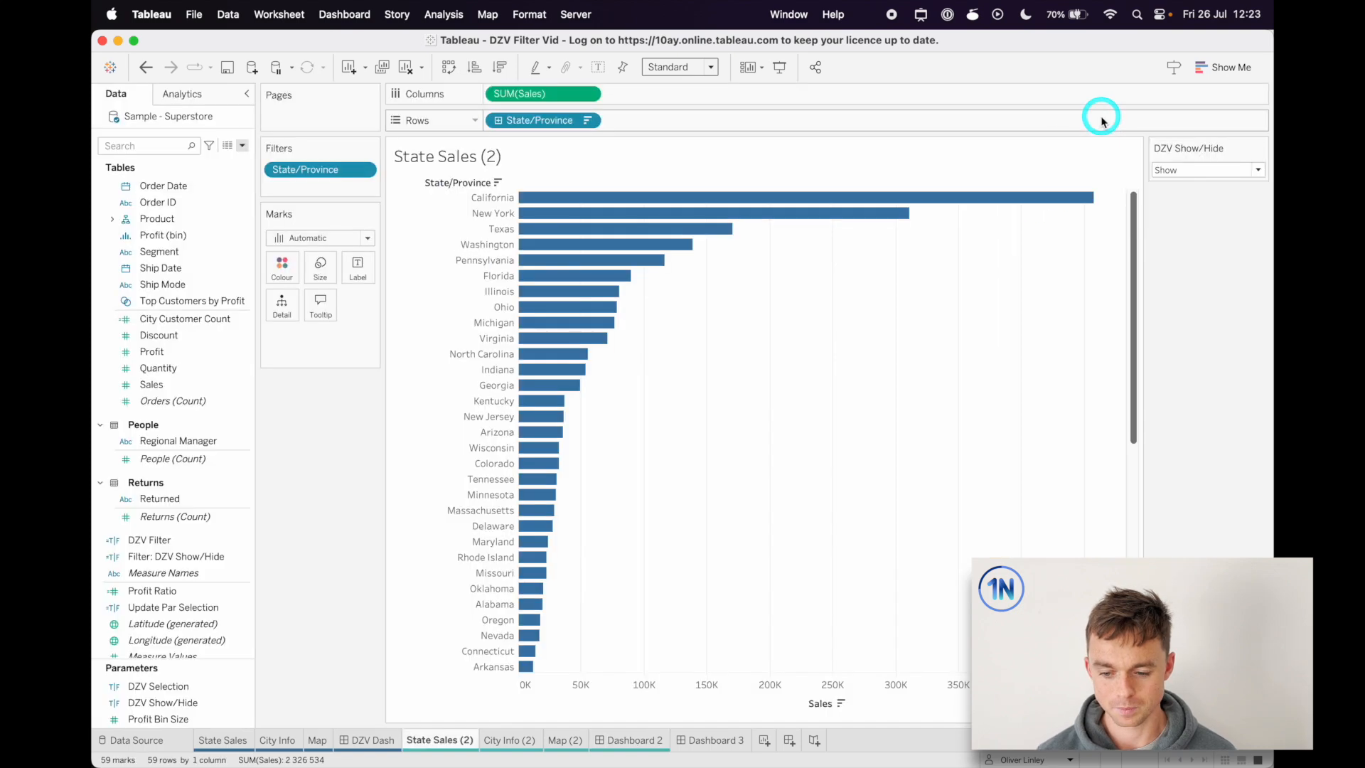
Create calculated field DZV Boolean as COUNTD([State/Province]) = 1 and add it to State Sales (2).
click(242, 145)
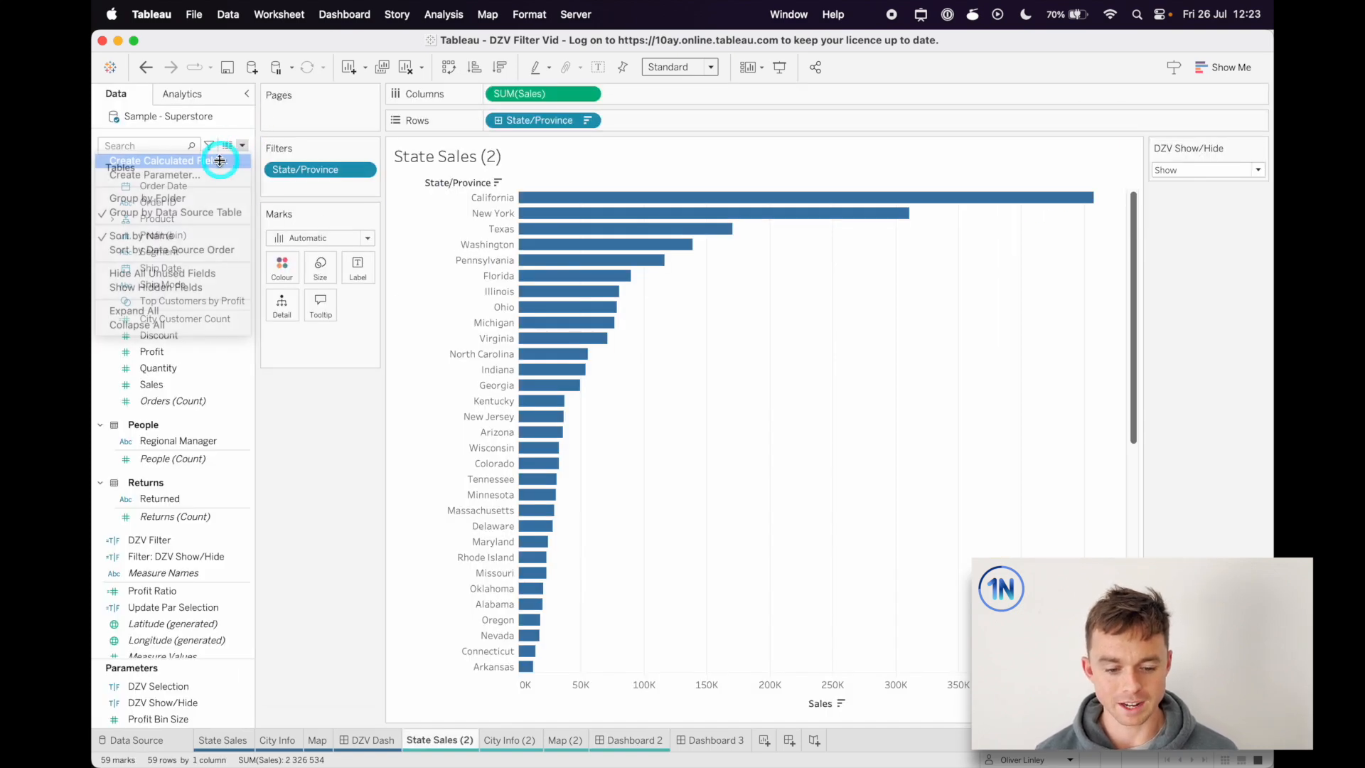
click(155, 160)
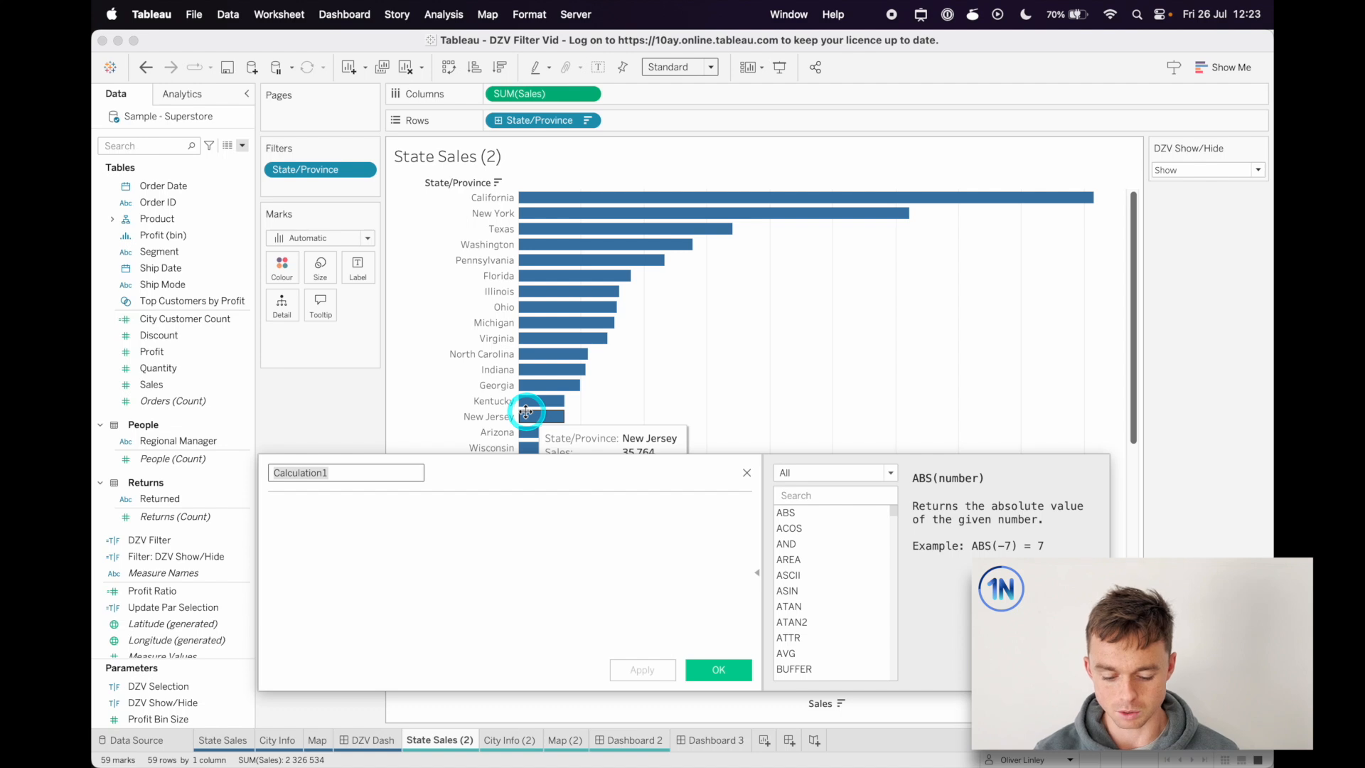
text(DZV Boolean)
click(512, 508)
text(COUNTD())
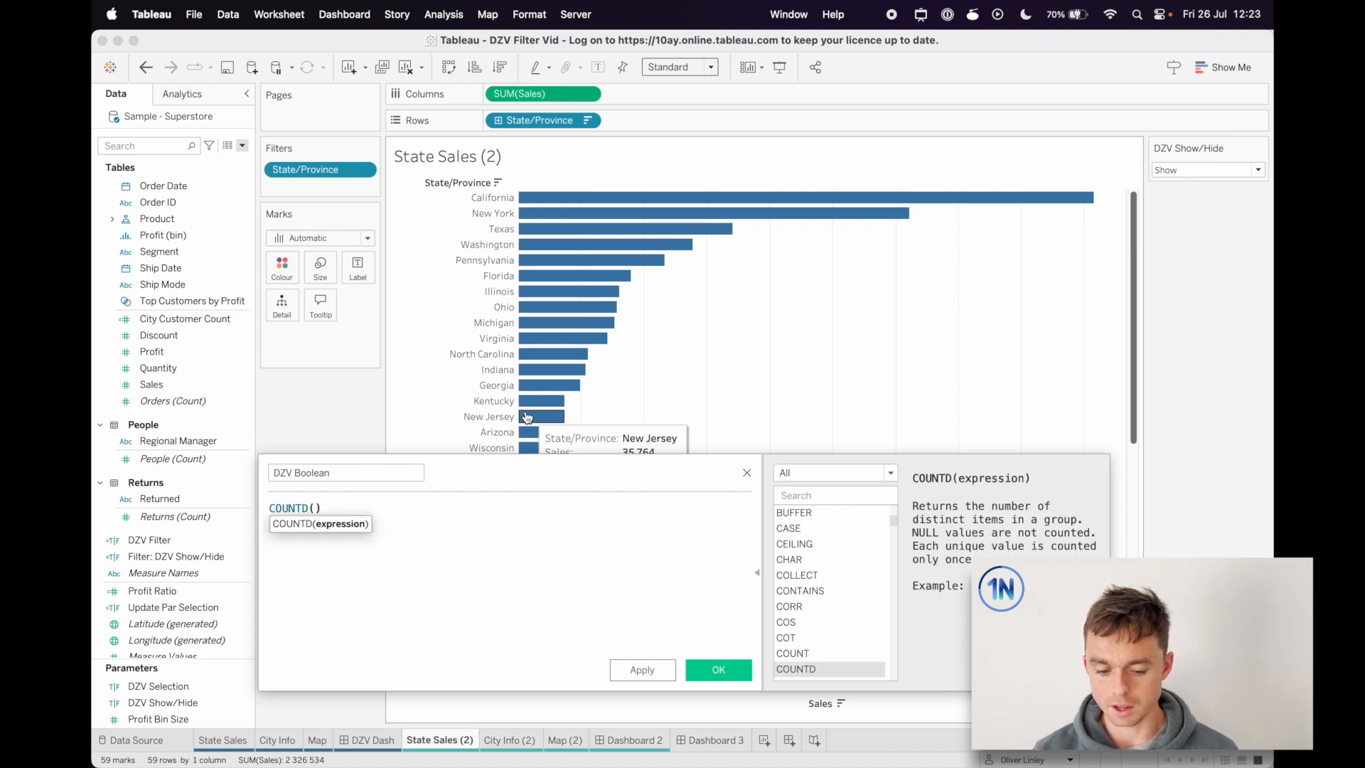
click(313, 508)
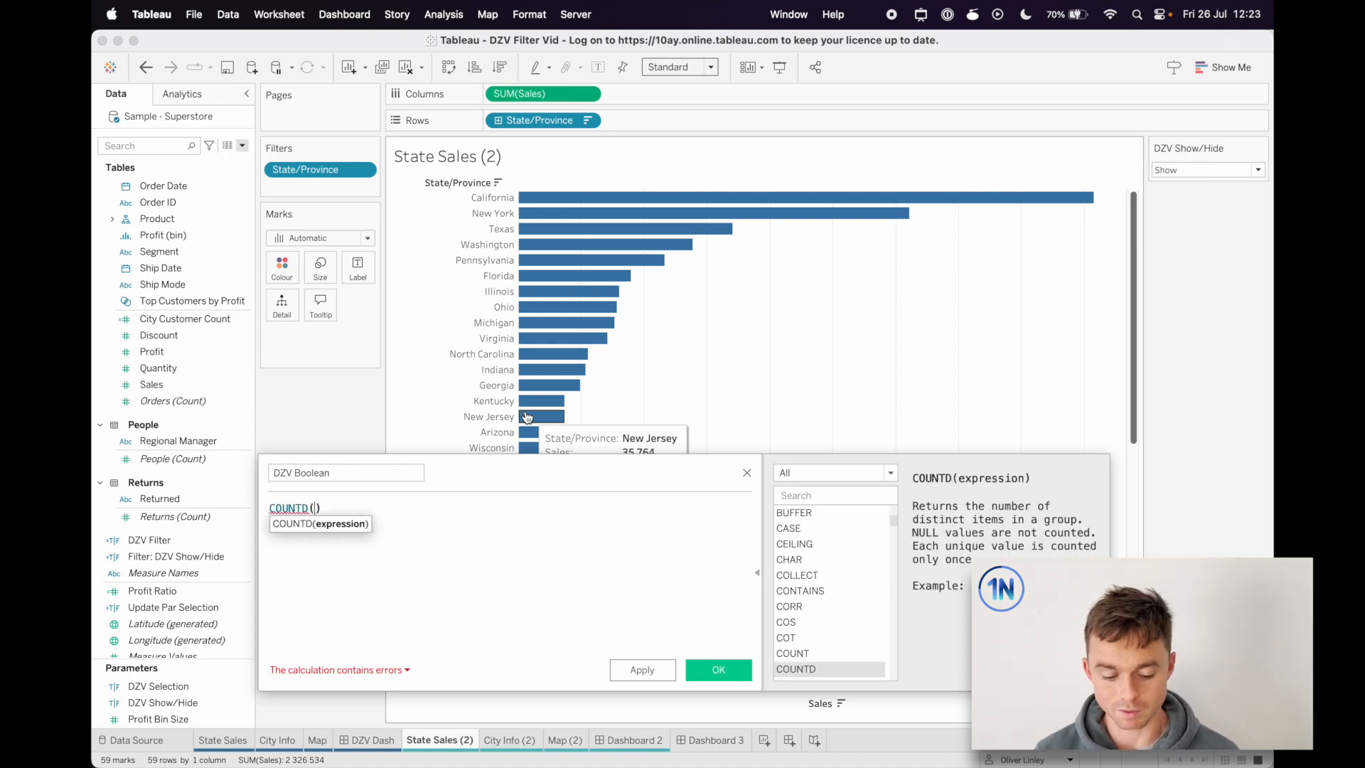
text([State/Province])
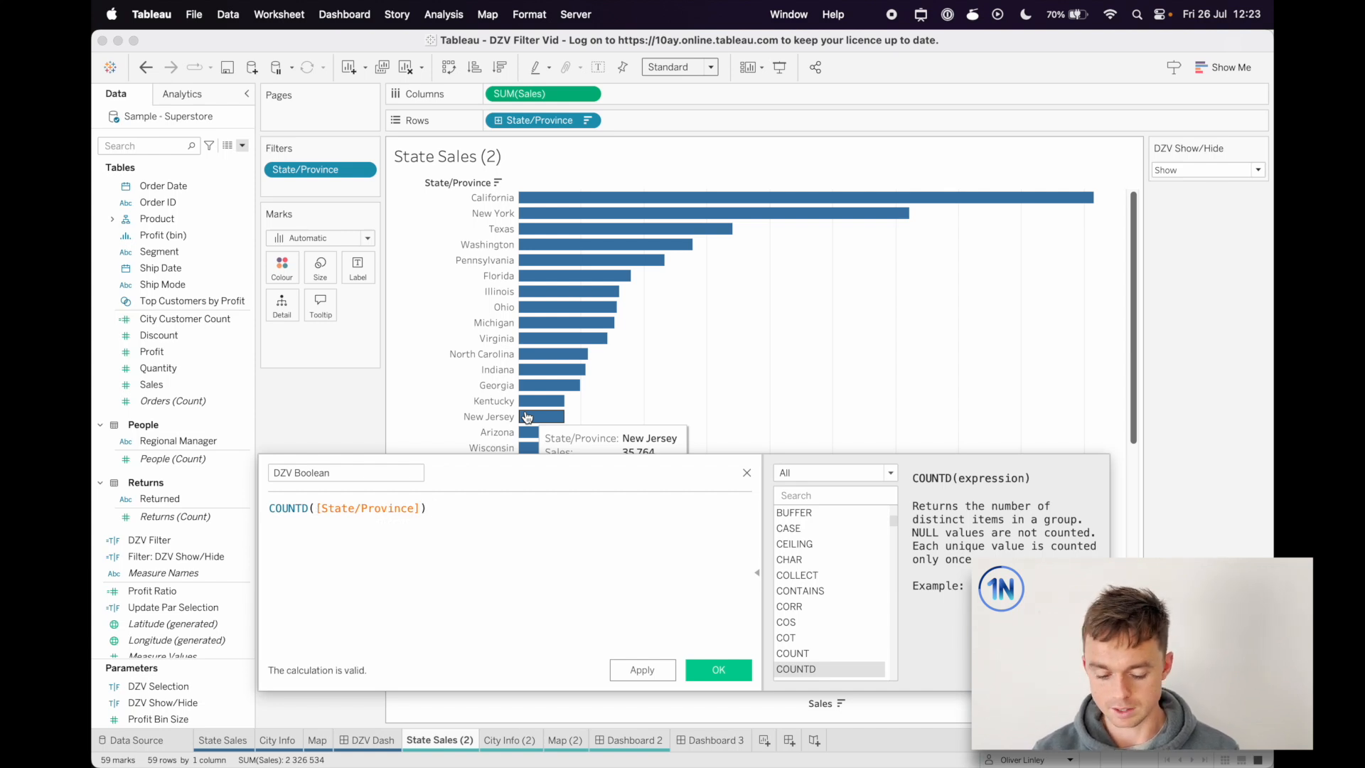
text(= 1)
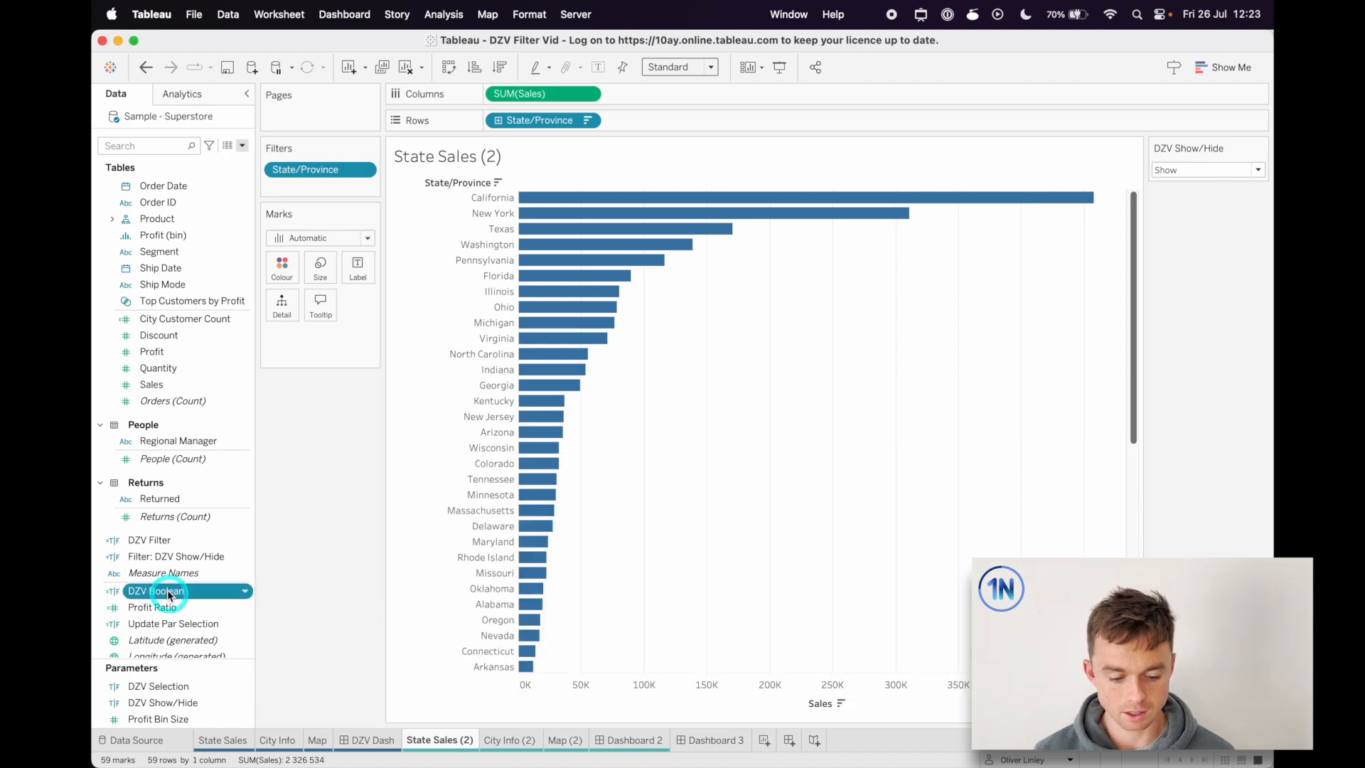
drag(155, 590, 282, 305)
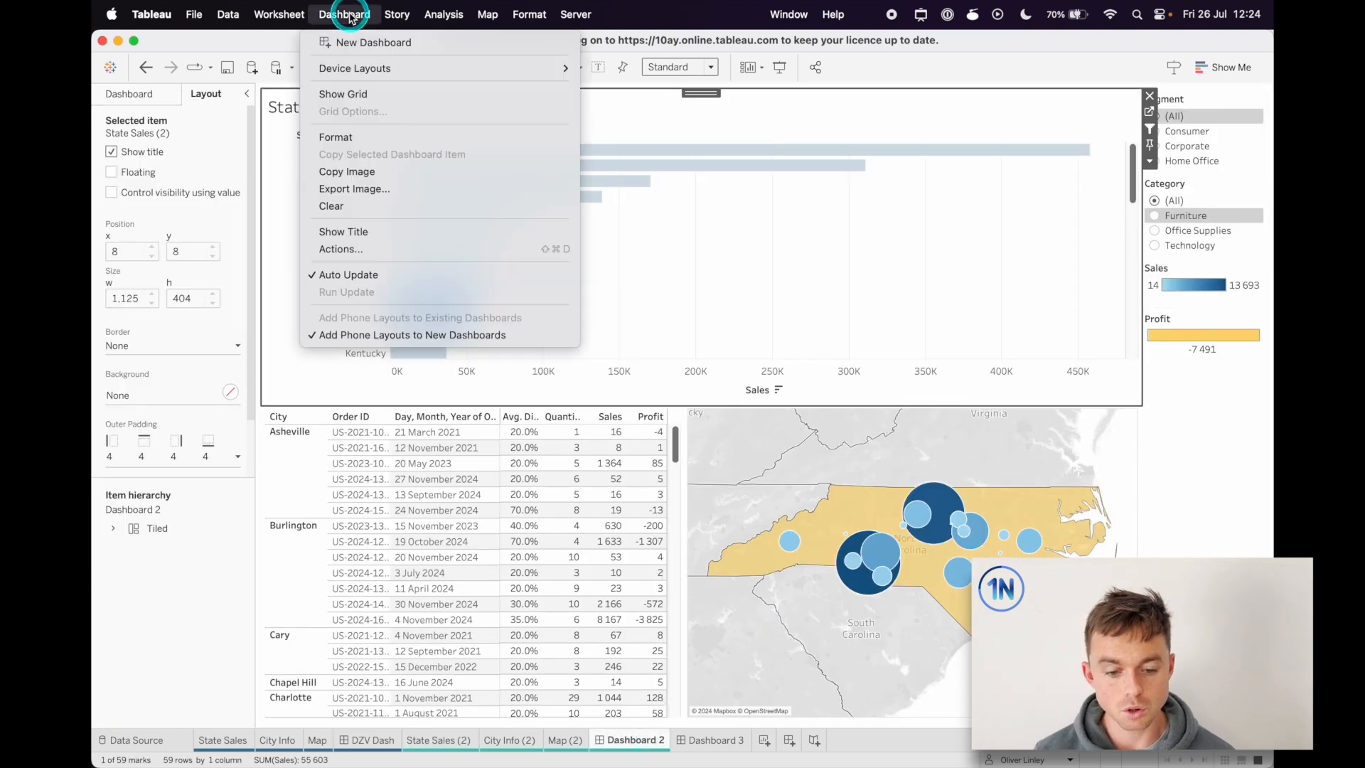
Change the Update DZV Parameter action's source field to AGG(DZV Boolean).
click(340, 249)
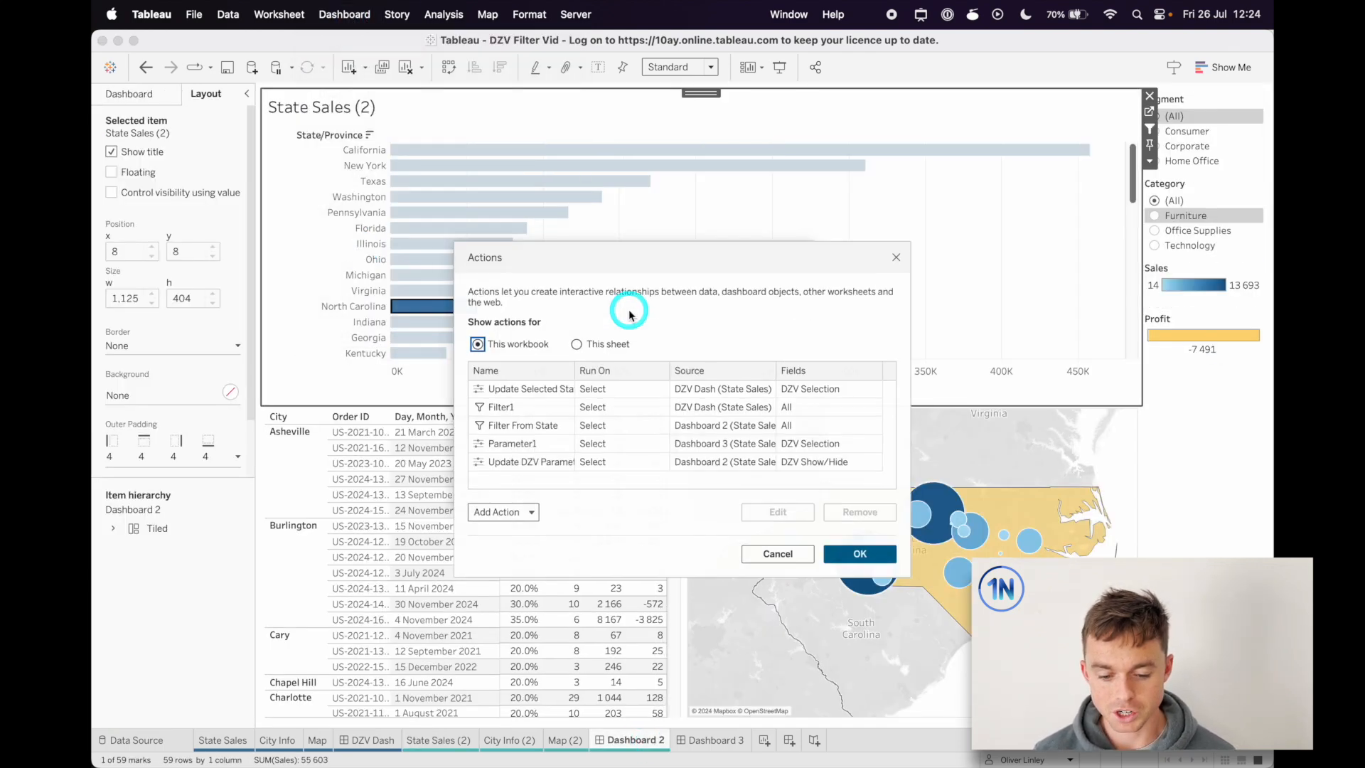
click(576, 344)
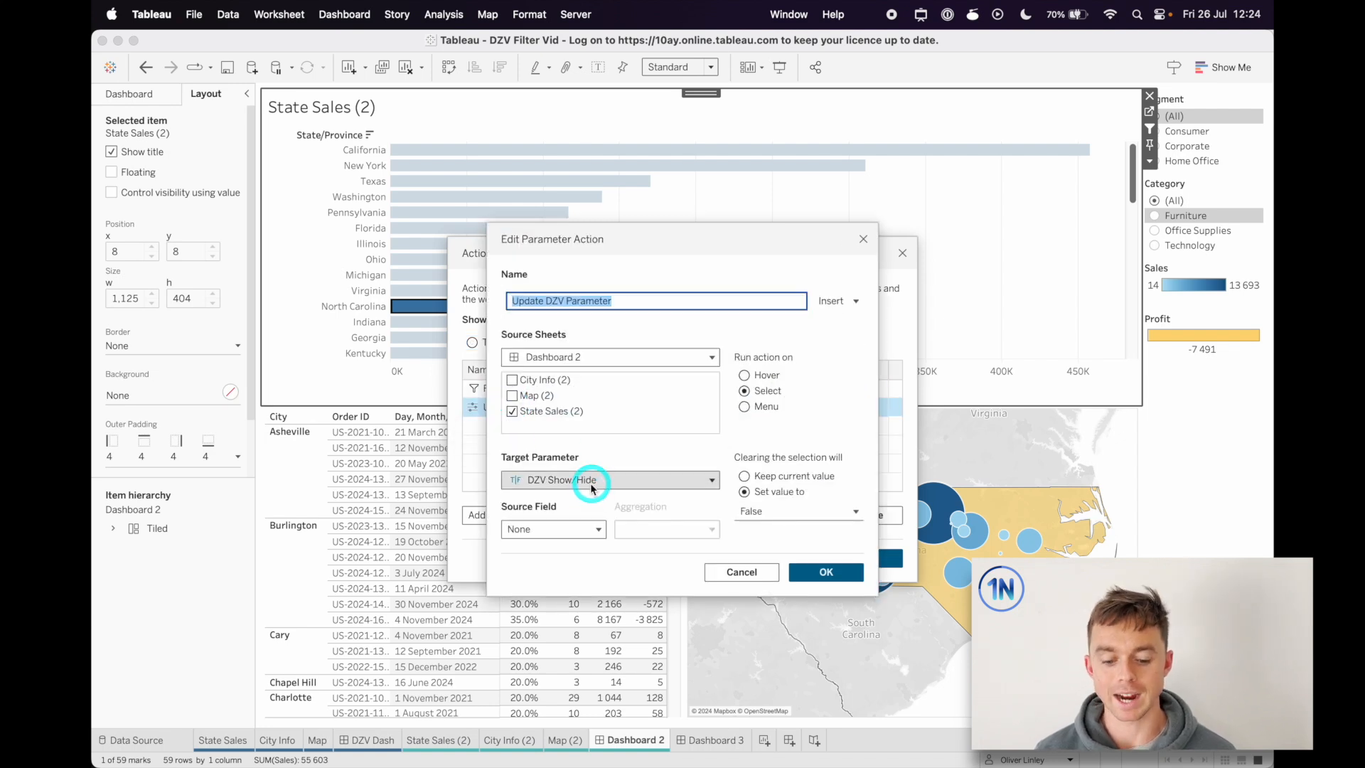
click(553, 529)
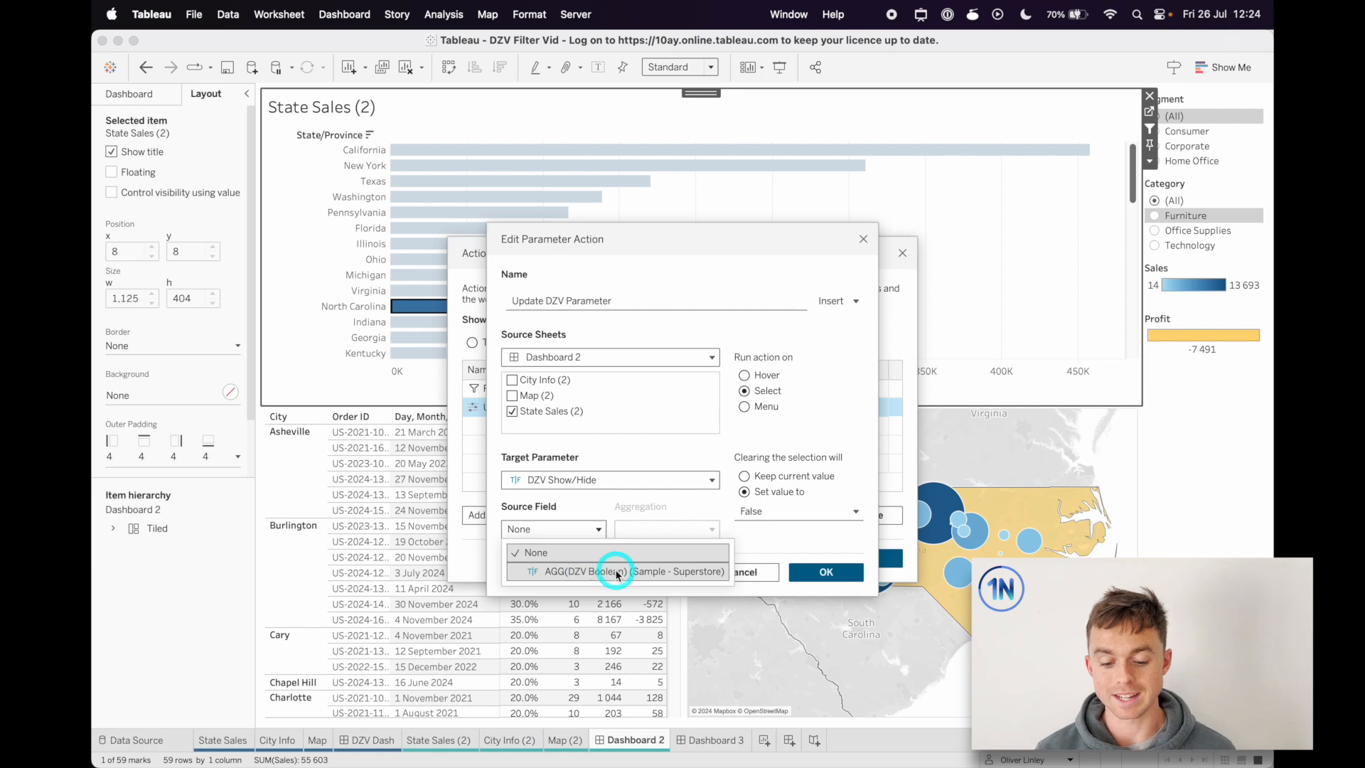
click(617, 571)
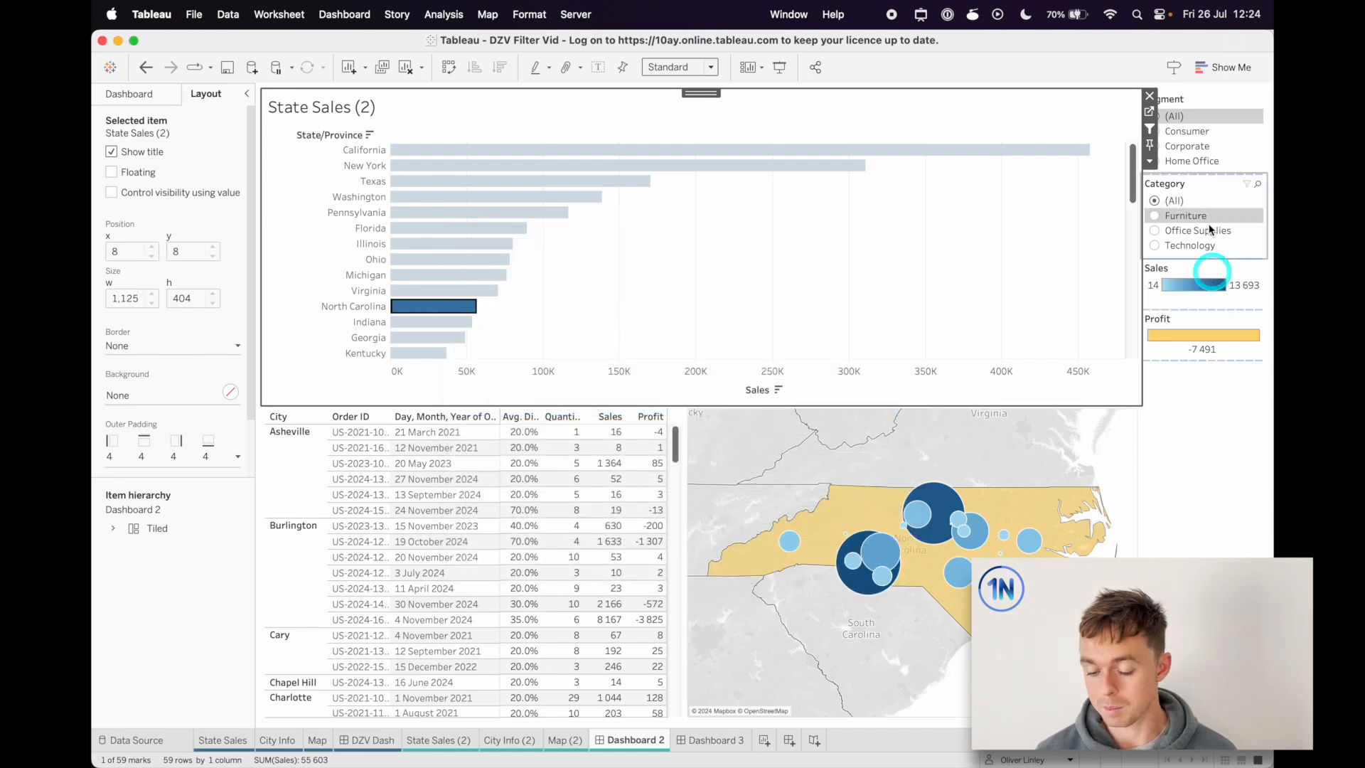
mouse_move(437, 305)
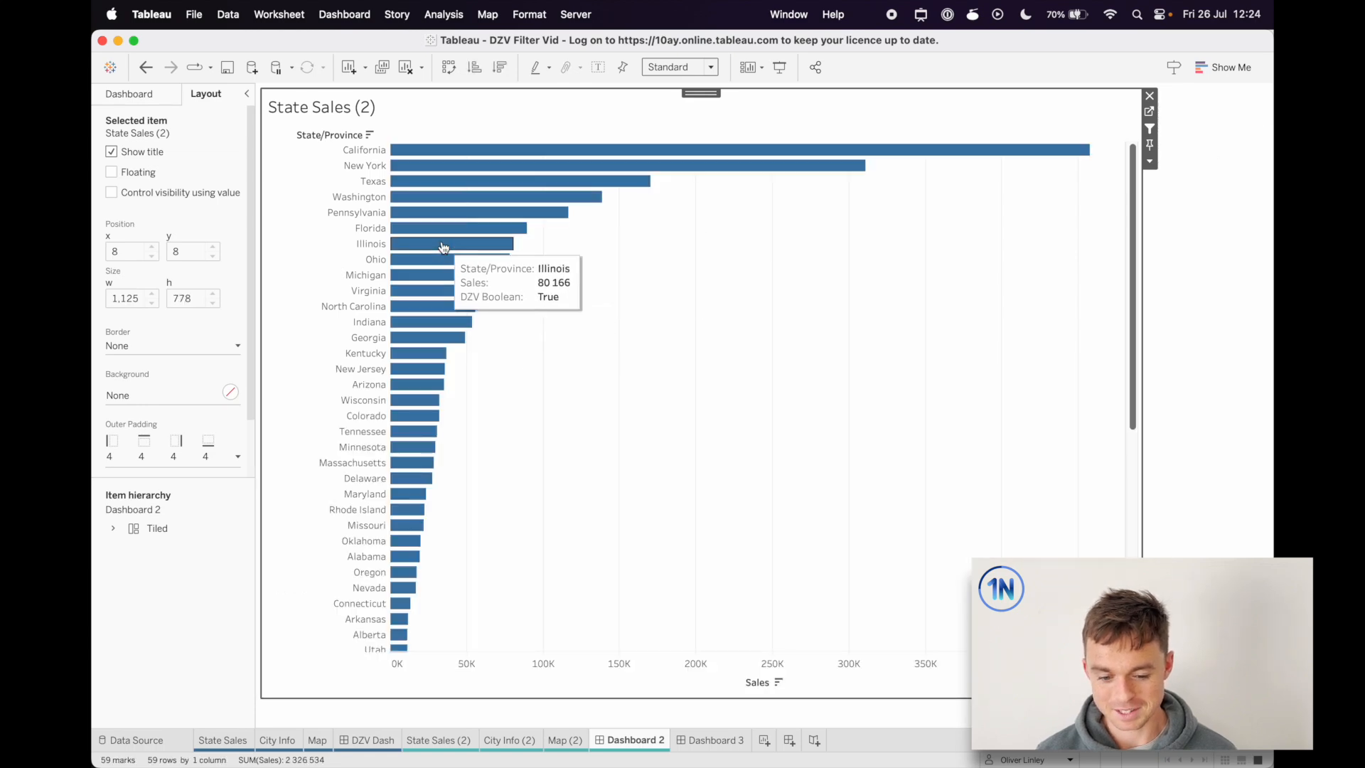
Test the action by selecting and deselecting Illinois, then select Georgia's details.
click(435, 244)
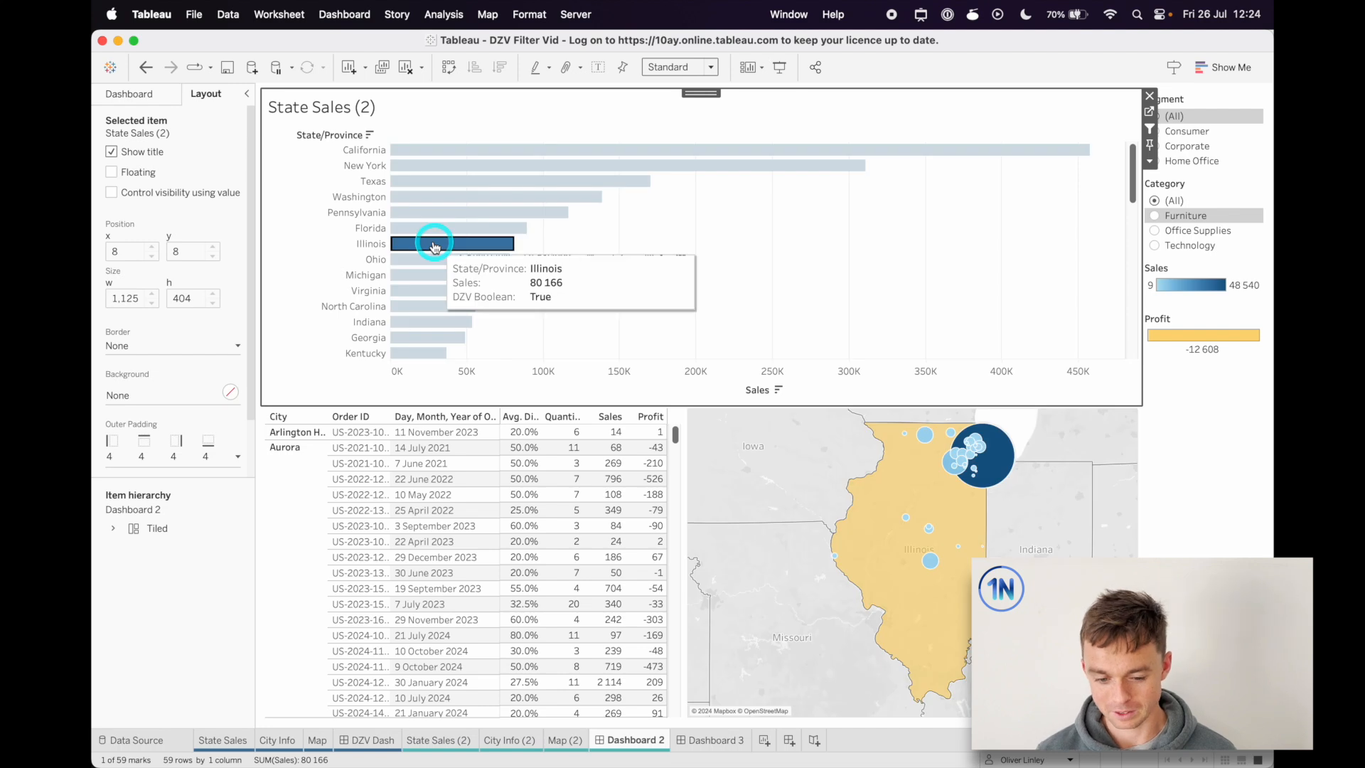
click(434, 244)
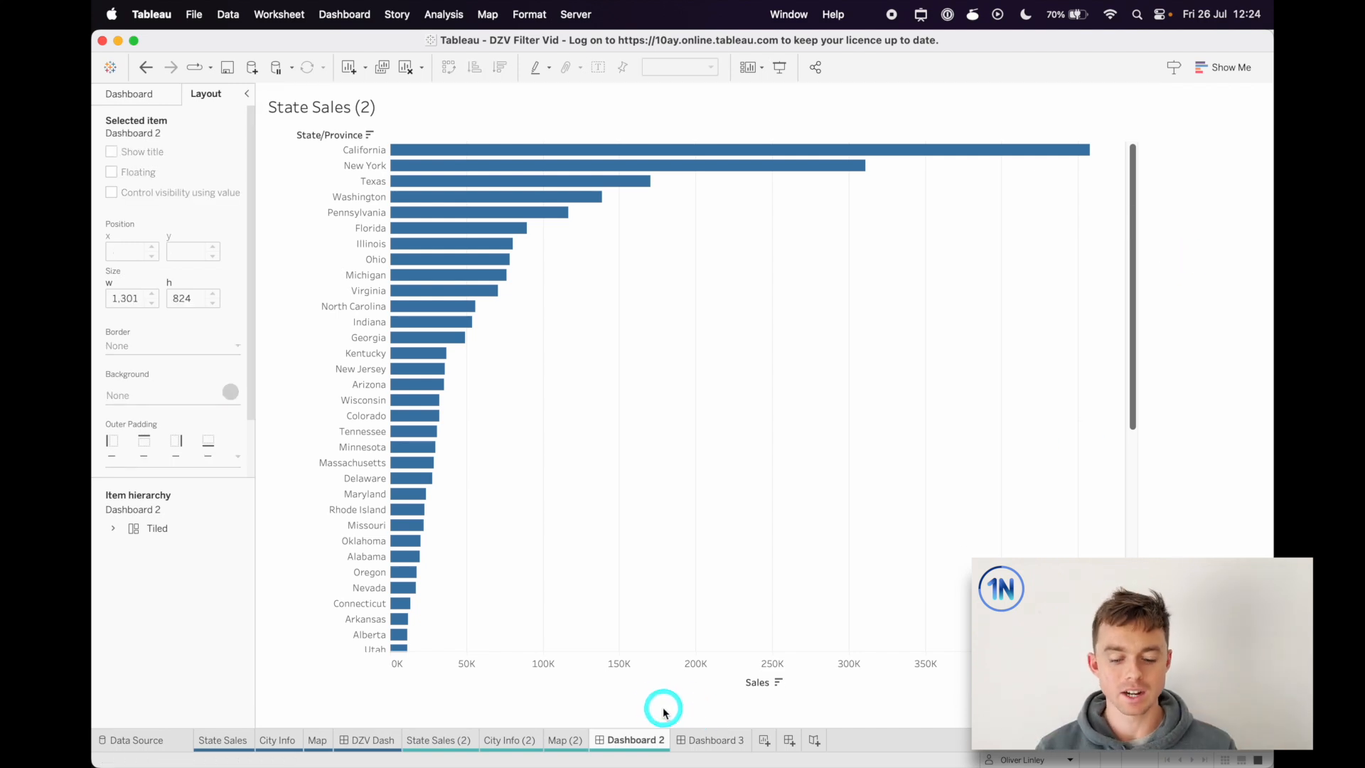
click(428, 337)
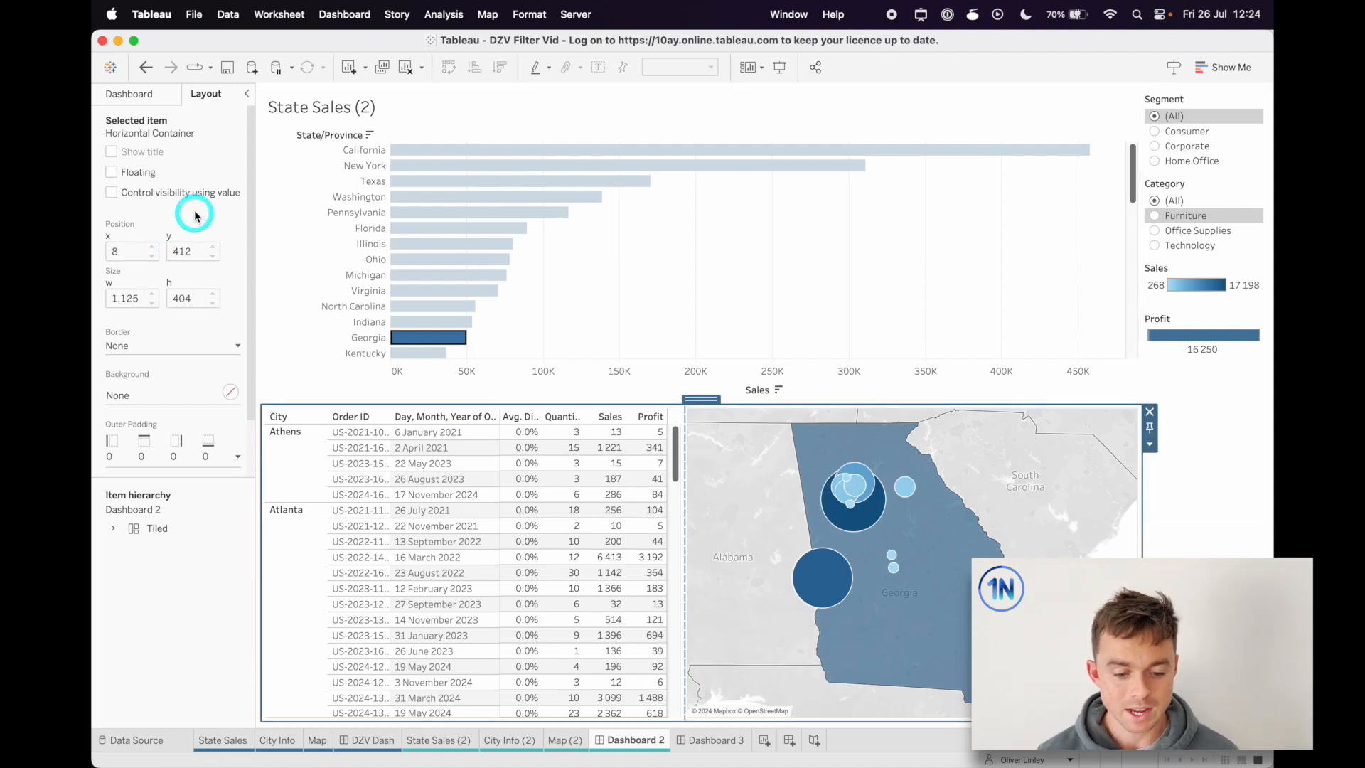
Control the container's visibility with Filter: DZV Show/Hide and test it with New York.
click(111, 193)
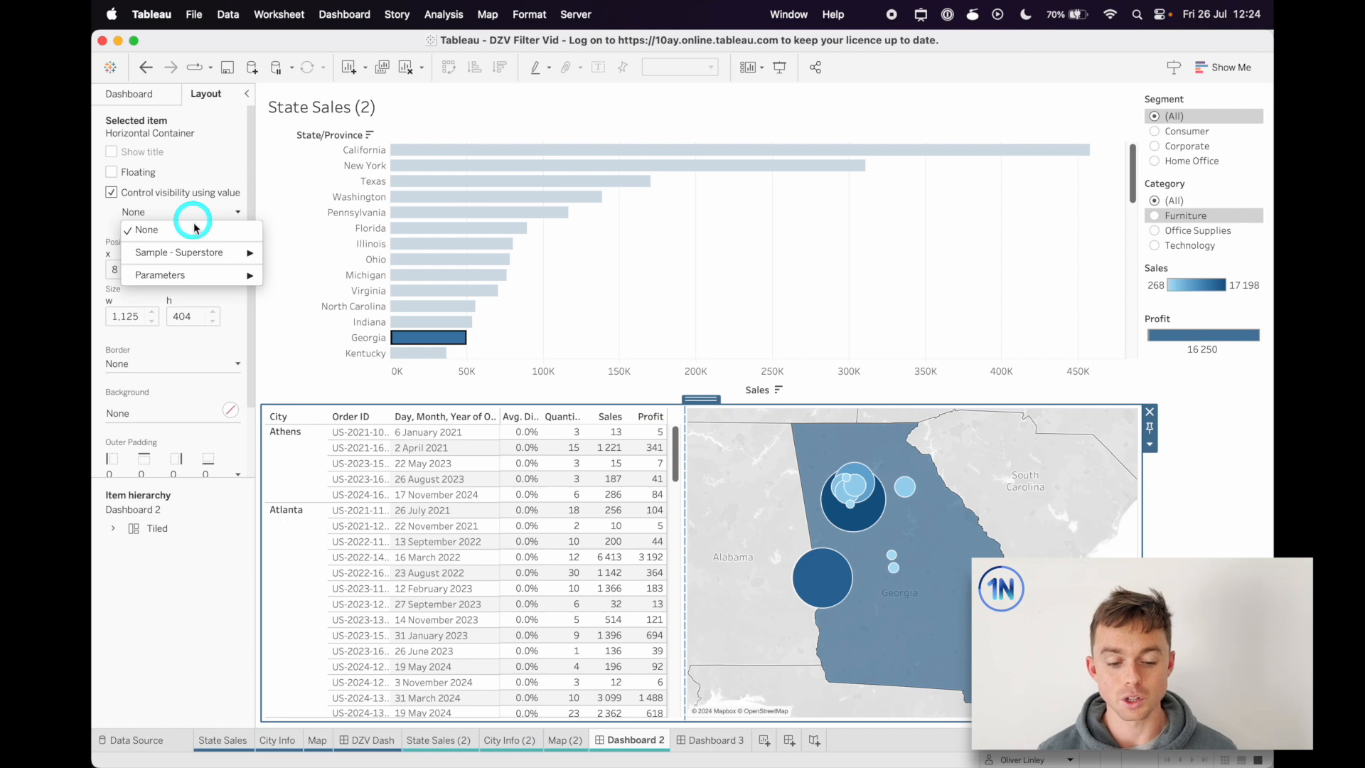
mouse_move(199, 253)
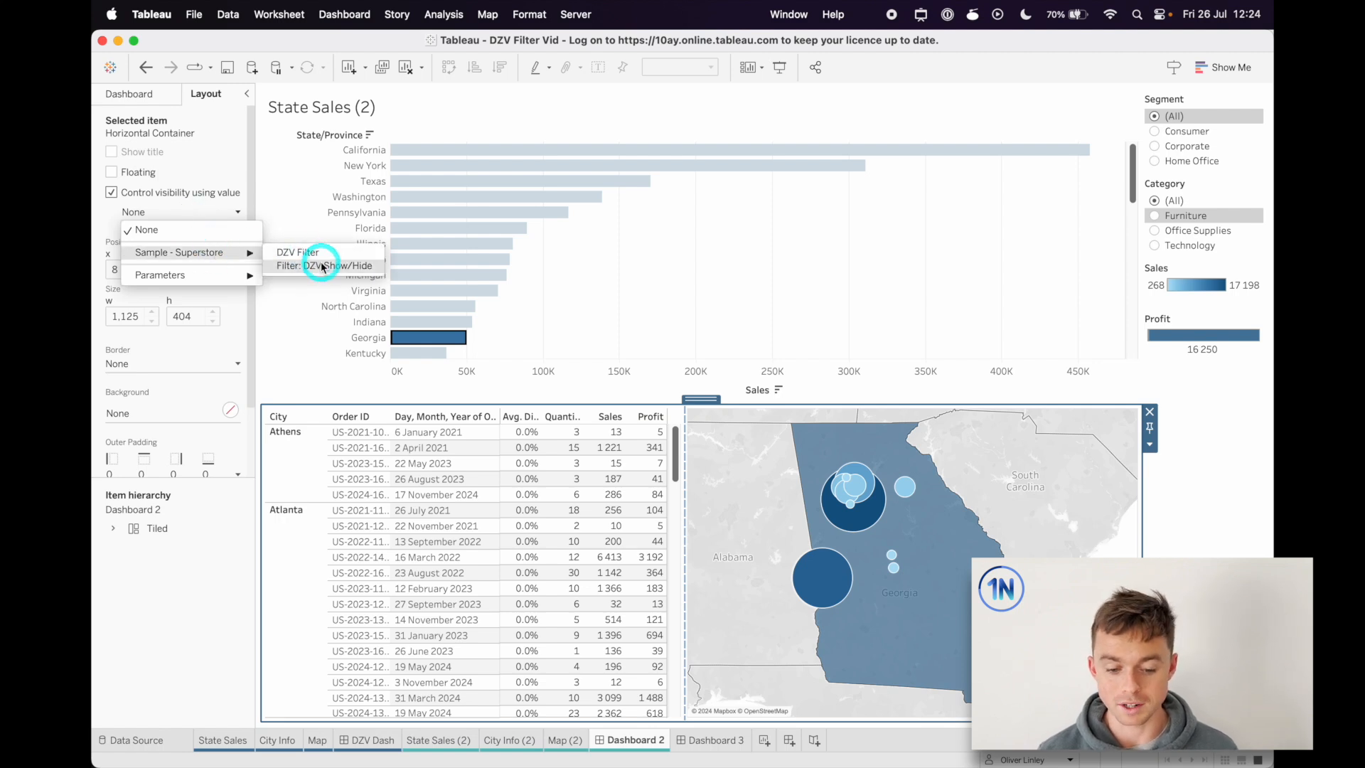
click(323, 266)
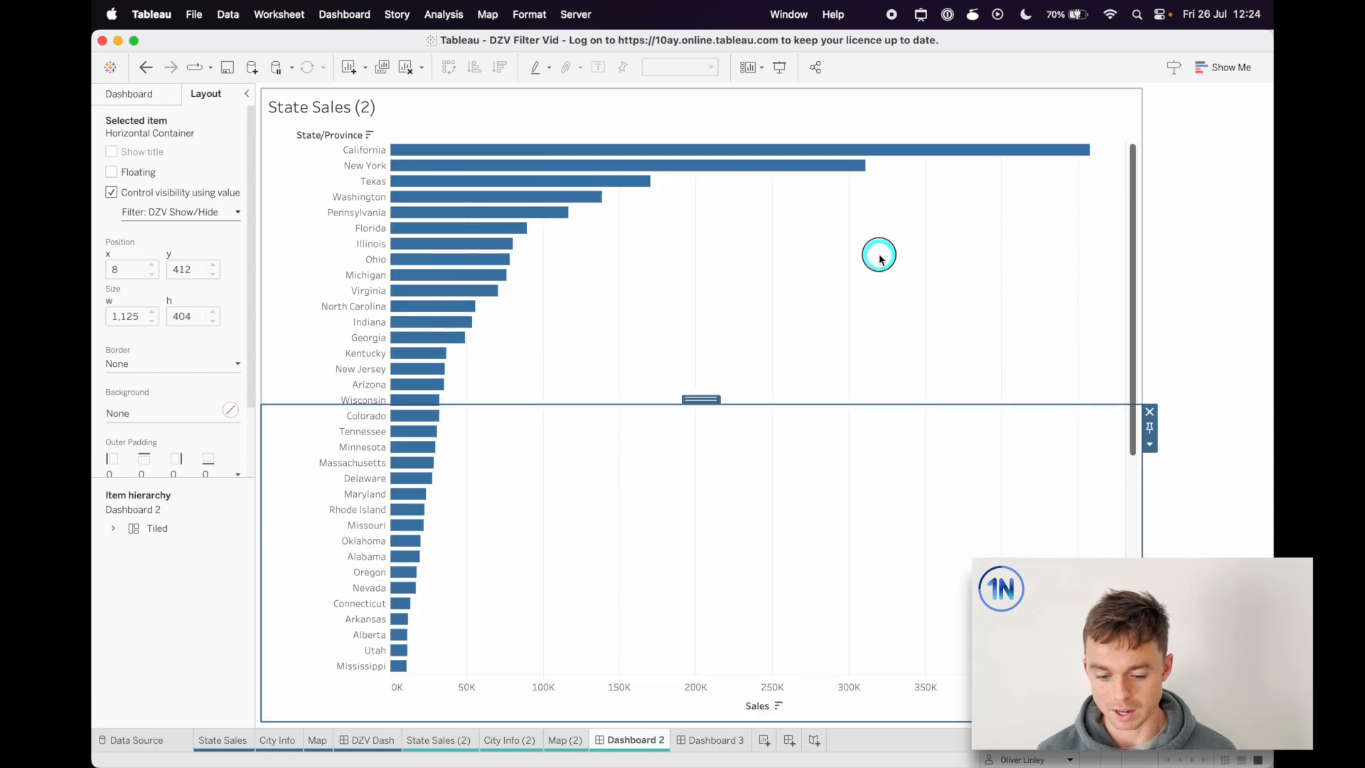
click(428, 170)
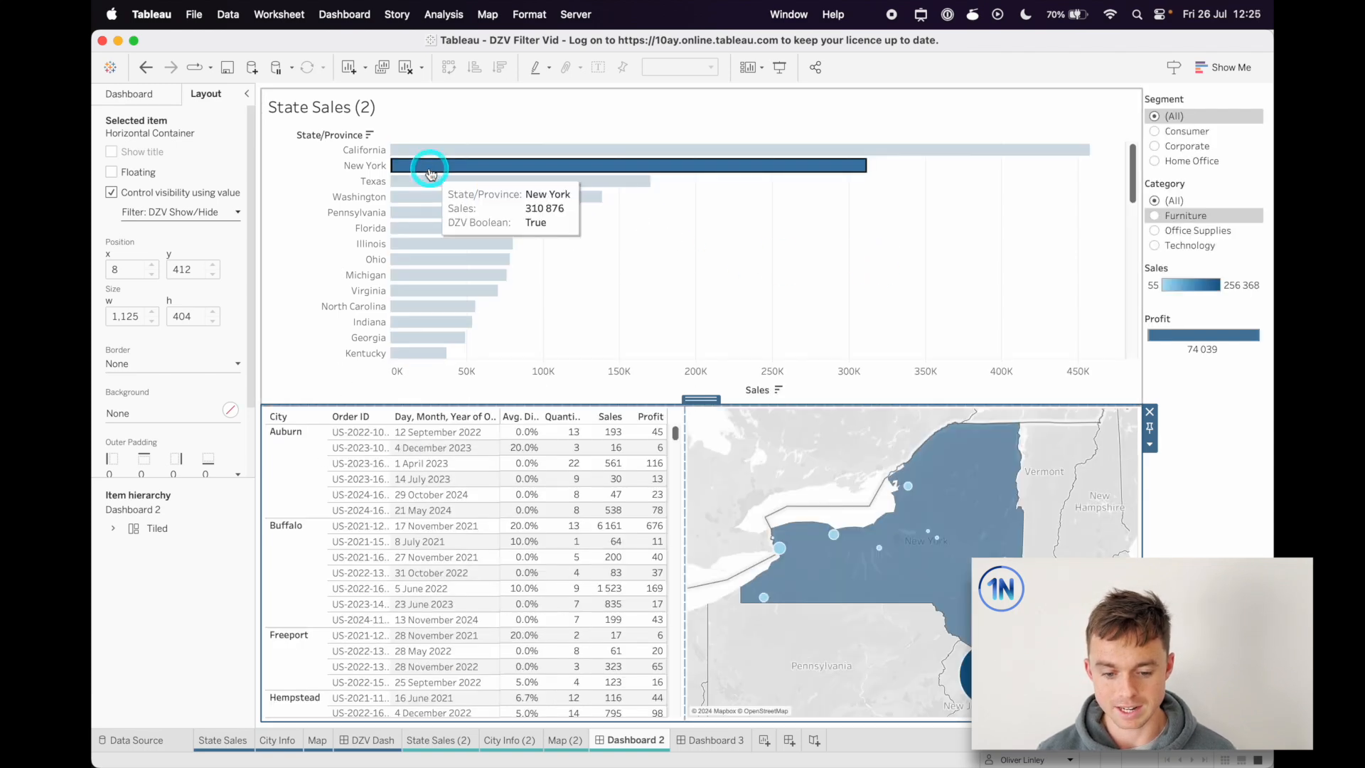
mouse_move(965, 50)
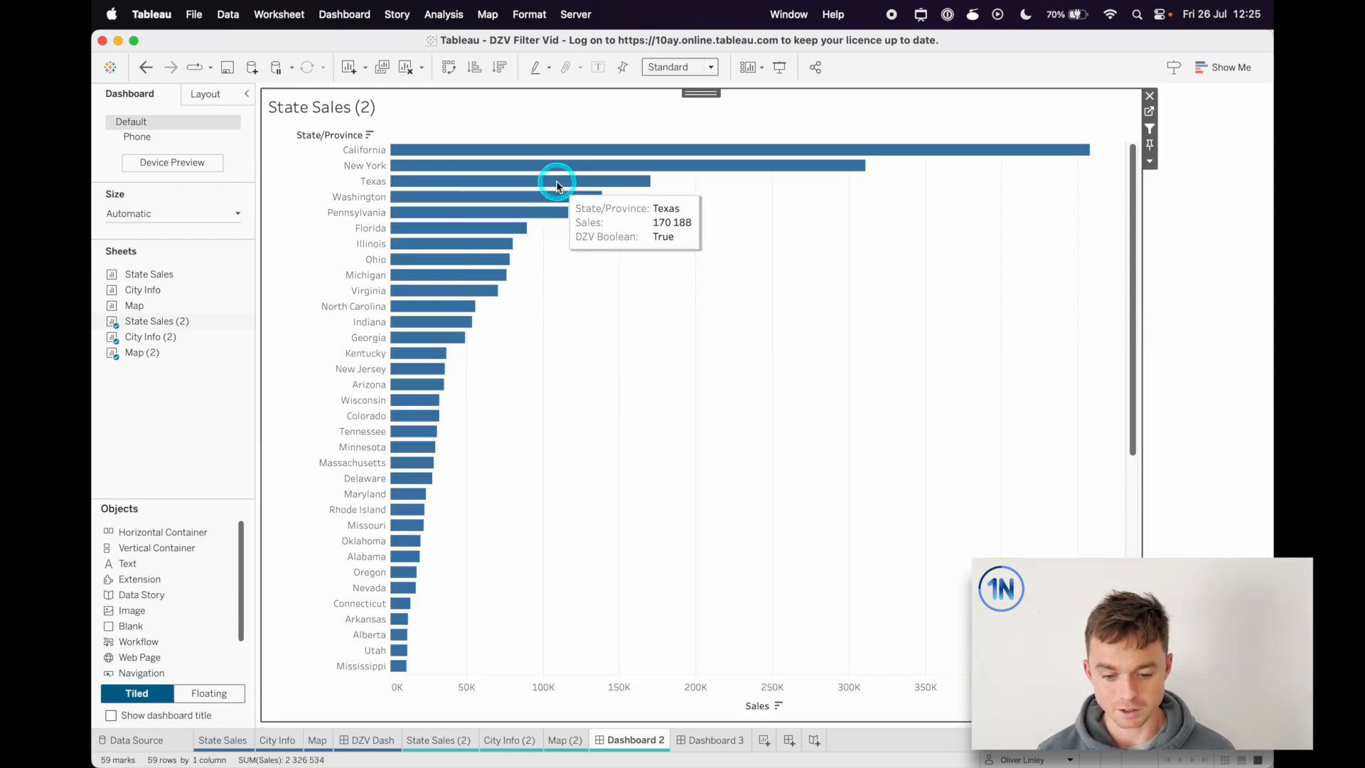
Select Texas, adjust the Segment filter back to all segments, then select Pennsylvania.
click(557, 181)
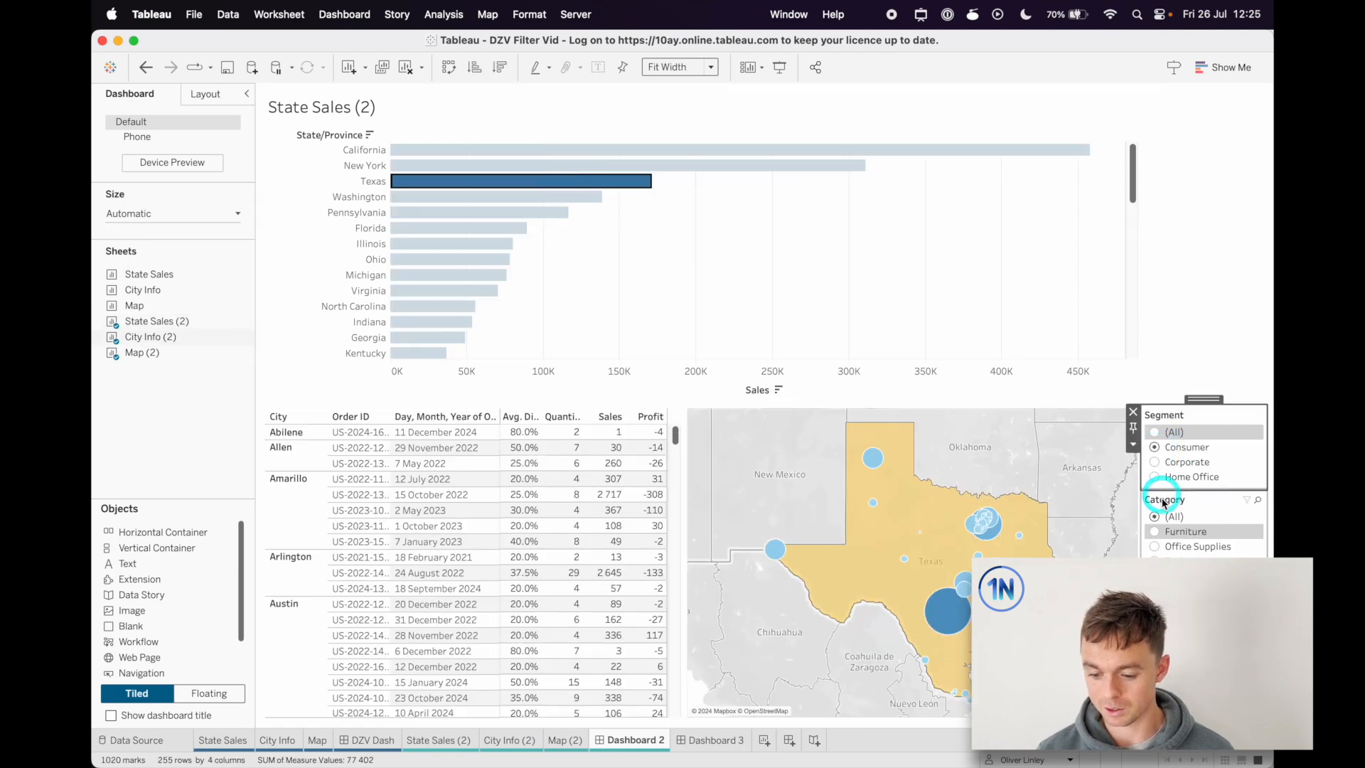
click(1155, 531)
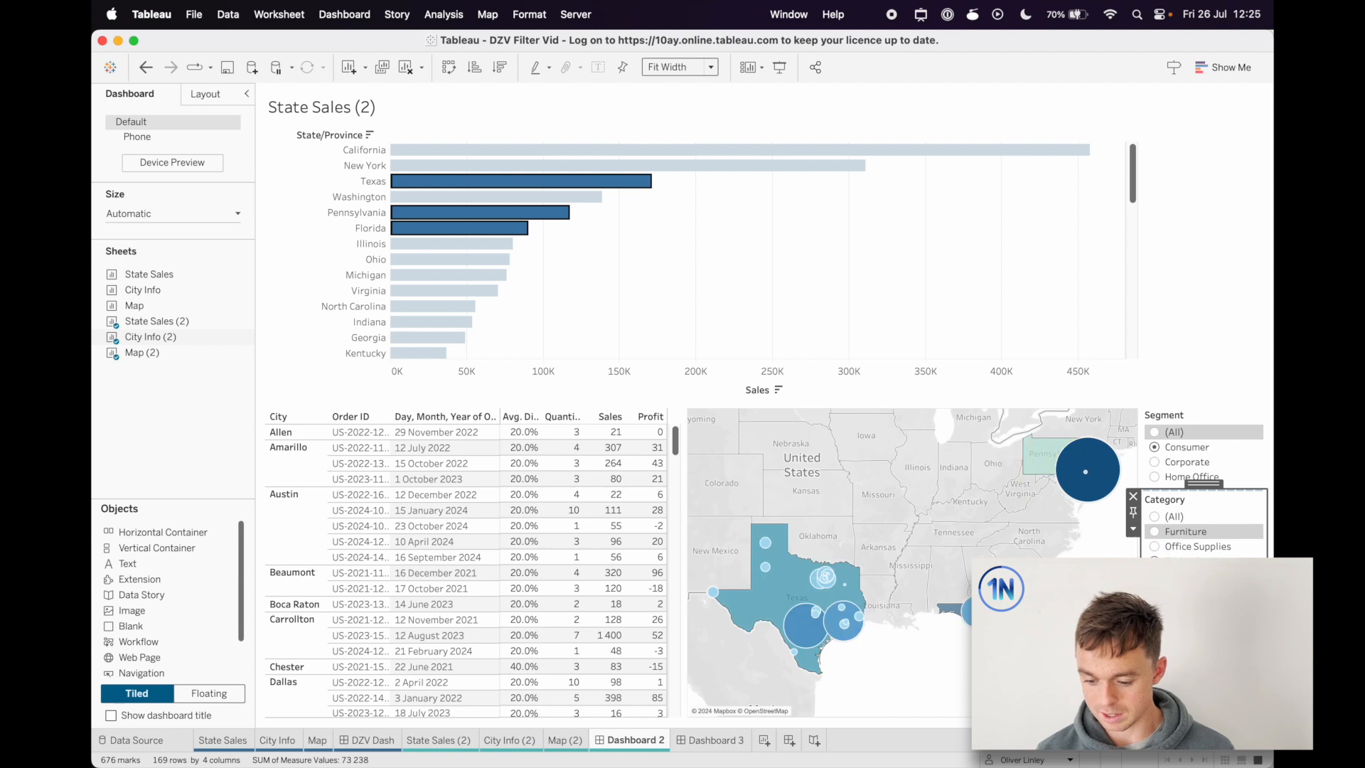
click(1154, 431)
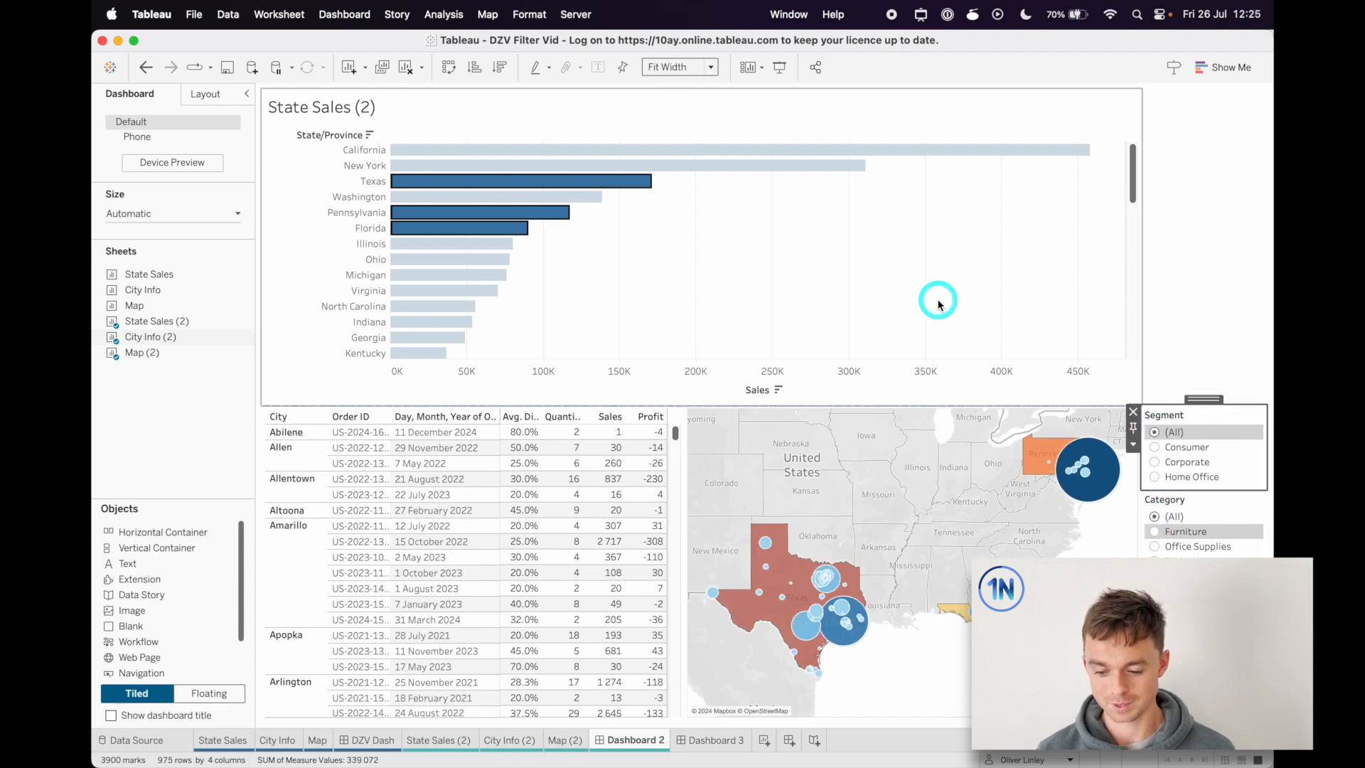
click(557, 212)
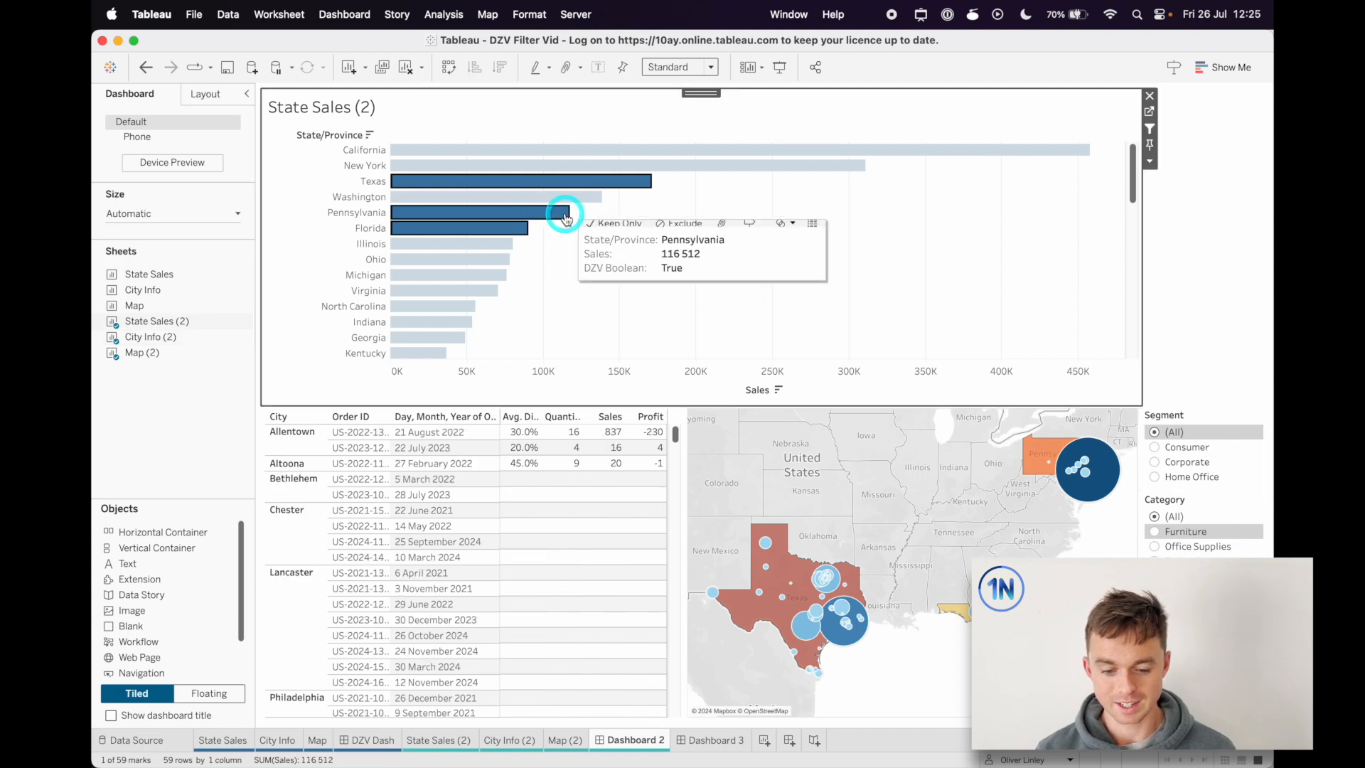